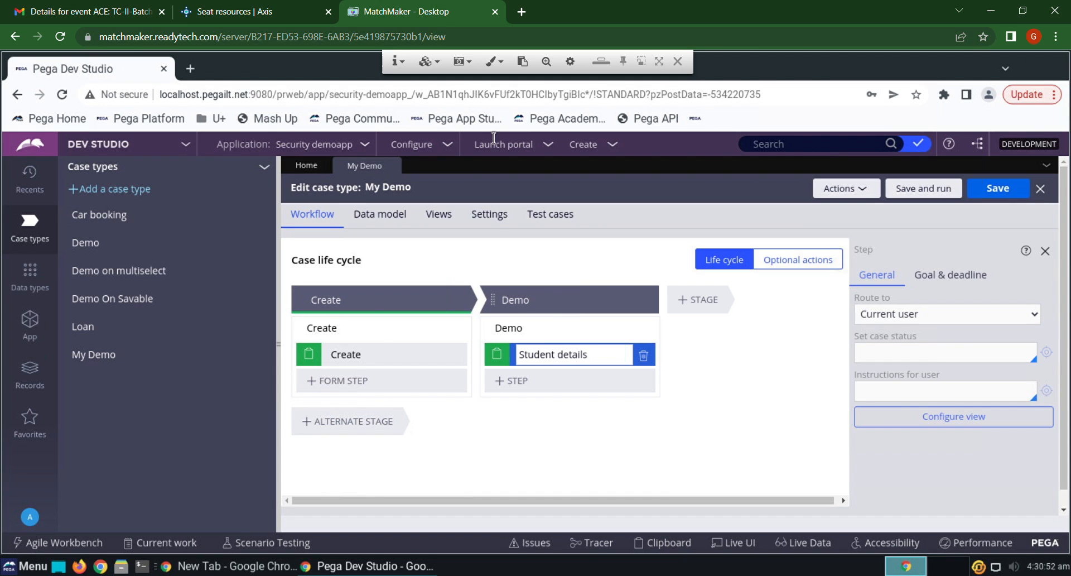
mouse_move(30, 278)
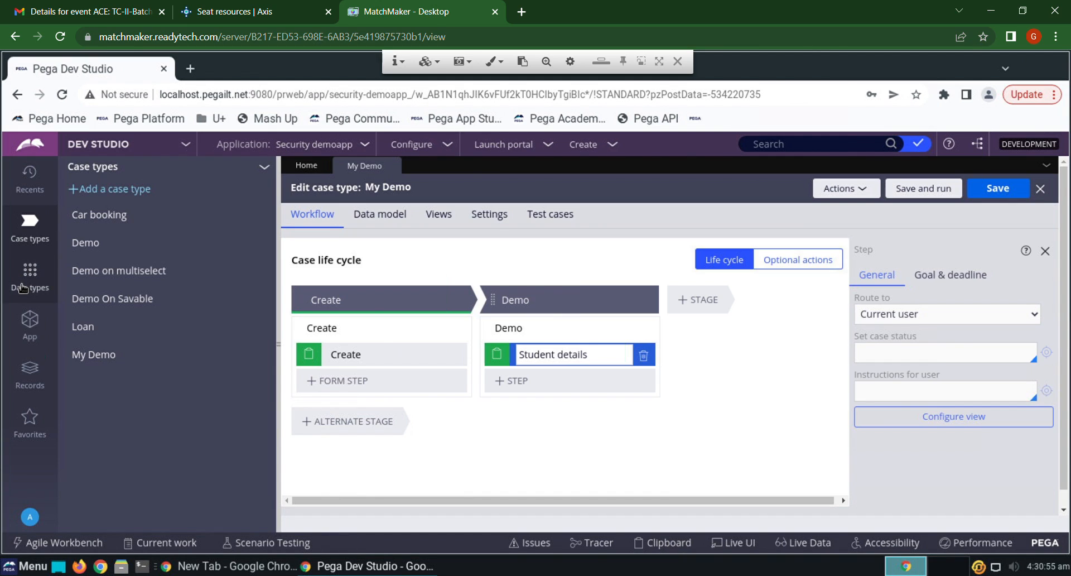
Add a new data type labelled Student Information from the Data types list.
left_click(30, 277)
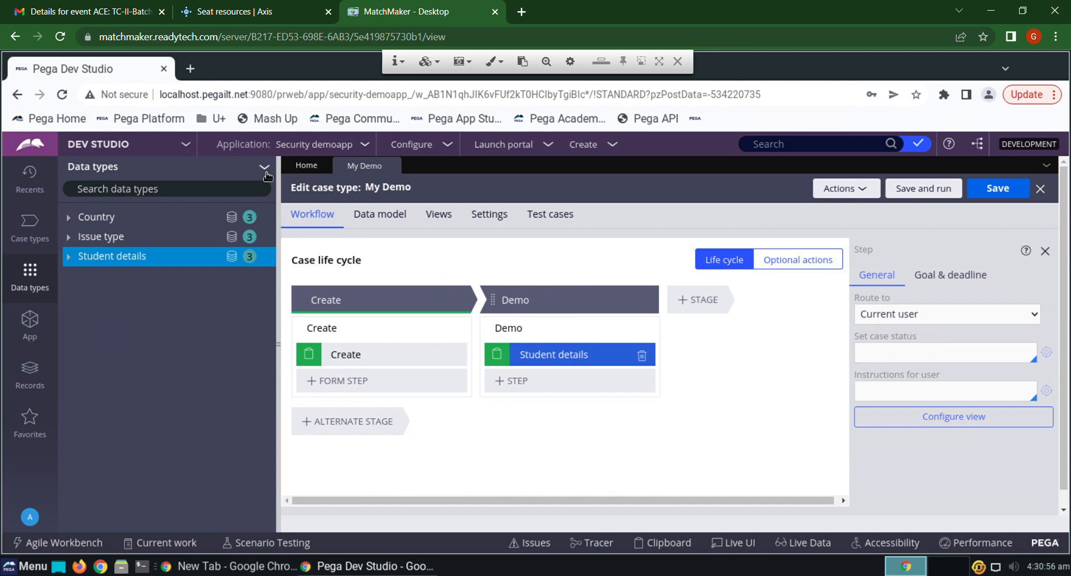
mouse_move(313, 213)
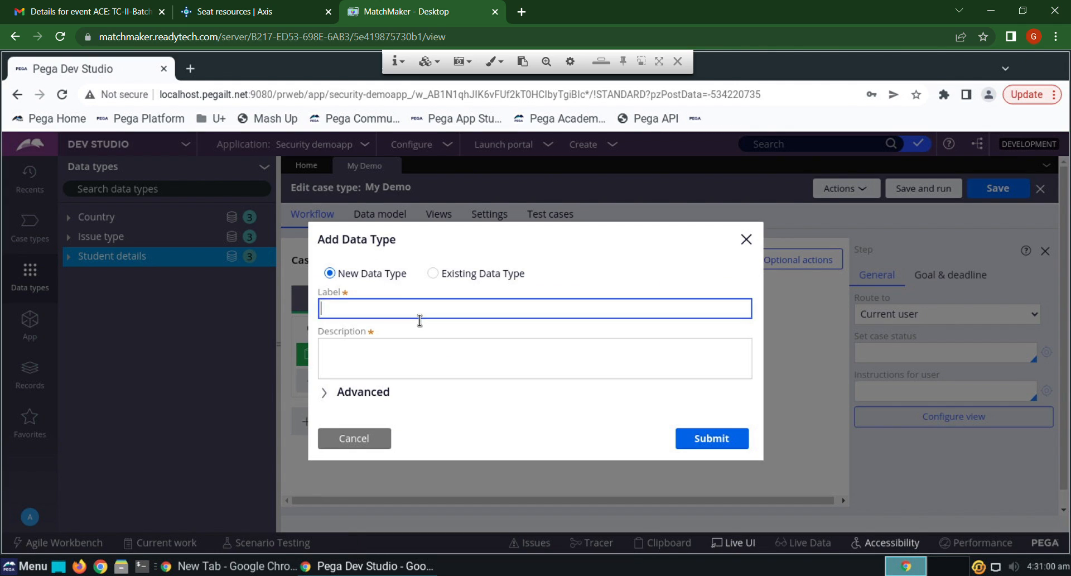
type("Student Information")
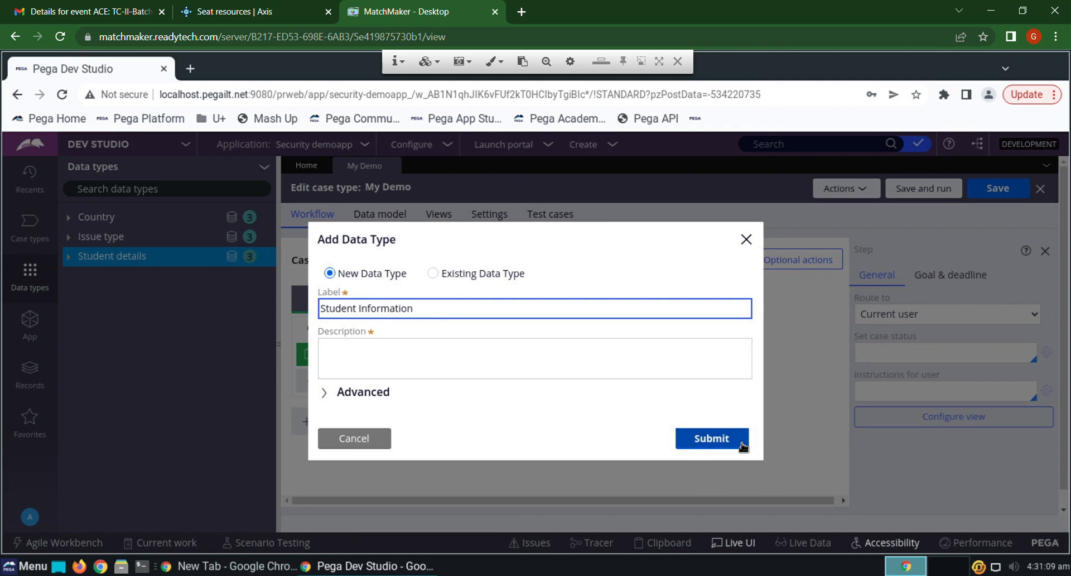
left_click(712, 438)
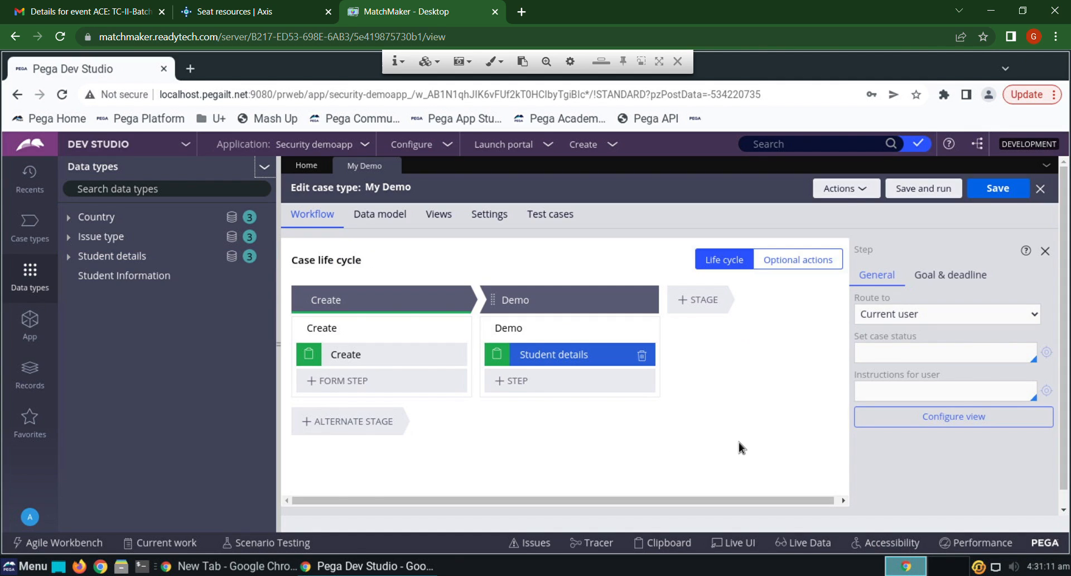
Open Student Information and add its first field, Roll Number.
left_click(124, 275)
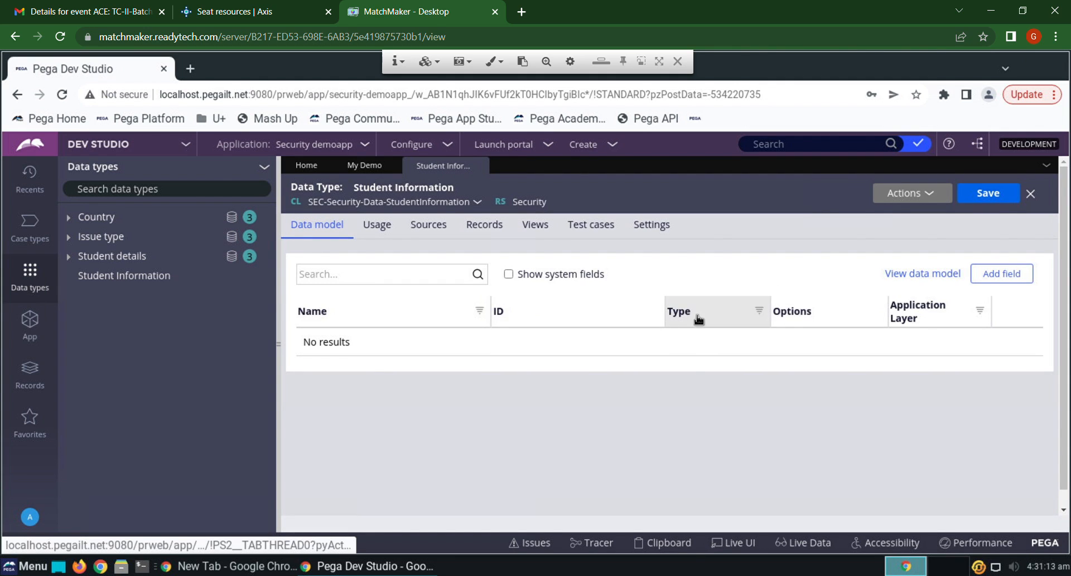
left_click(1001, 273)
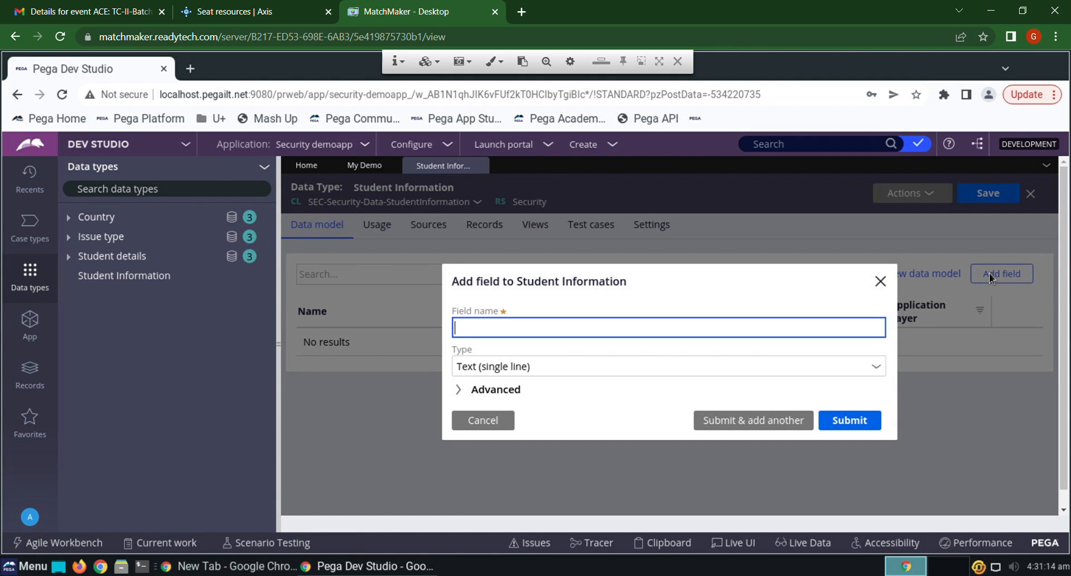
type("Stu")
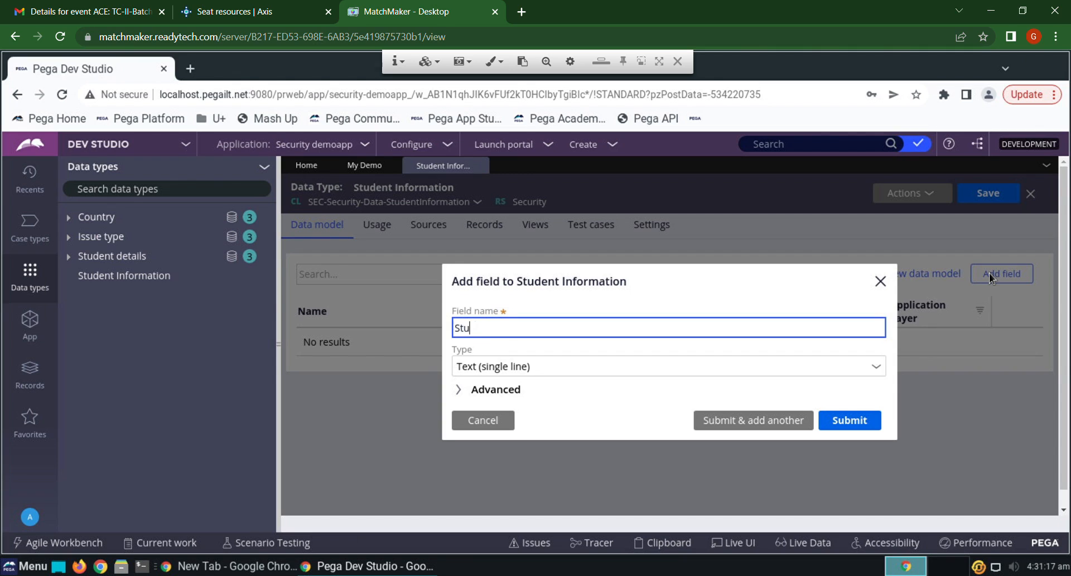
type("d")
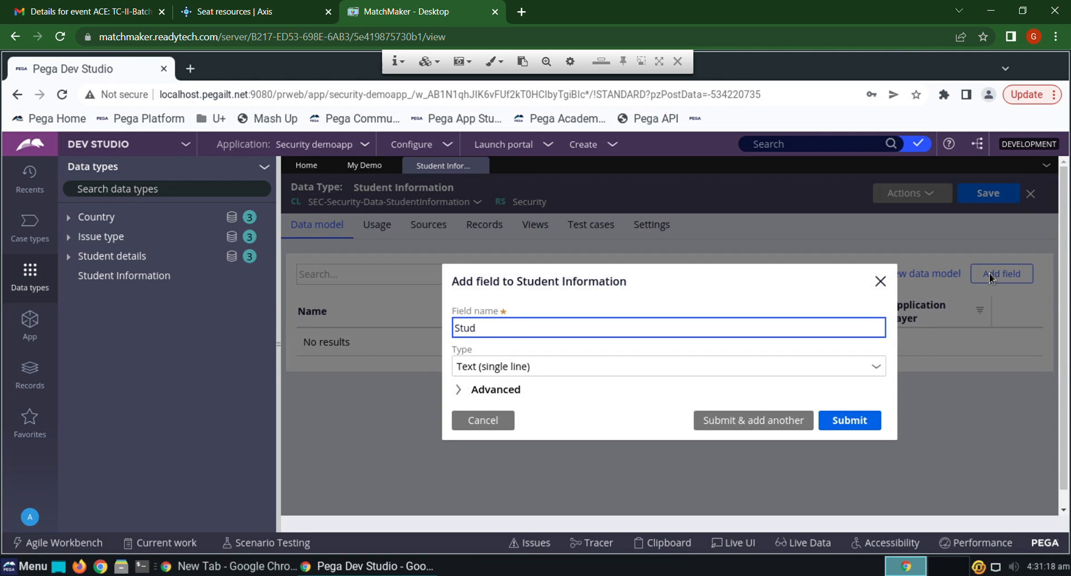
type("Ro")
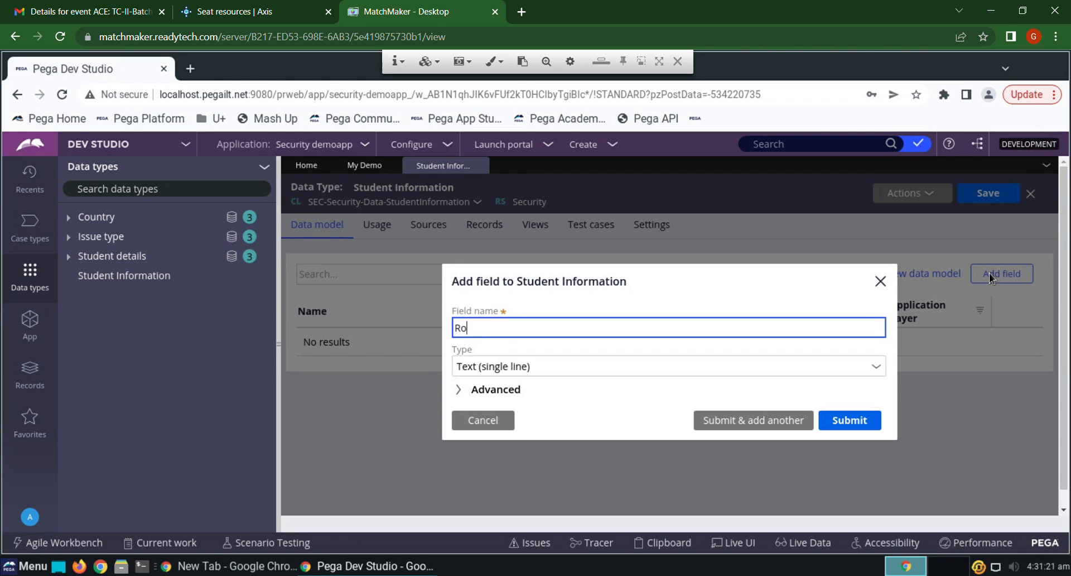
type("ll Num")
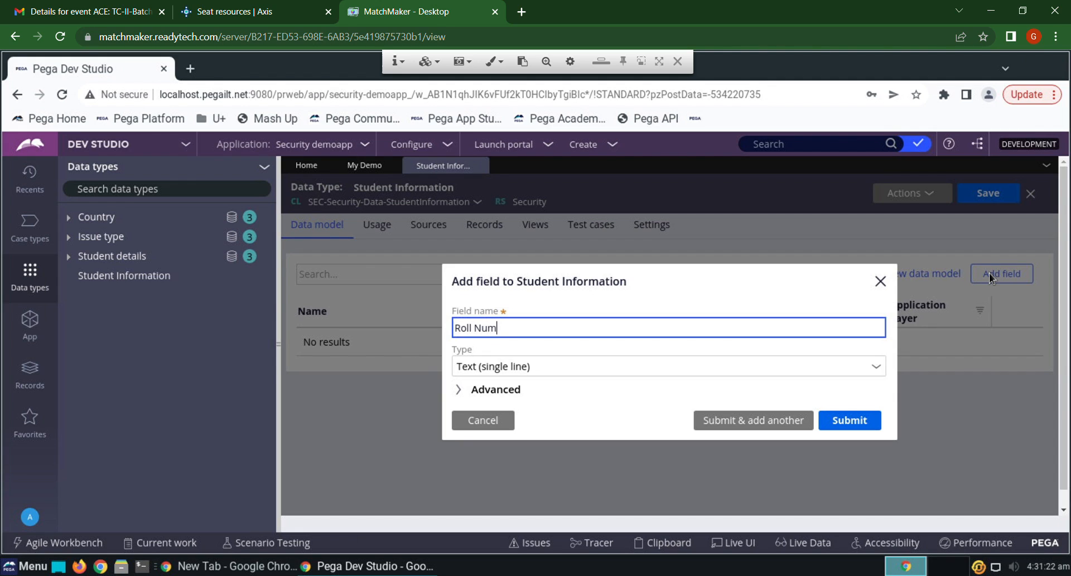
type("ber")
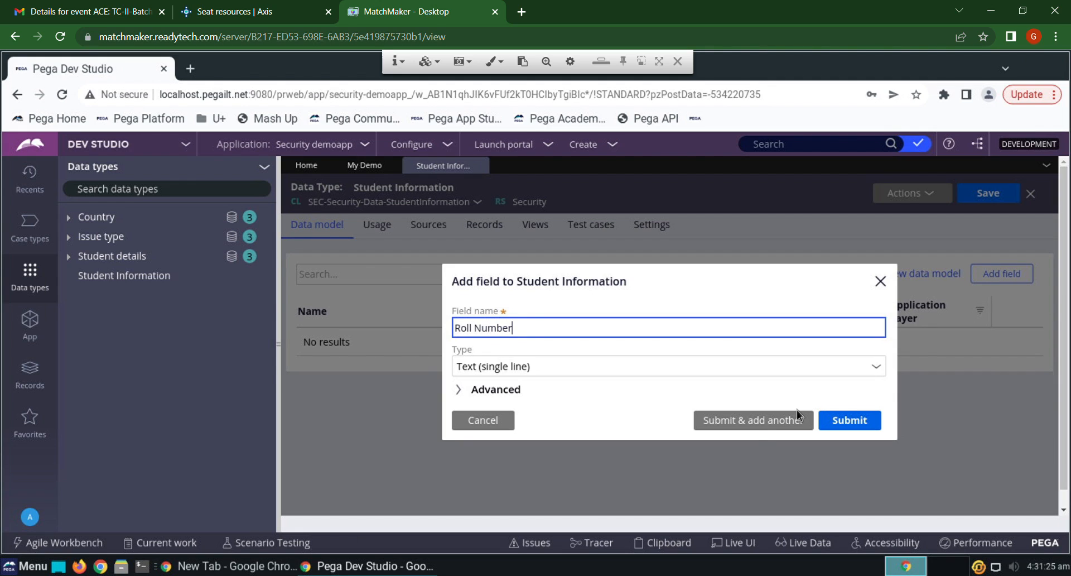
left_click(752, 420)
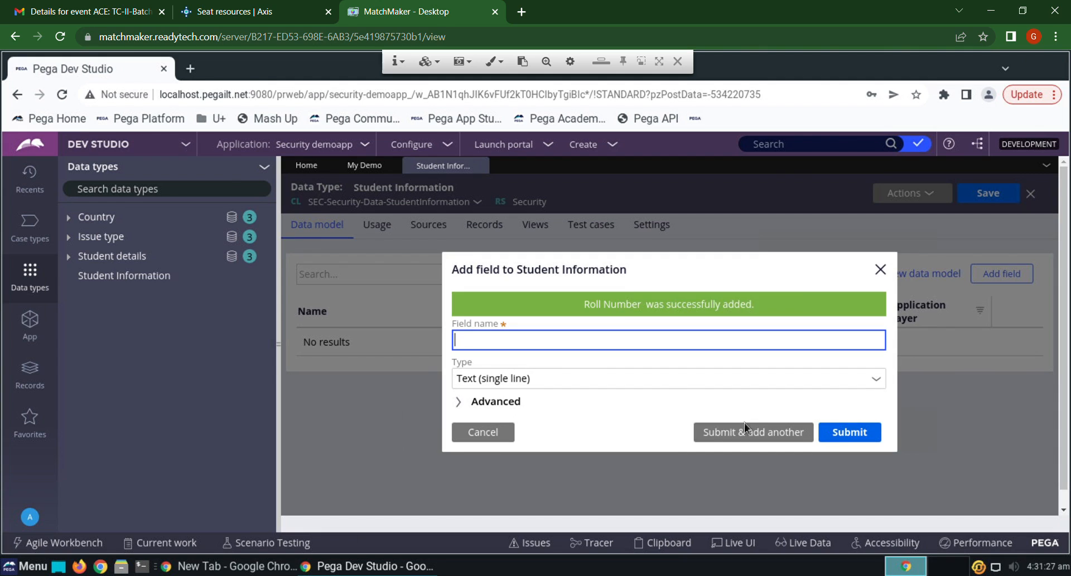
Add the Name, DOB (date only), Course Enrolled and Year of Joining fields.
type("Name")
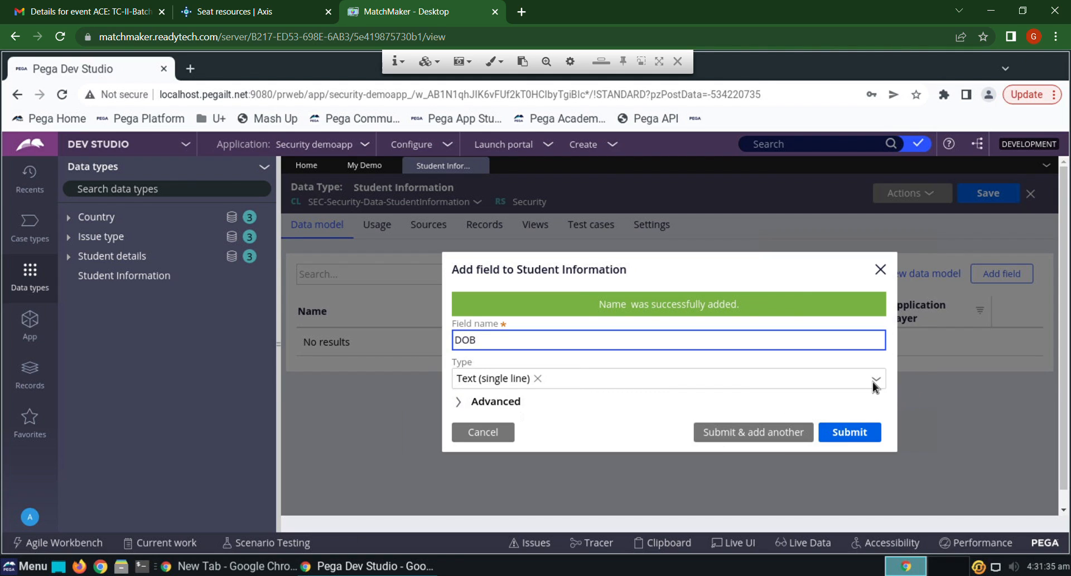
left_click(877, 378)
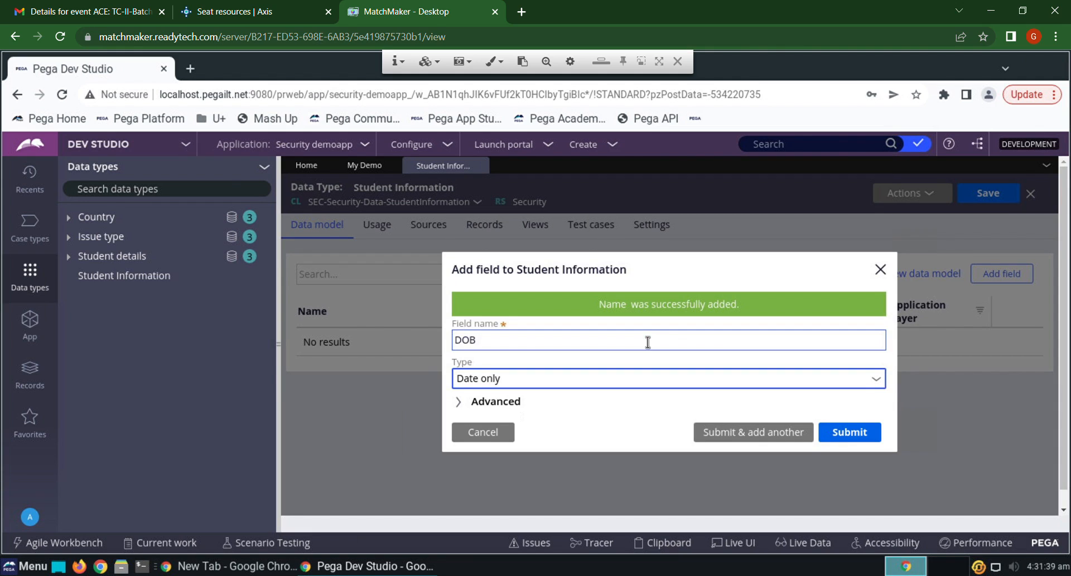
left_click(753, 431)
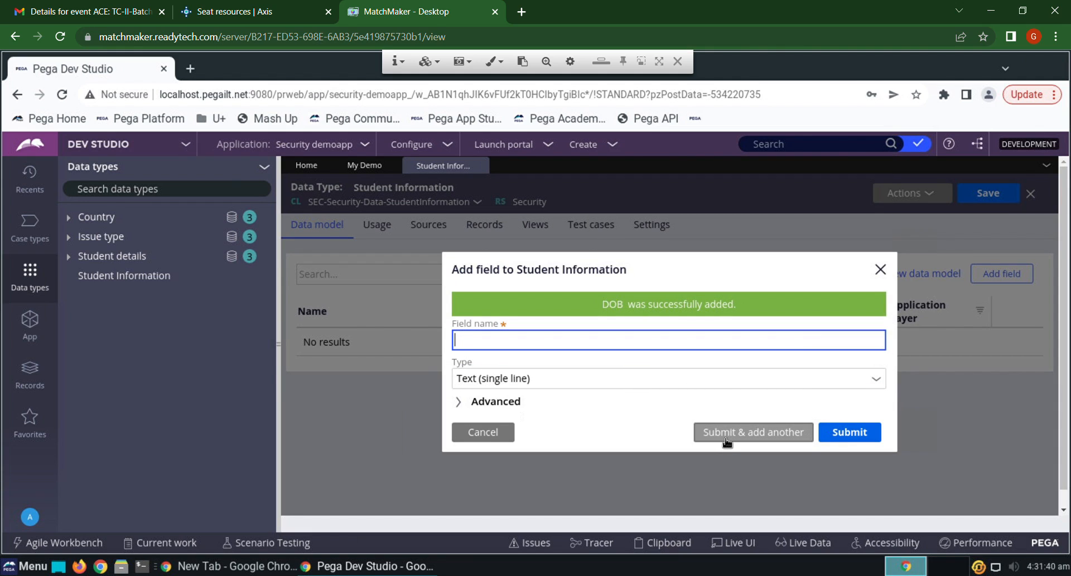
type("Course")
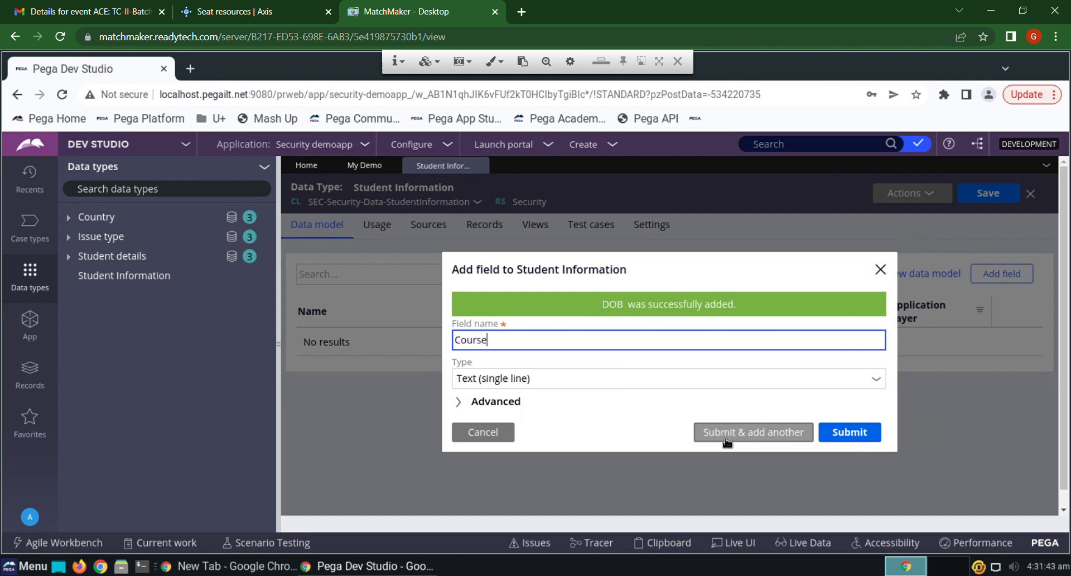
type("Enrolle")
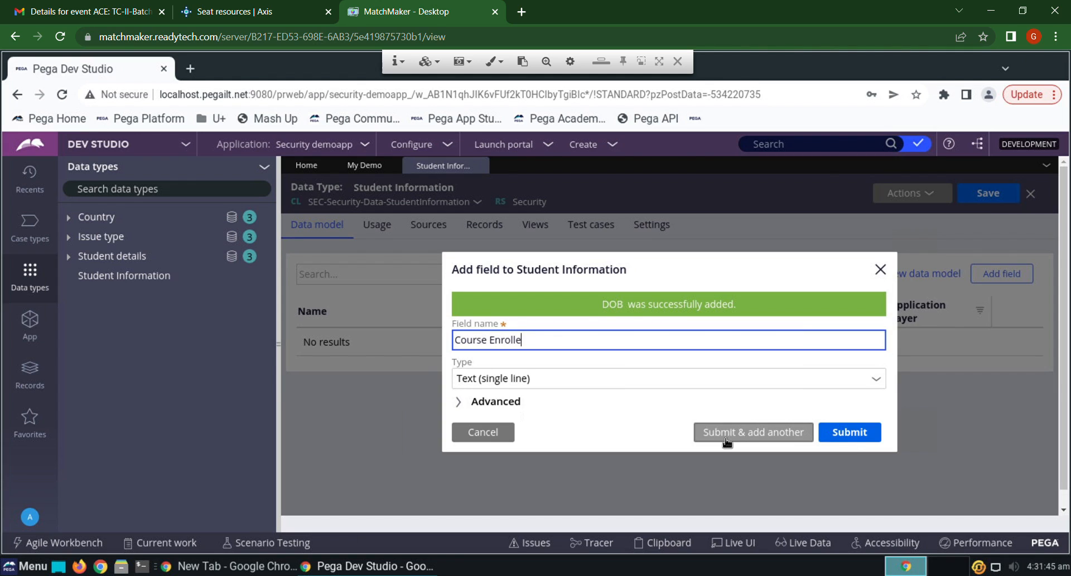
type("d")
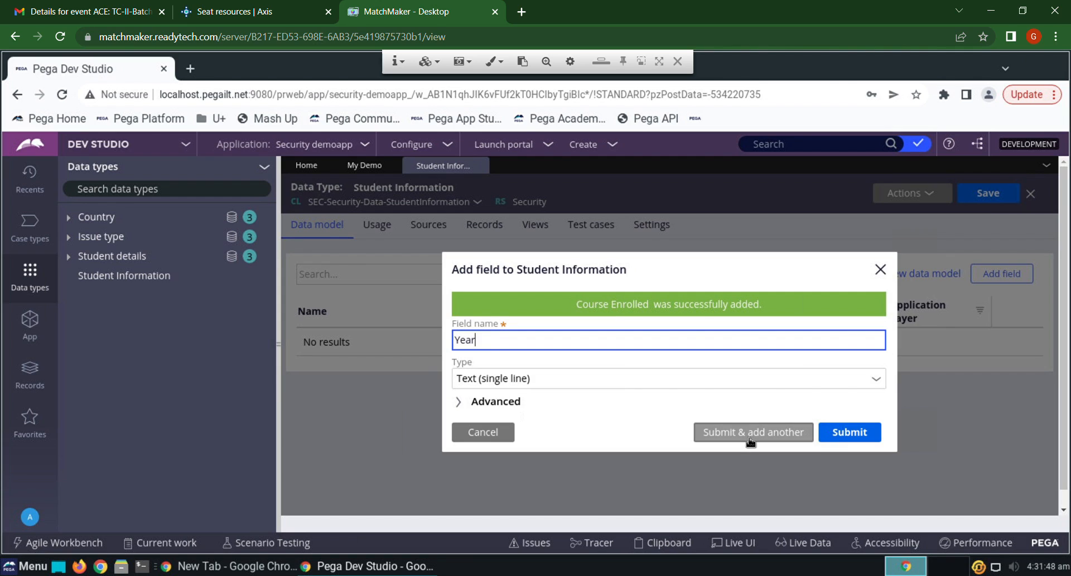
type("of")
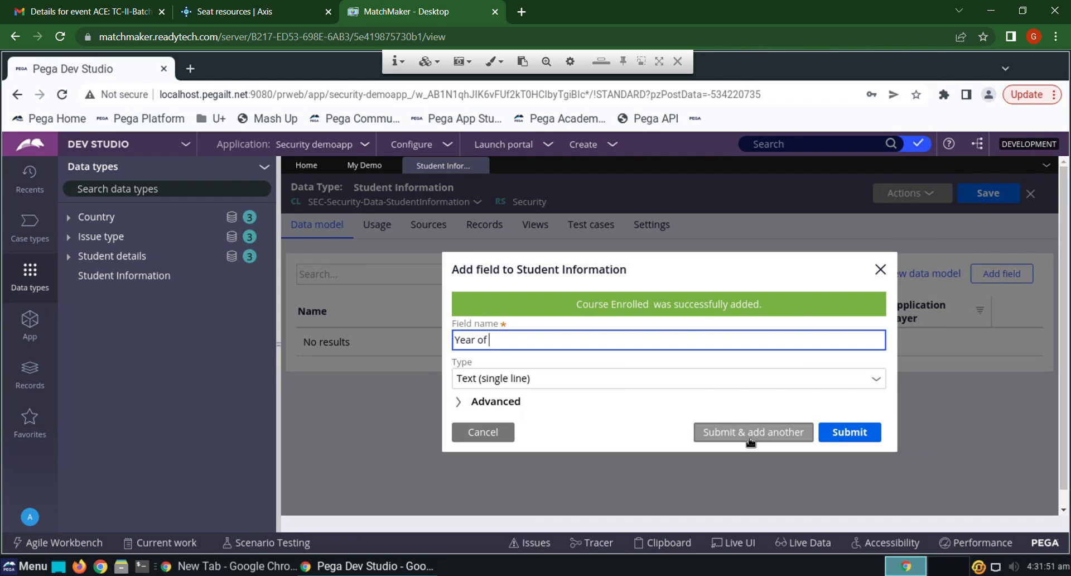
type("Joining")
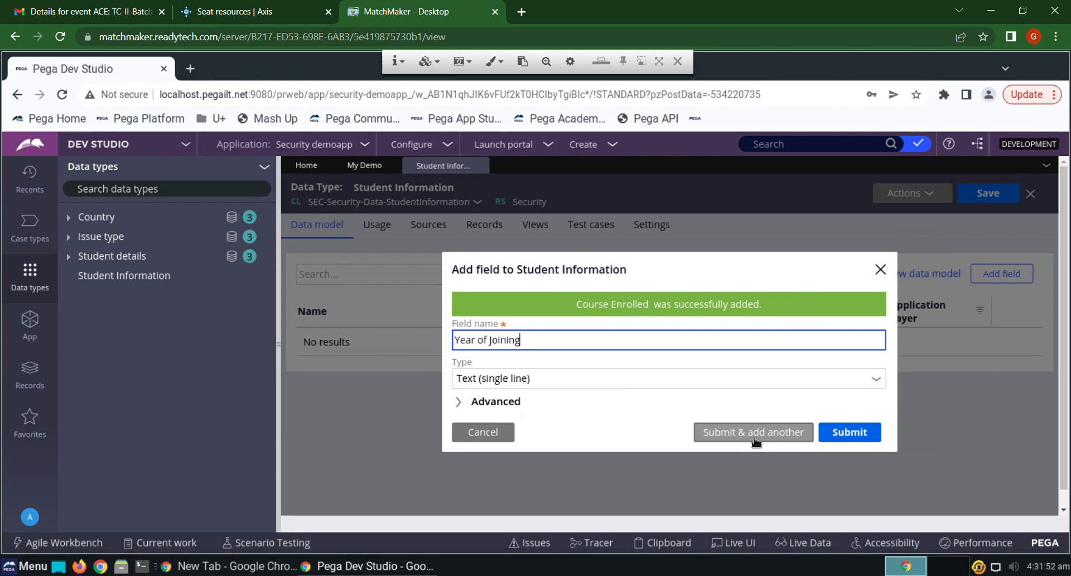
left_click(850, 432)
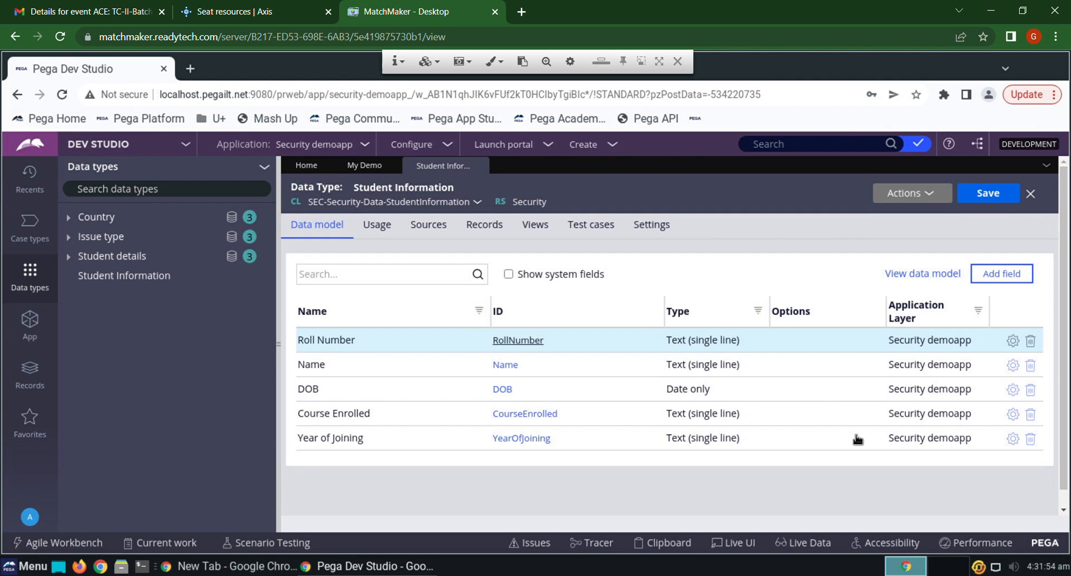
Configure local record storage with Roll Number as key, then close the property review.
left_click(483, 224)
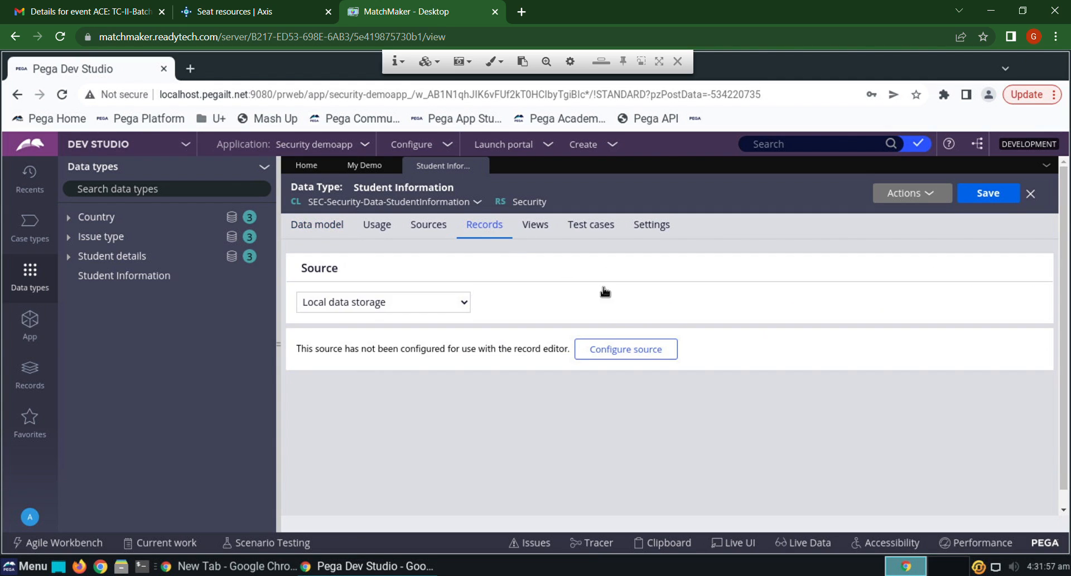
left_click(625, 349)
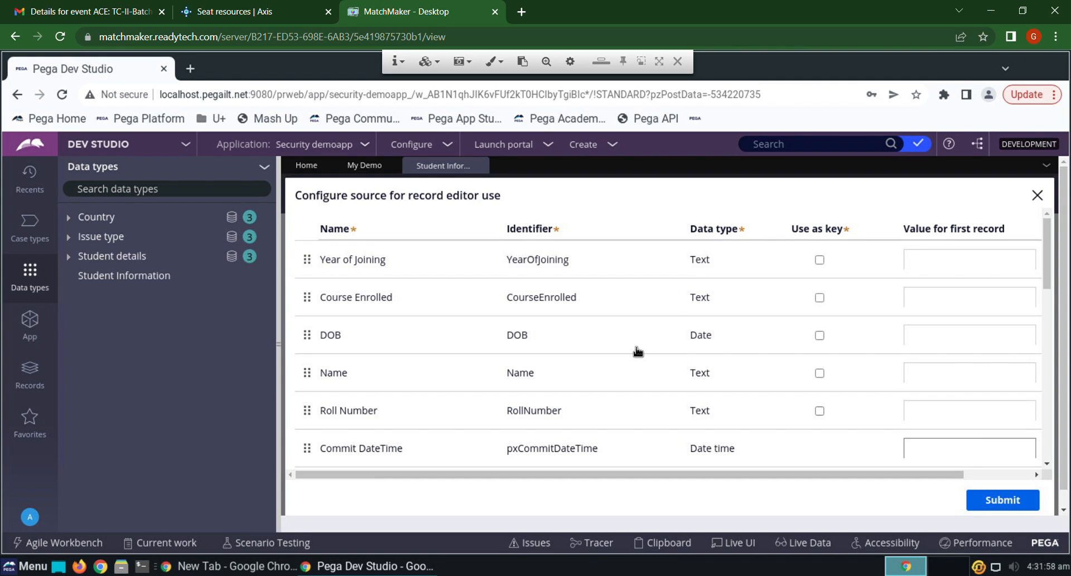
mouse_move(704, 356)
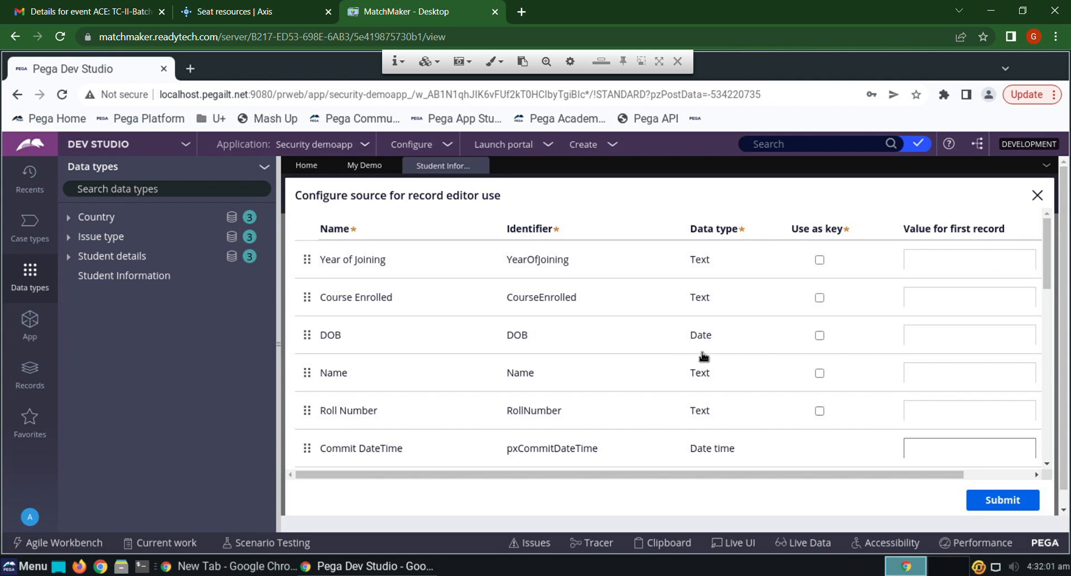
mouse_move(837, 429)
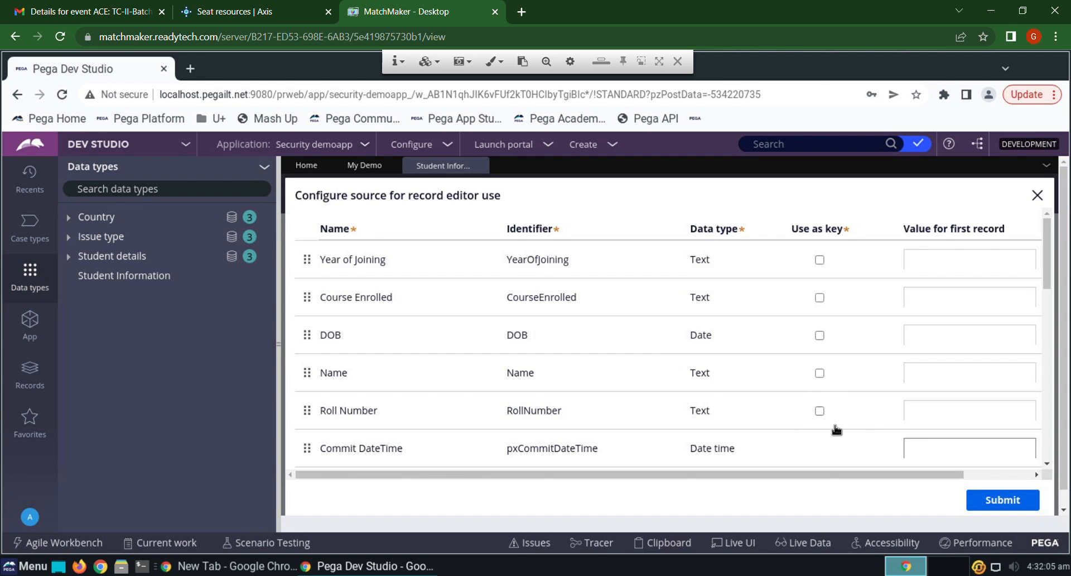
mouse_move(580, 411)
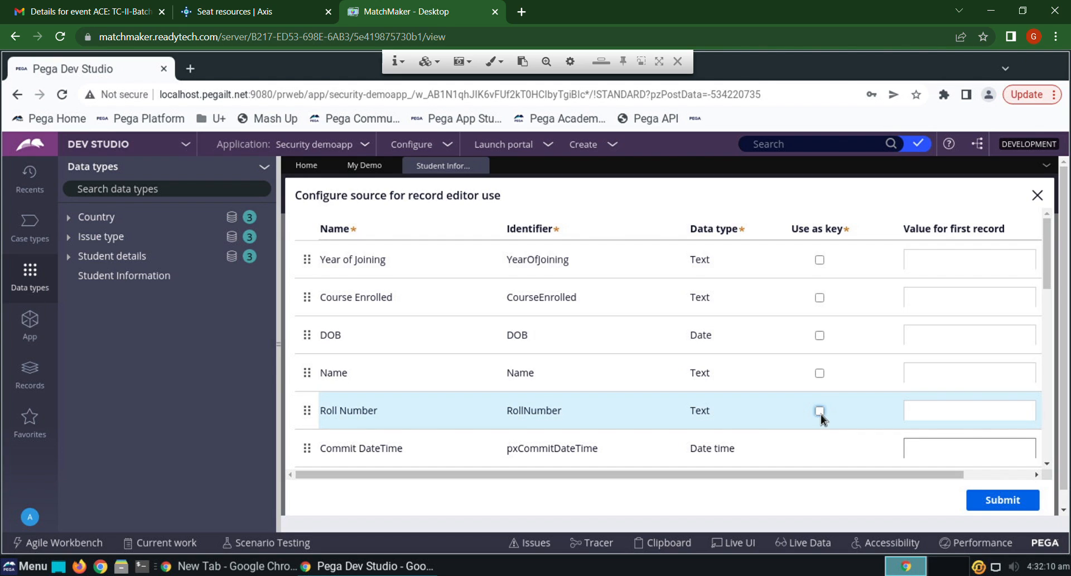
left_click(819, 411)
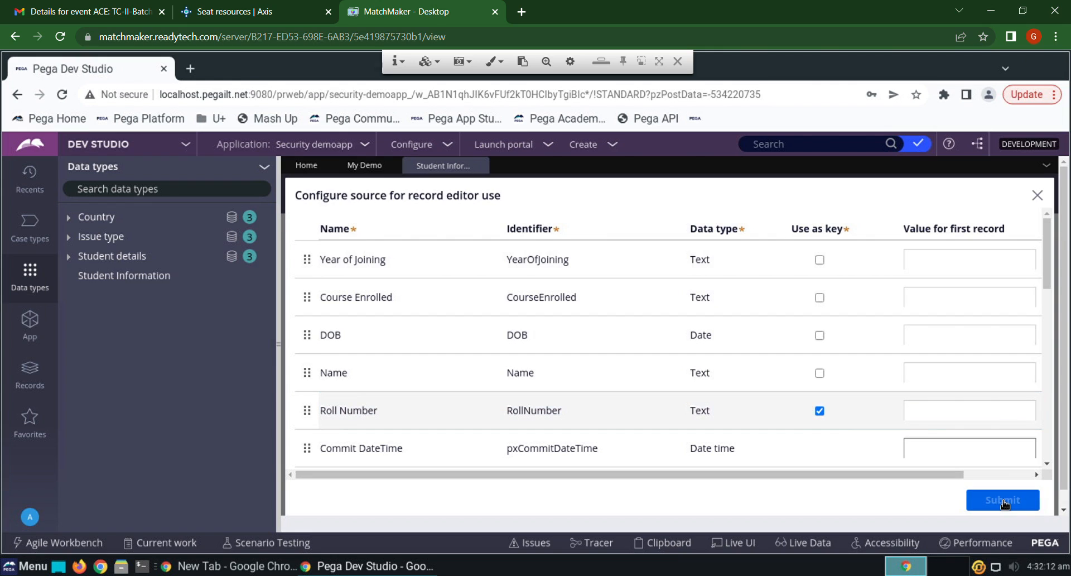
left_click(1002, 500)
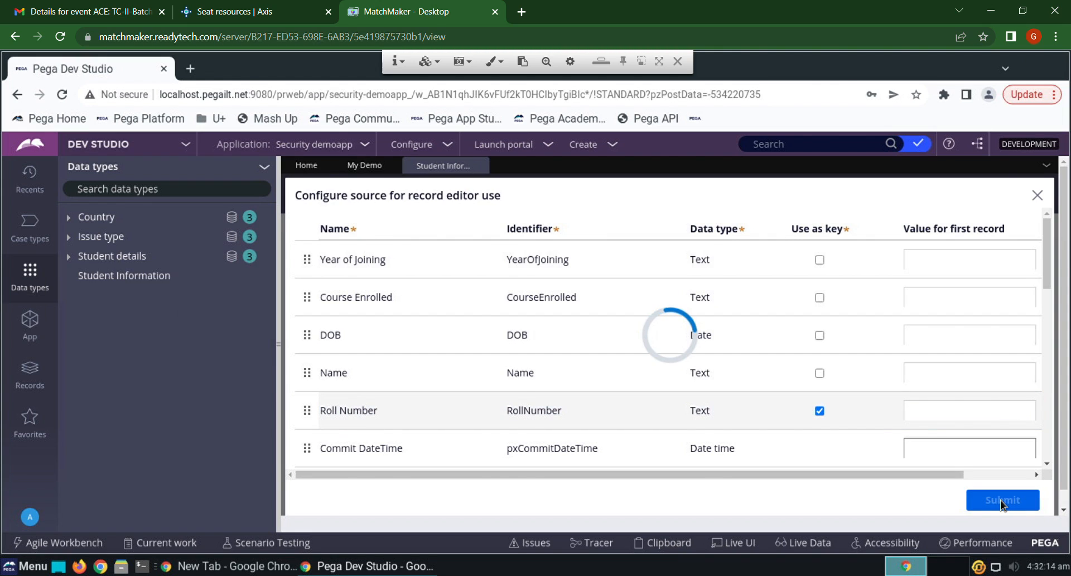
left_click(1002, 500)
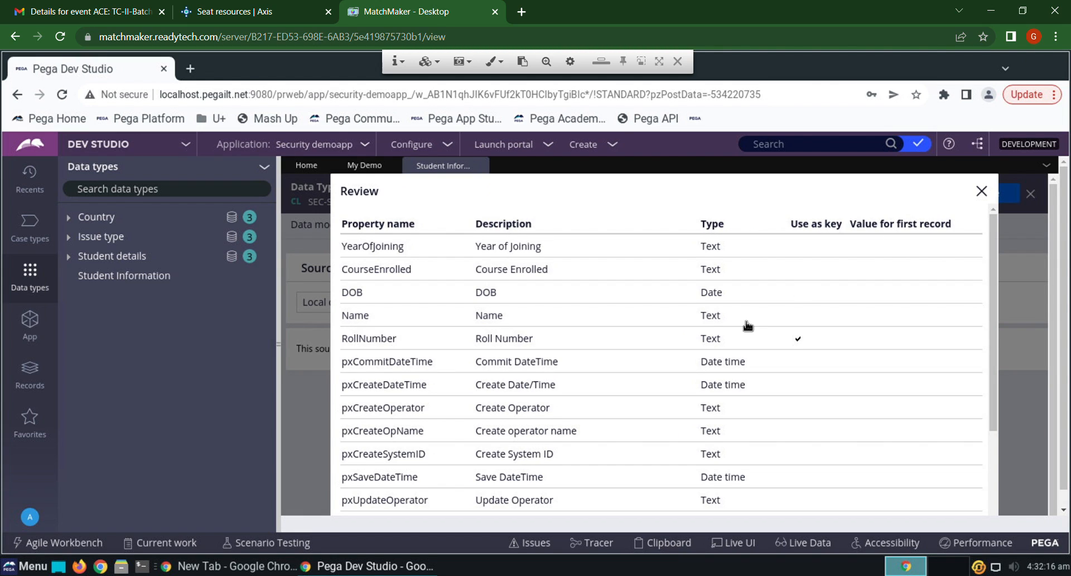
scroll("down", 3)
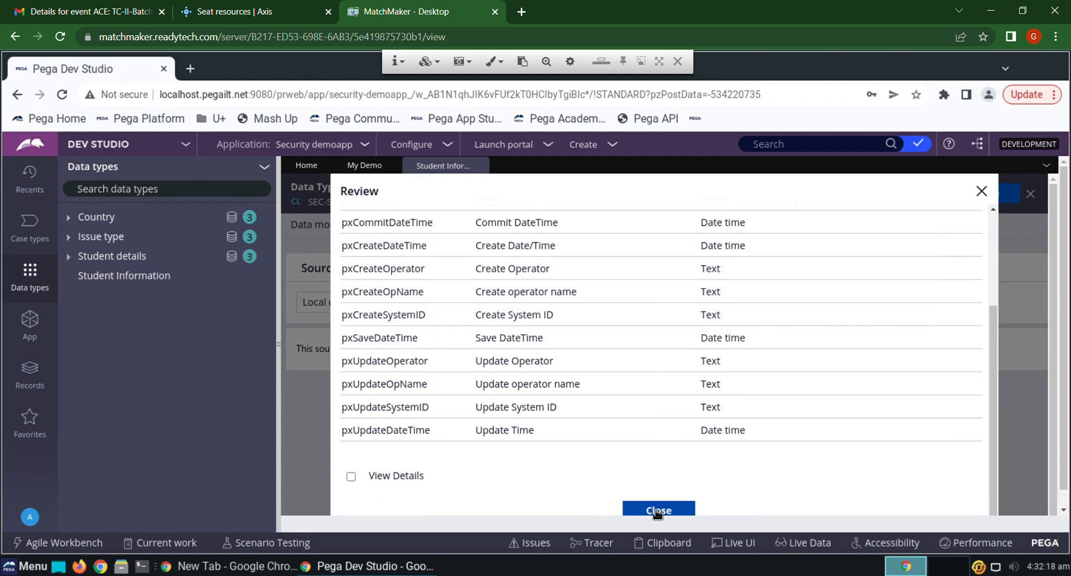
left_click(657, 510)
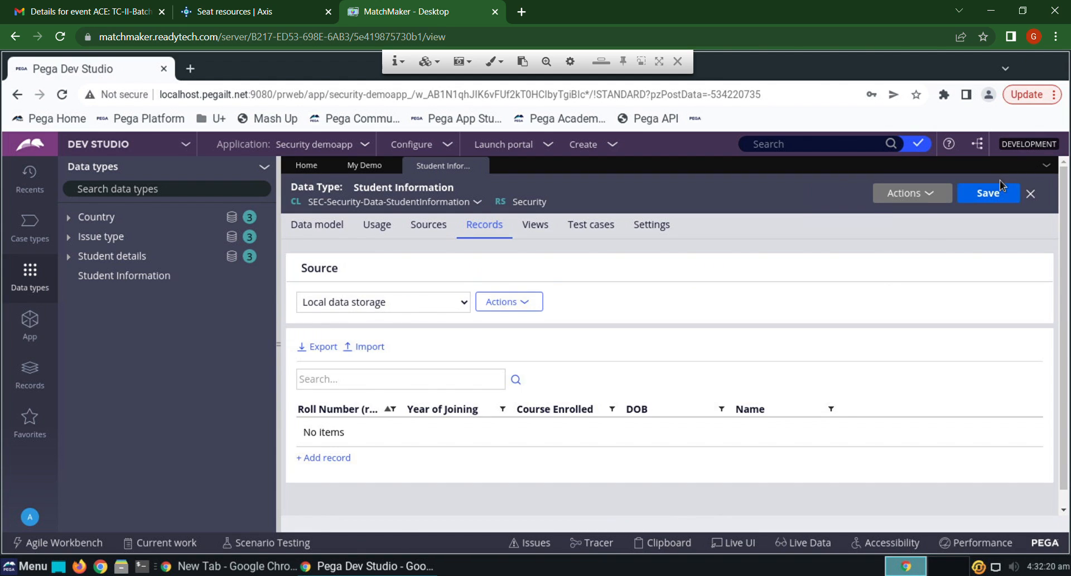
Save Student Information and show the case types list.
left_click(988, 193)
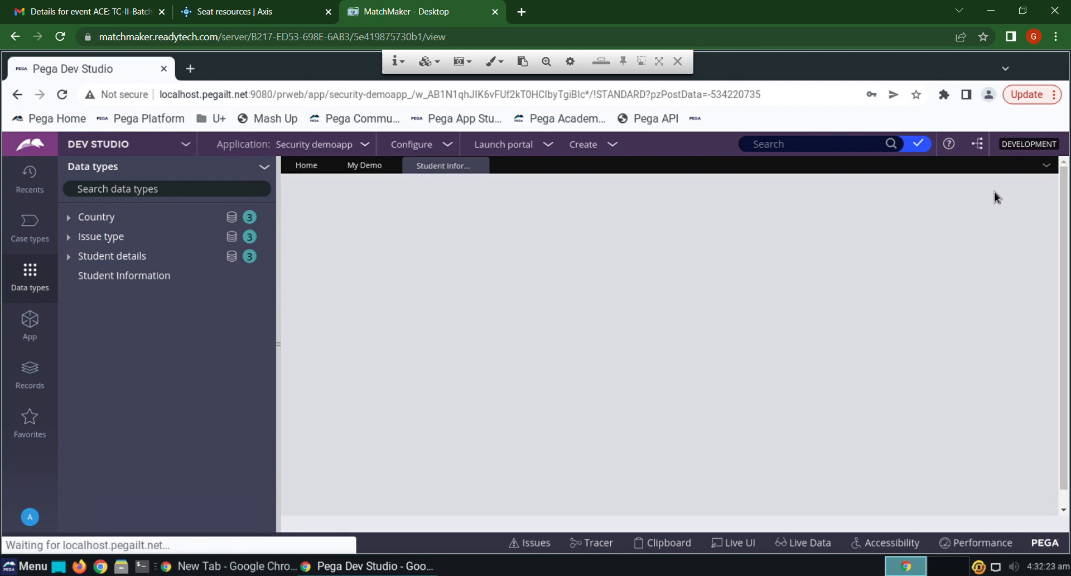
left_click(124, 275)
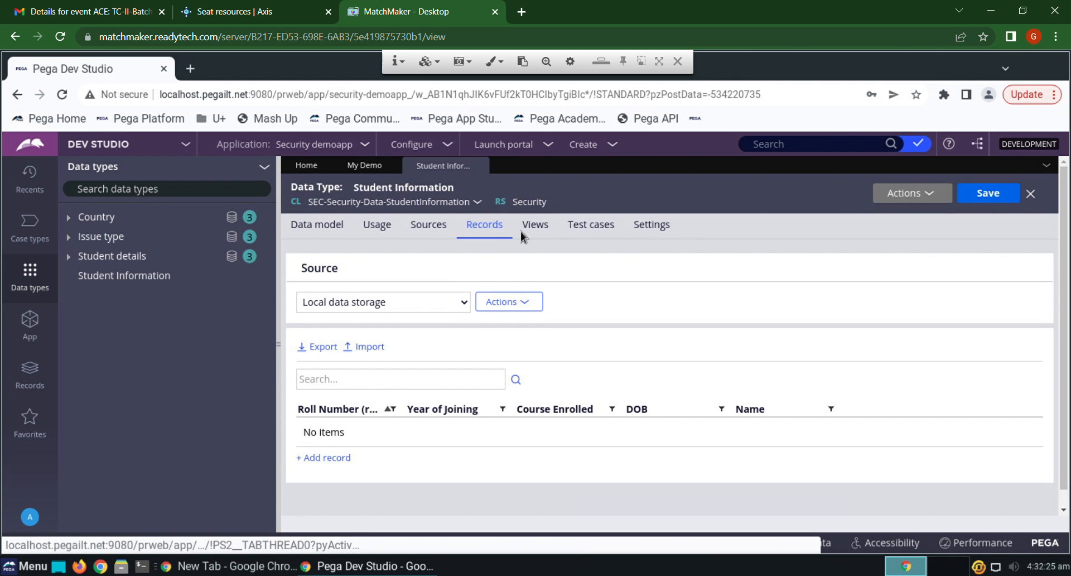
left_click(30, 229)
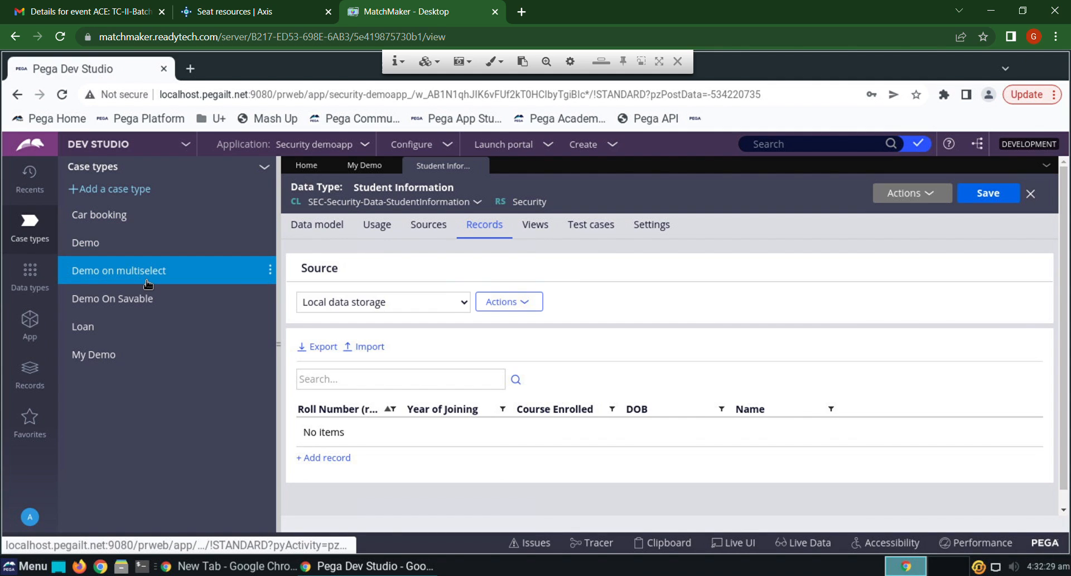
Open the view of My Demo's Student details step and add a field named 'Student details'.
left_click(94, 354)
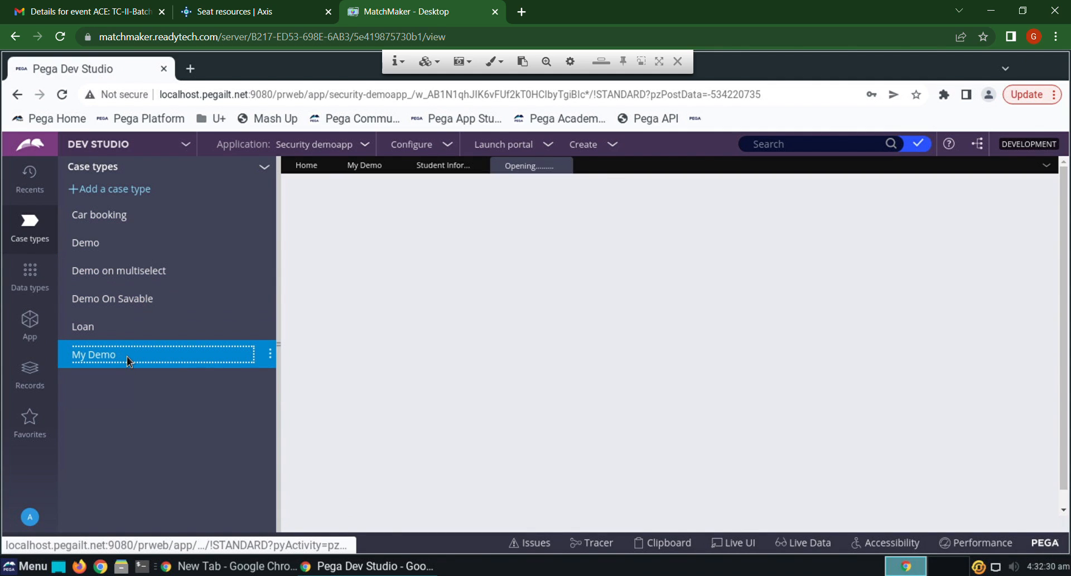
left_click(94, 354)
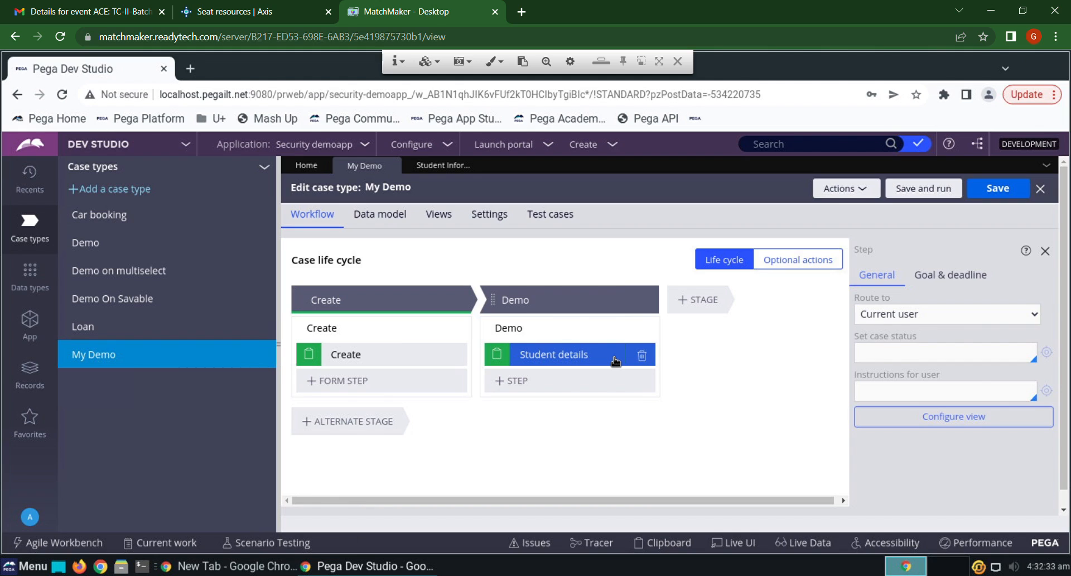
mouse_move(1049, 445)
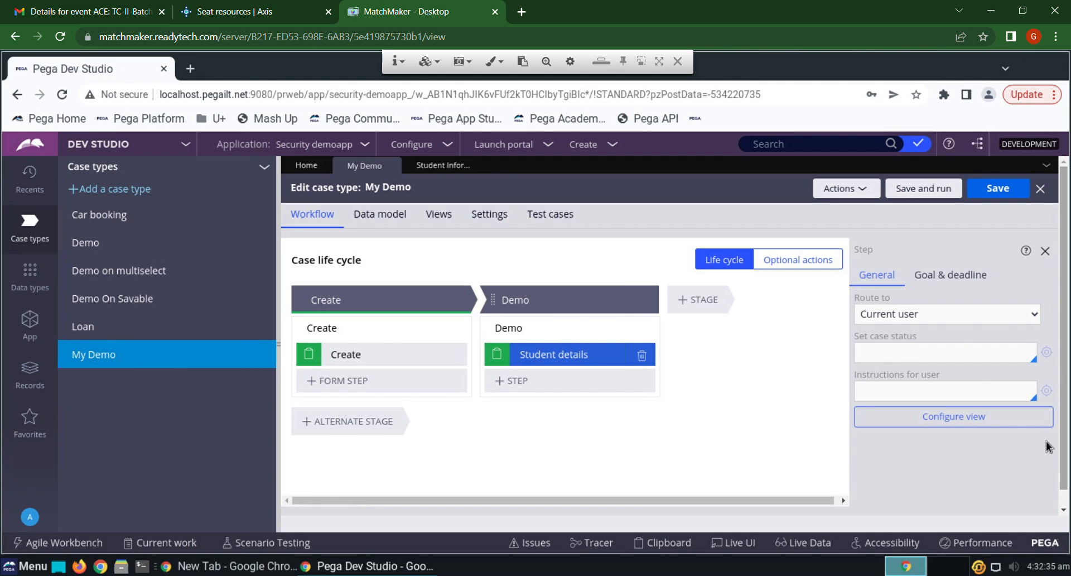
left_click(953, 416)
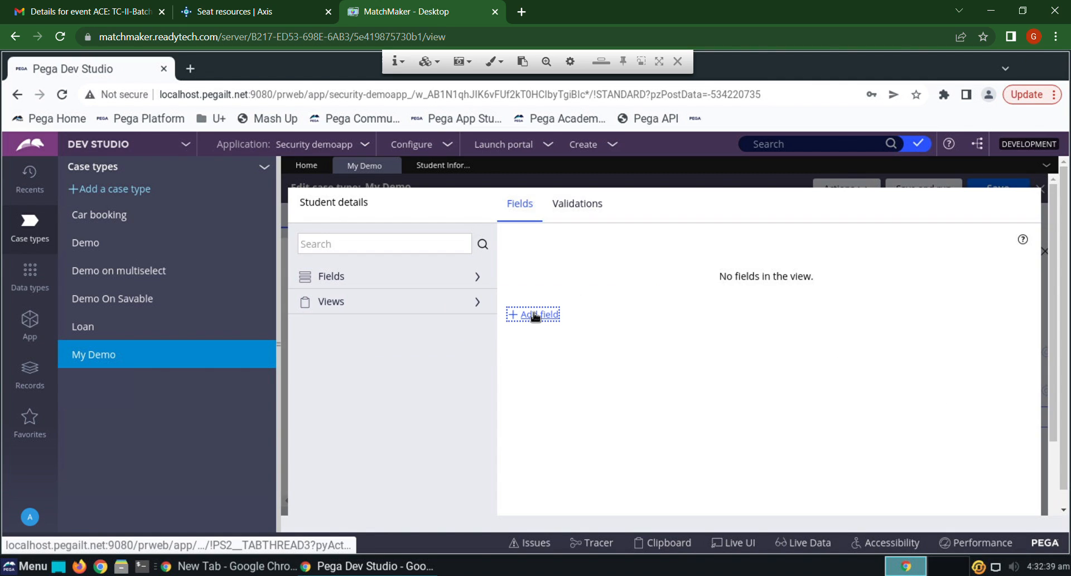
left_click(532, 314)
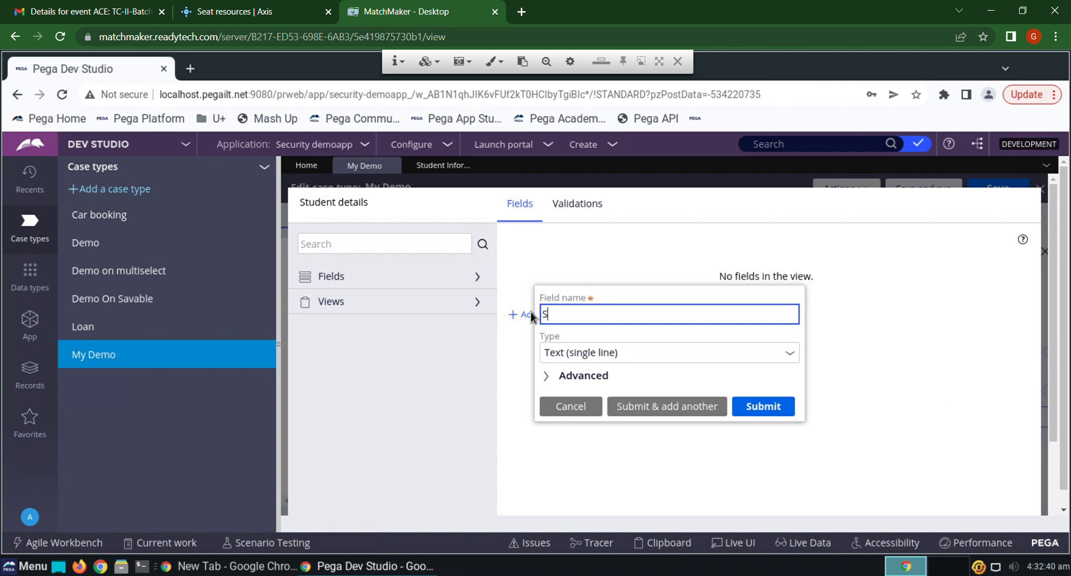
type("Student")
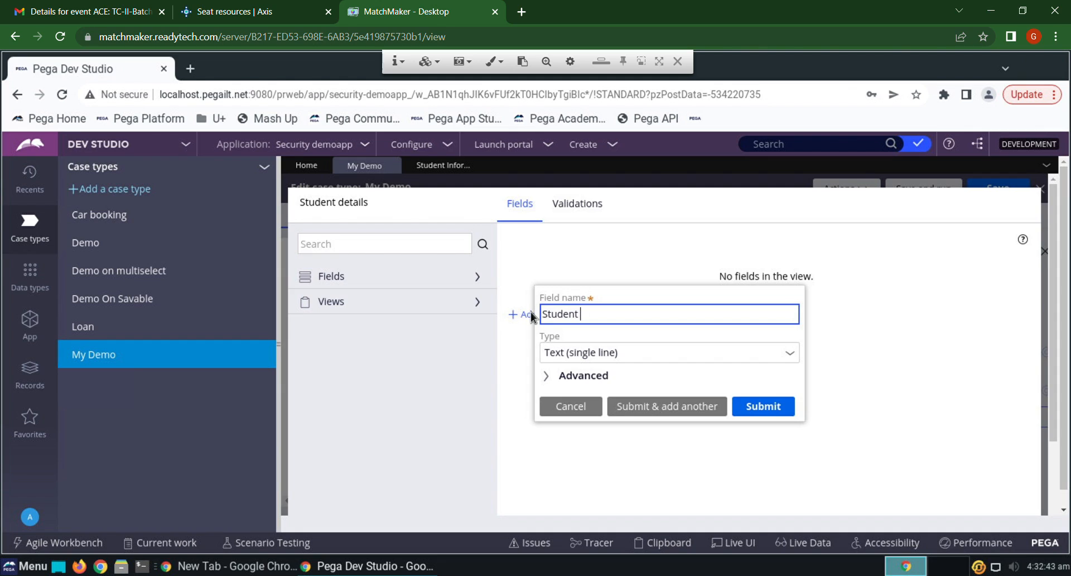
type("details")
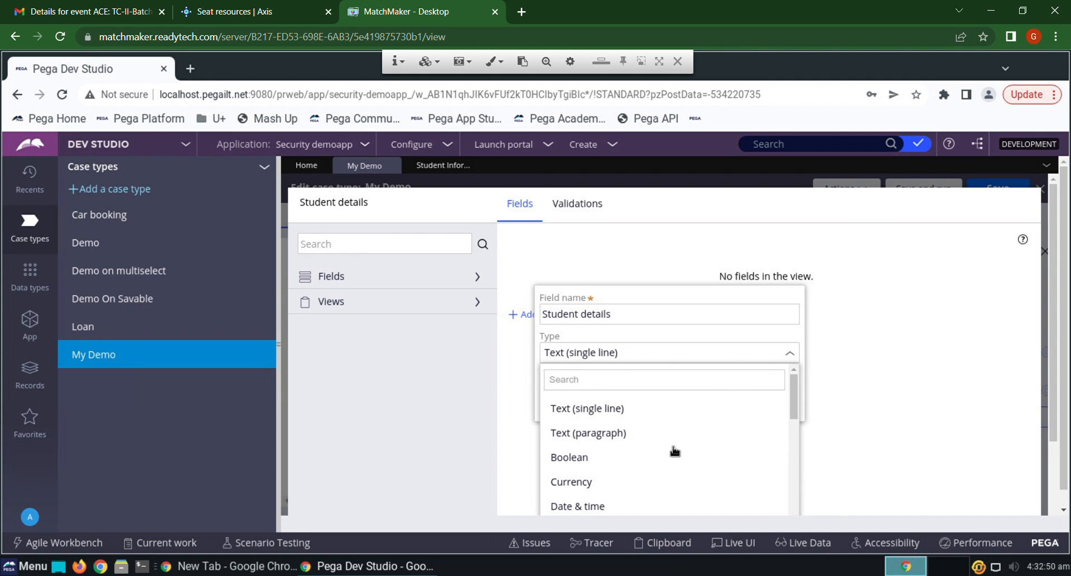
scroll("down", 3)
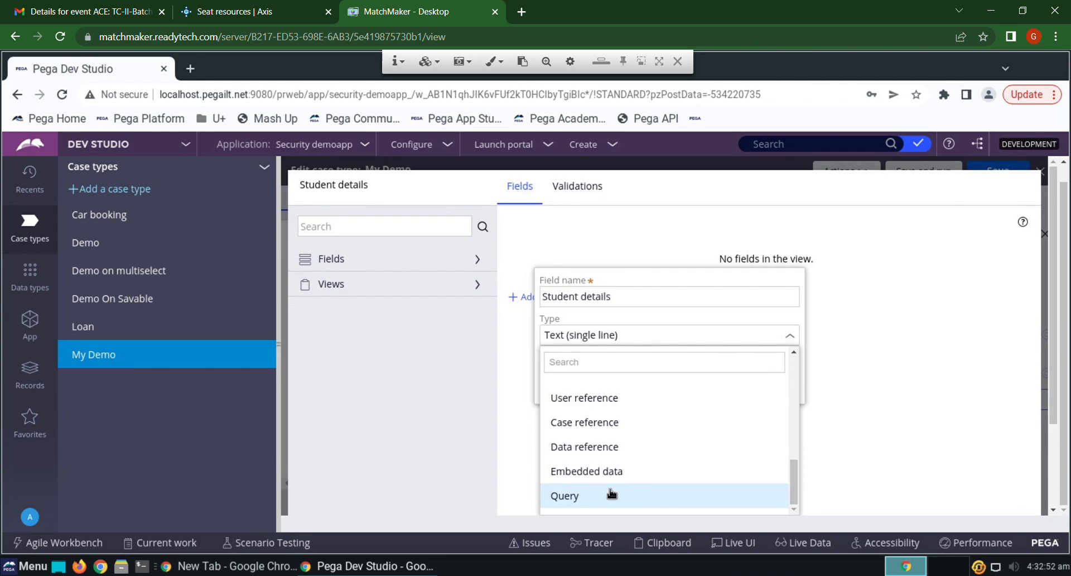
Make the field embedded data of Student Information and submit the view.
left_click(586, 471)
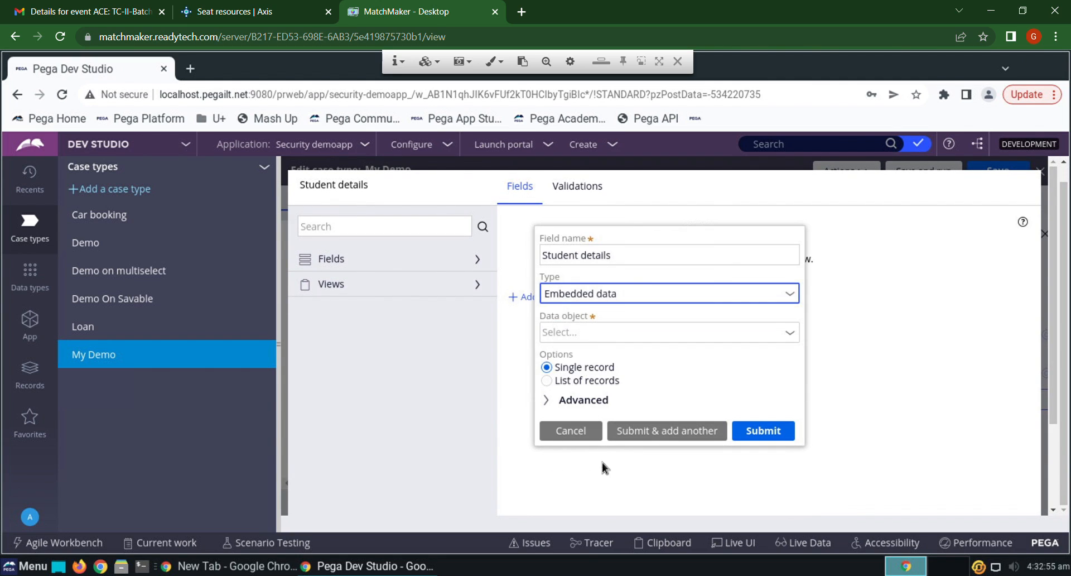
left_click(669, 332)
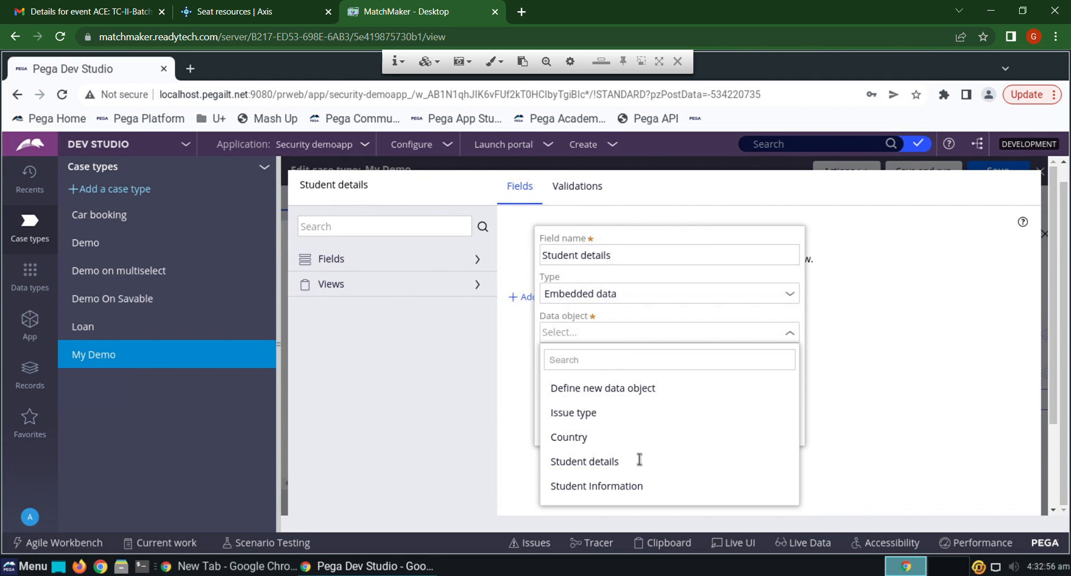
left_click(596, 486)
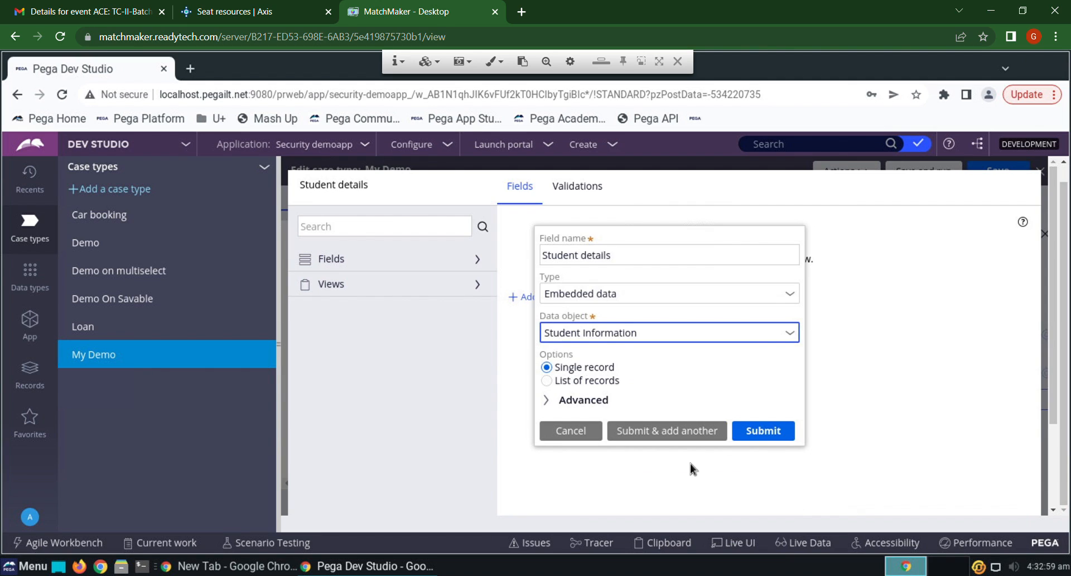
left_click(764, 430)
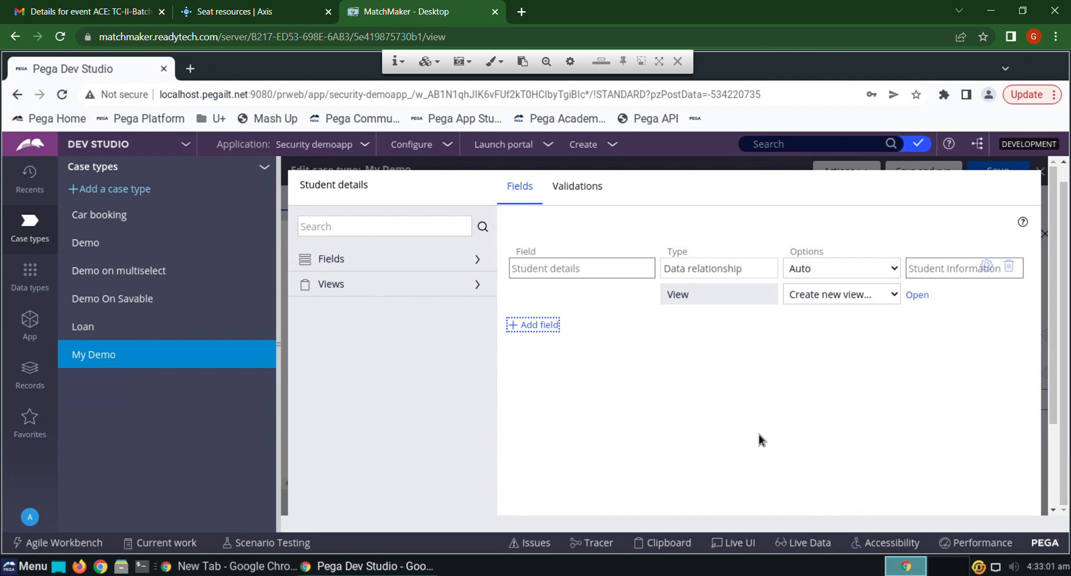
scroll("down", 3)
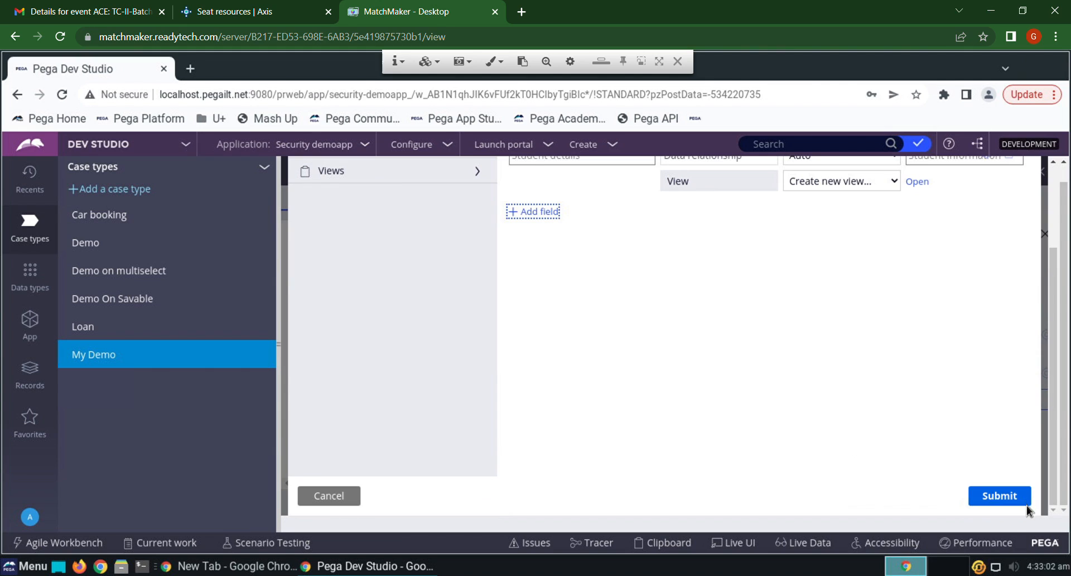
left_click(999, 496)
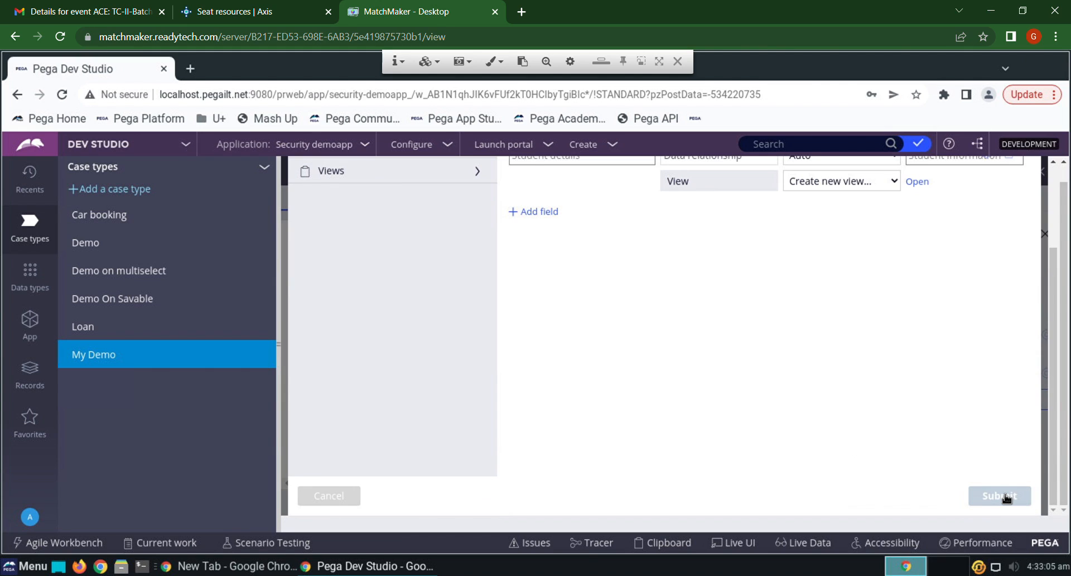
left_click(998, 496)
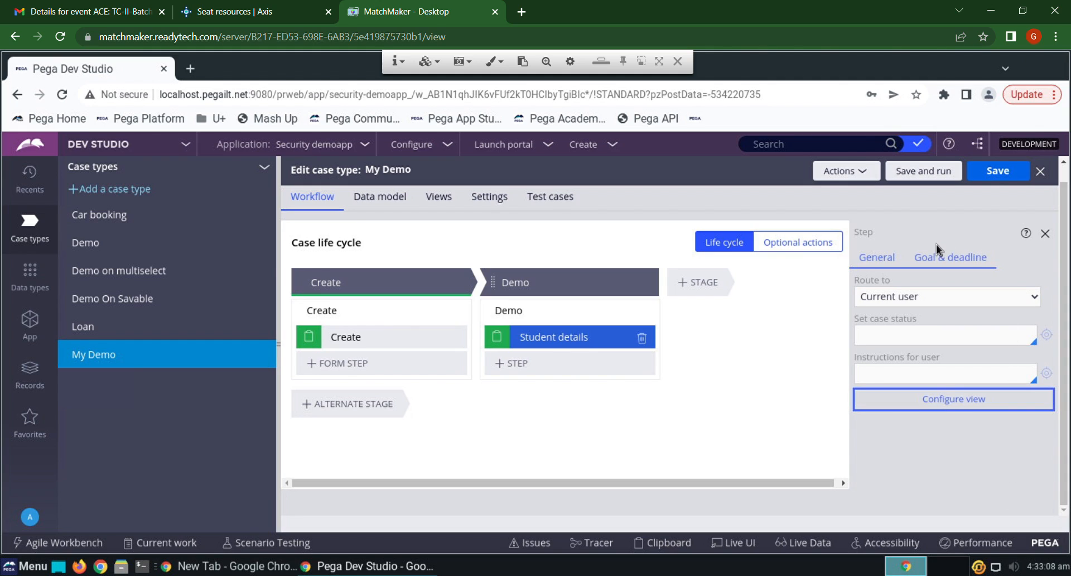
mouse_move(923, 177)
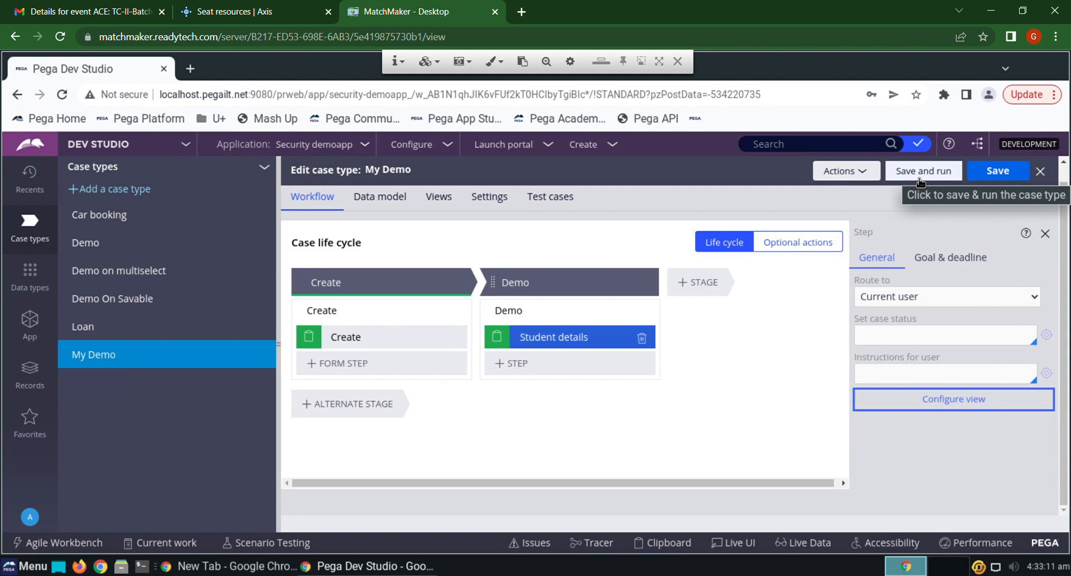
Save and run the My Demo case type.
left_click(923, 171)
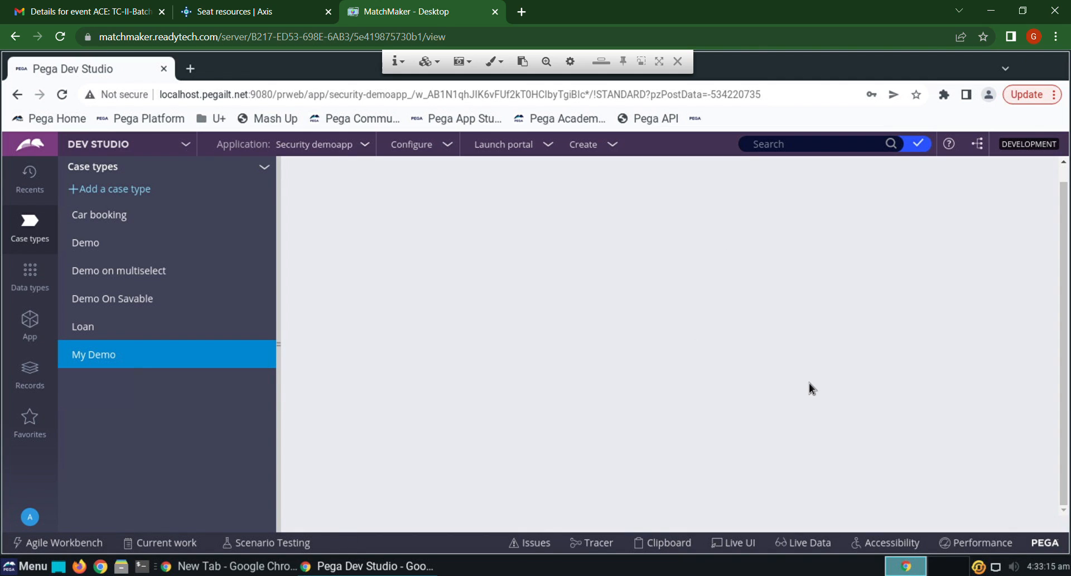
mouse_move(896, 436)
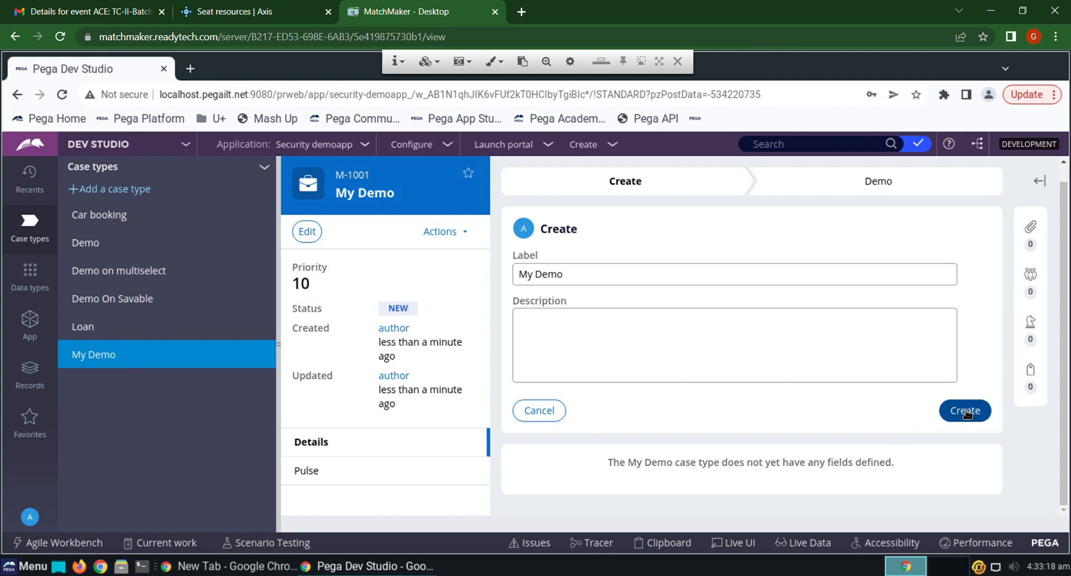
left_click(964, 411)
type("1")
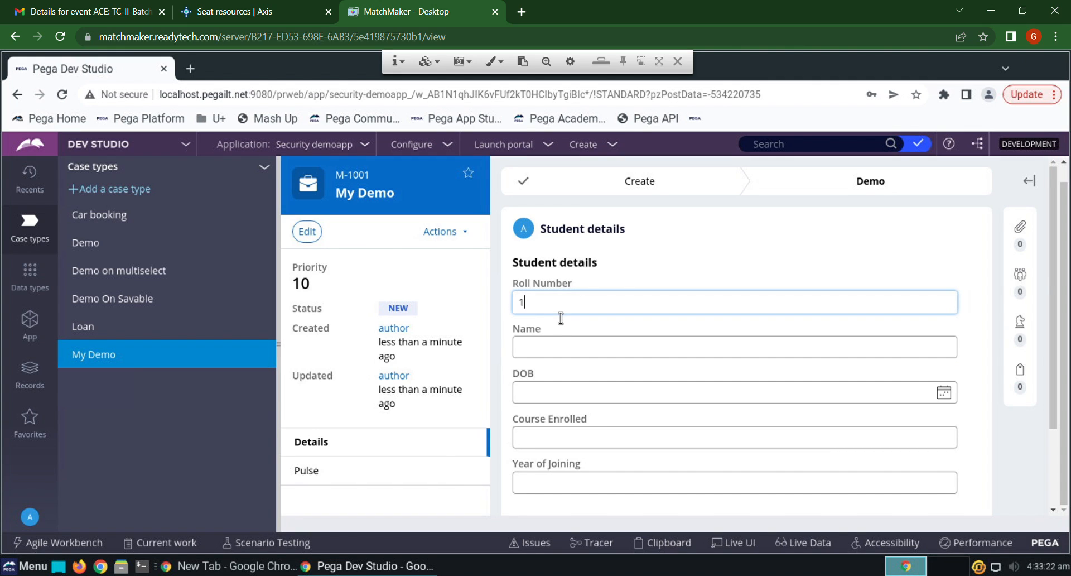
type("09")
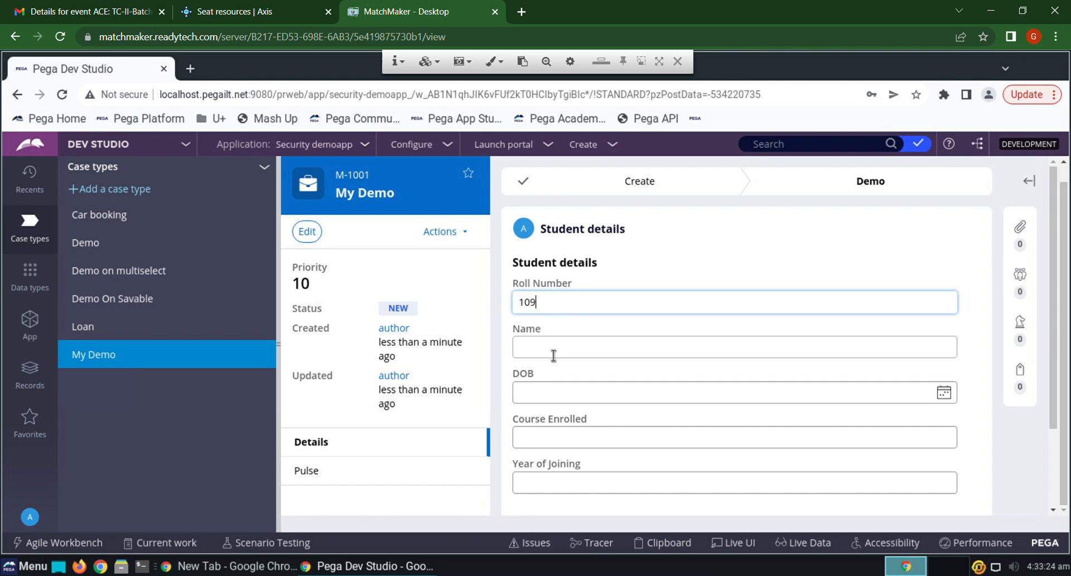
type("Shivar")
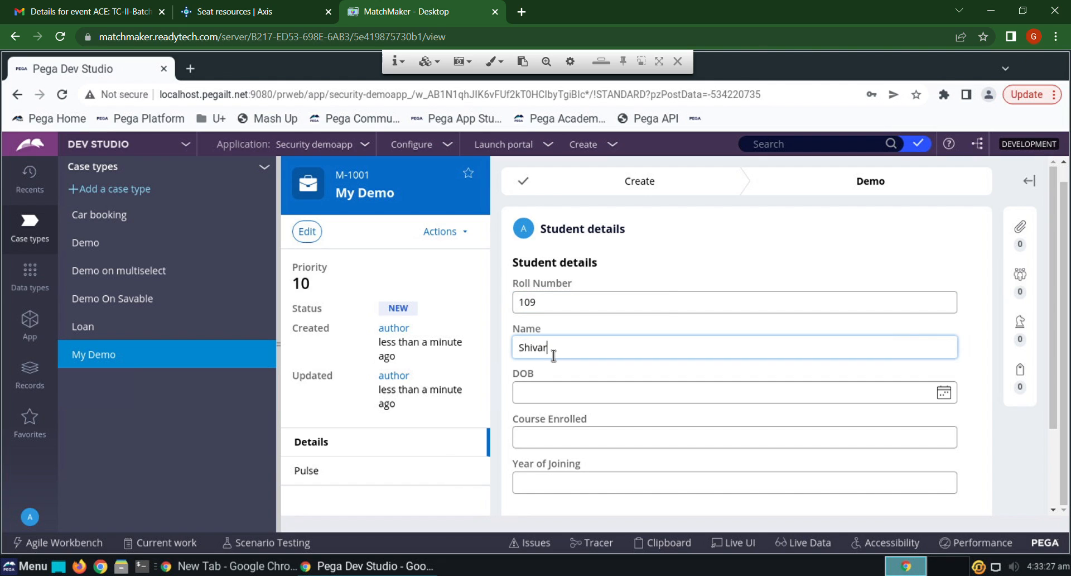
type("am")
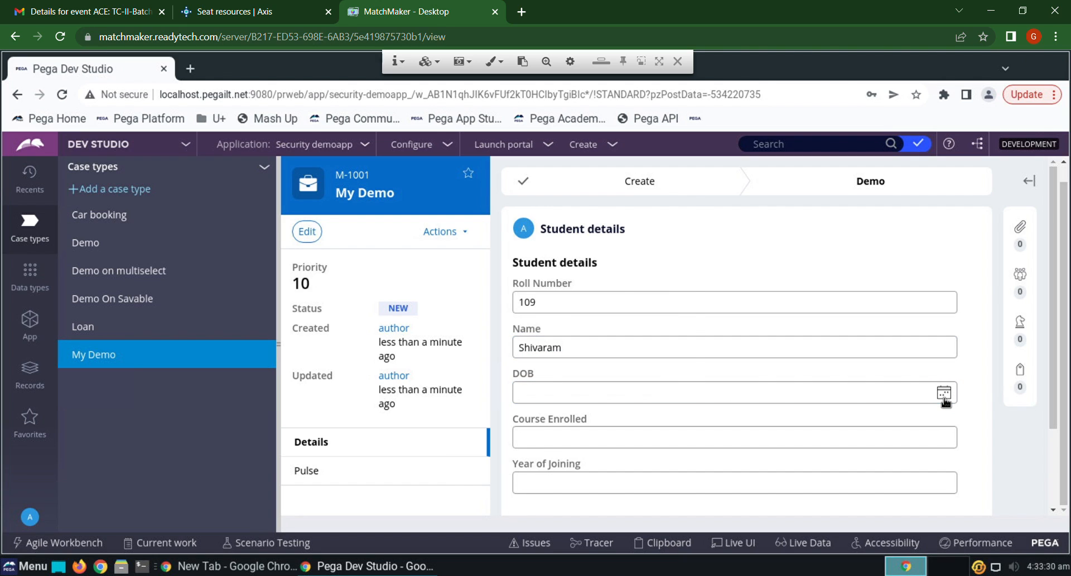
left_click(944, 393)
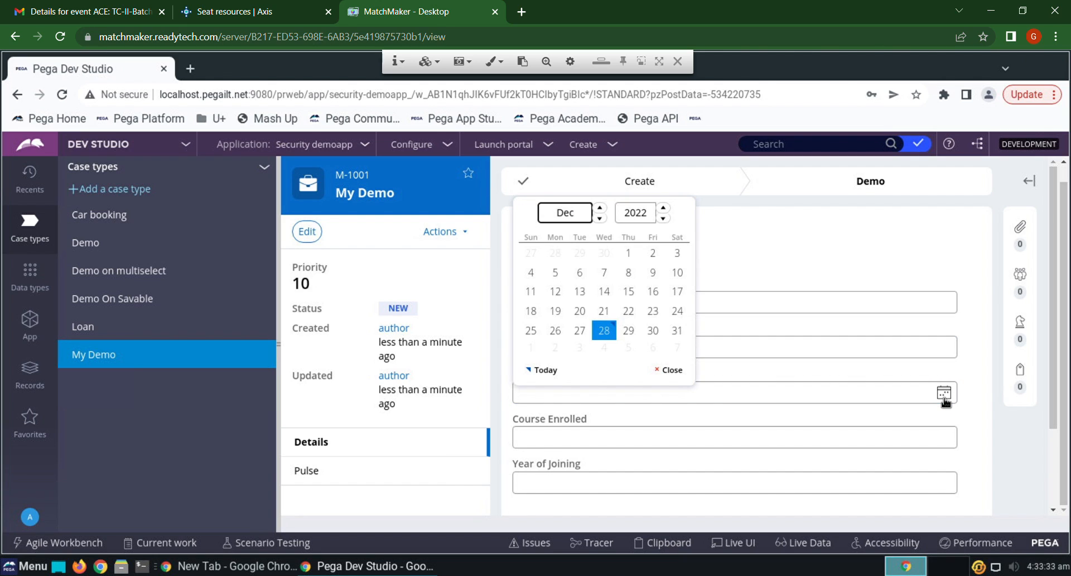
mouse_move(743, 362)
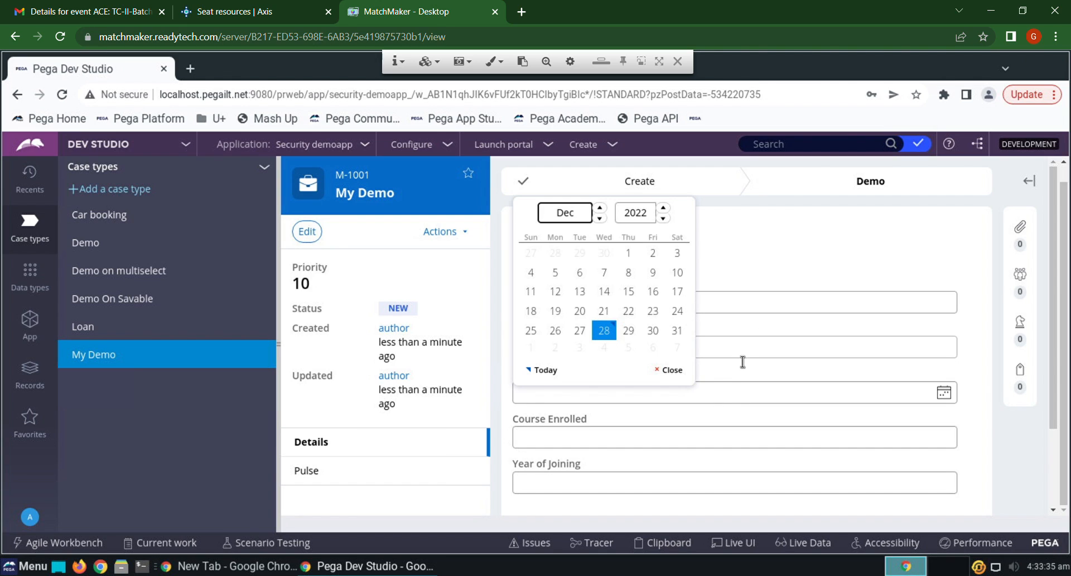
left_click(667, 370)
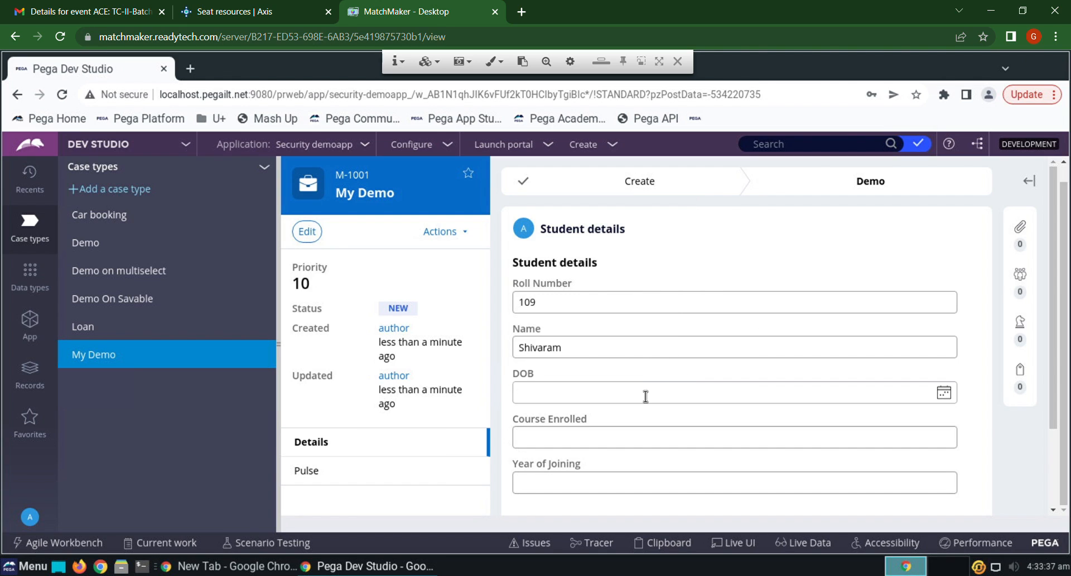
type("07/0")
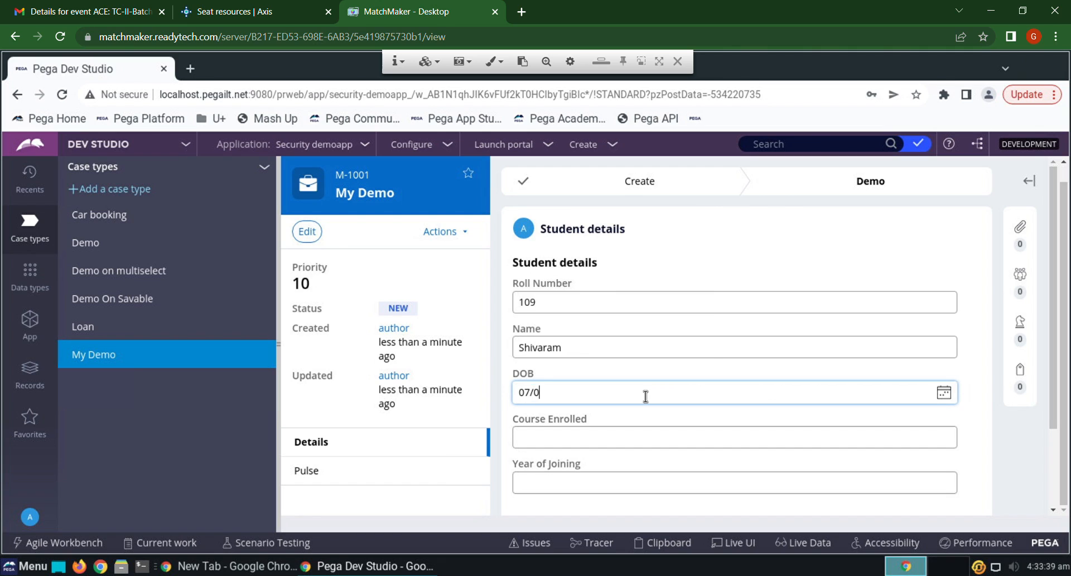
type("8/2000")
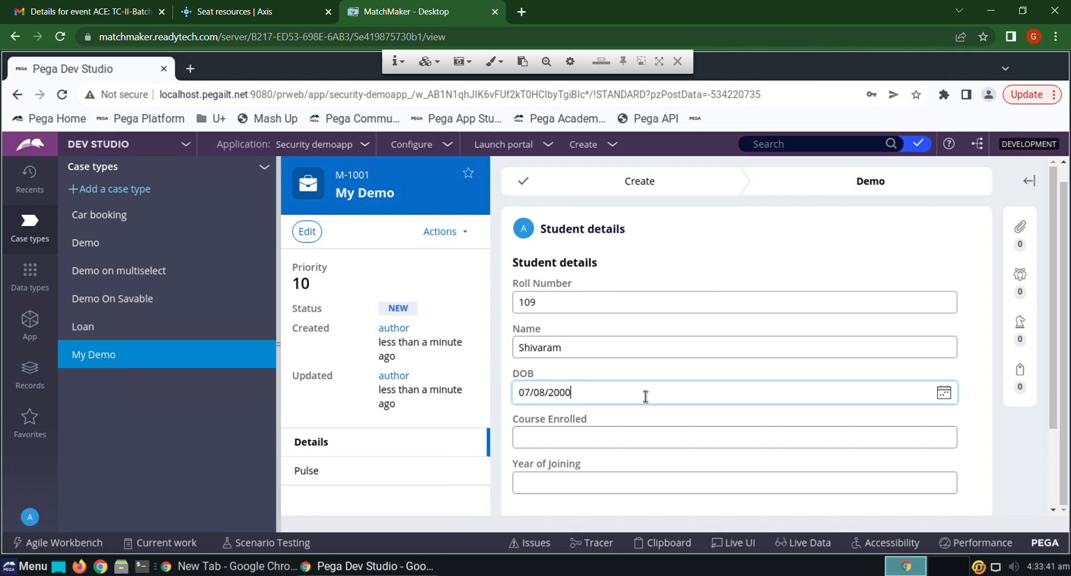
Enter course CSE and joining year 2019, then submit the student details.
left_click(683, 437)
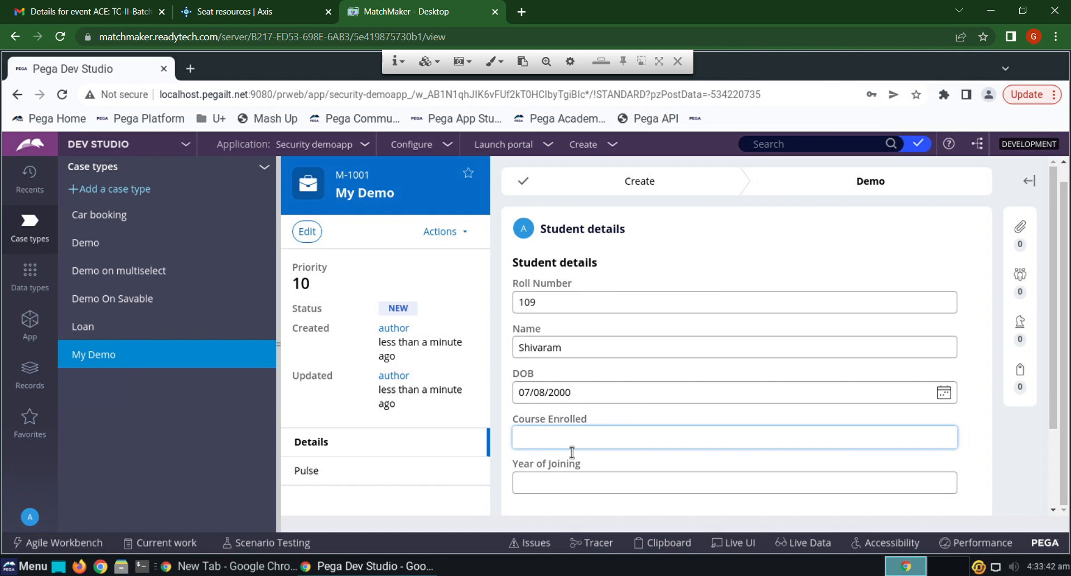
type("CSE")
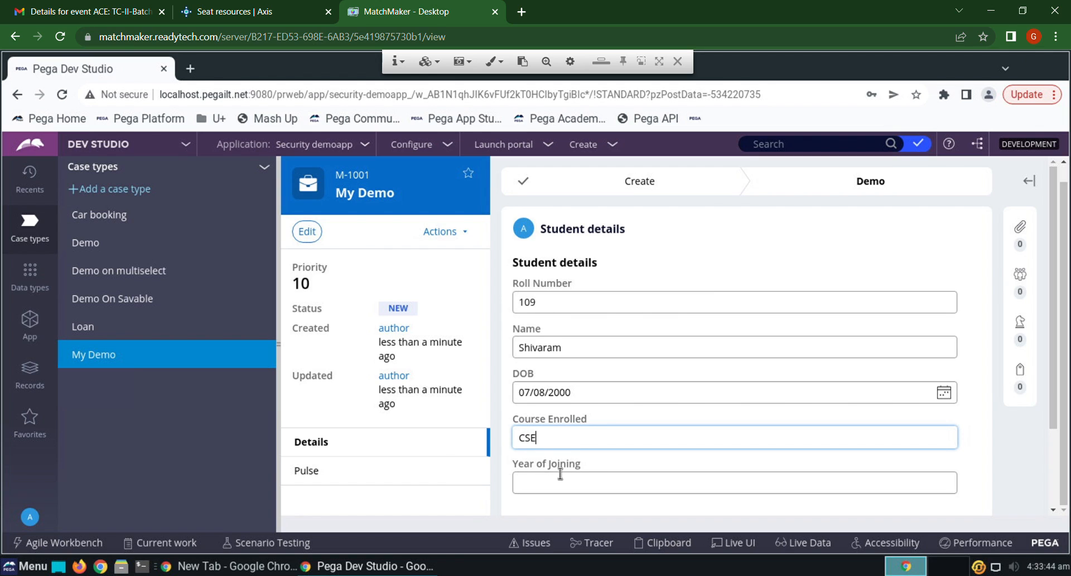
type("20")
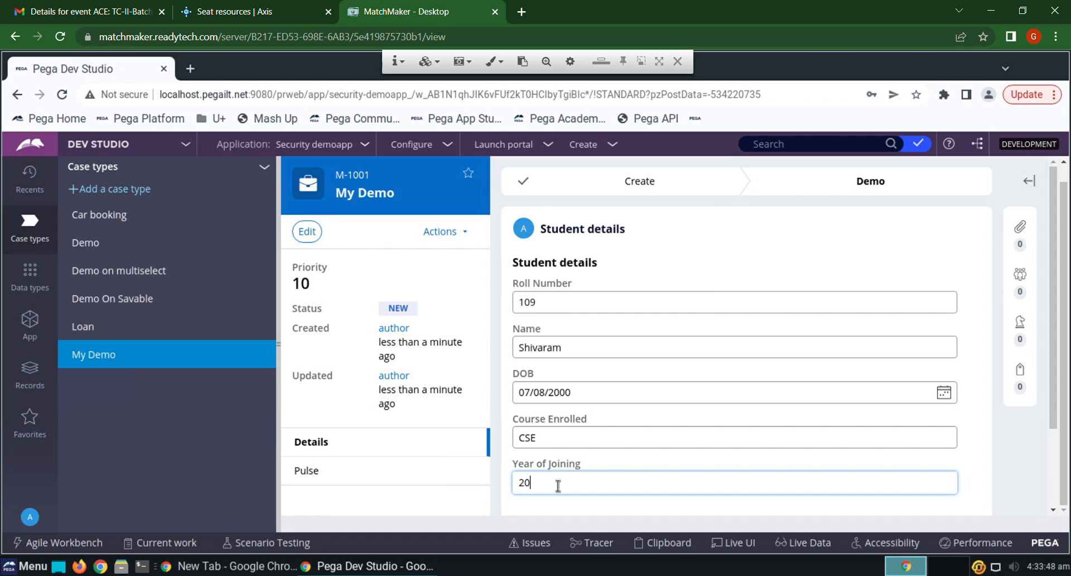
type("19")
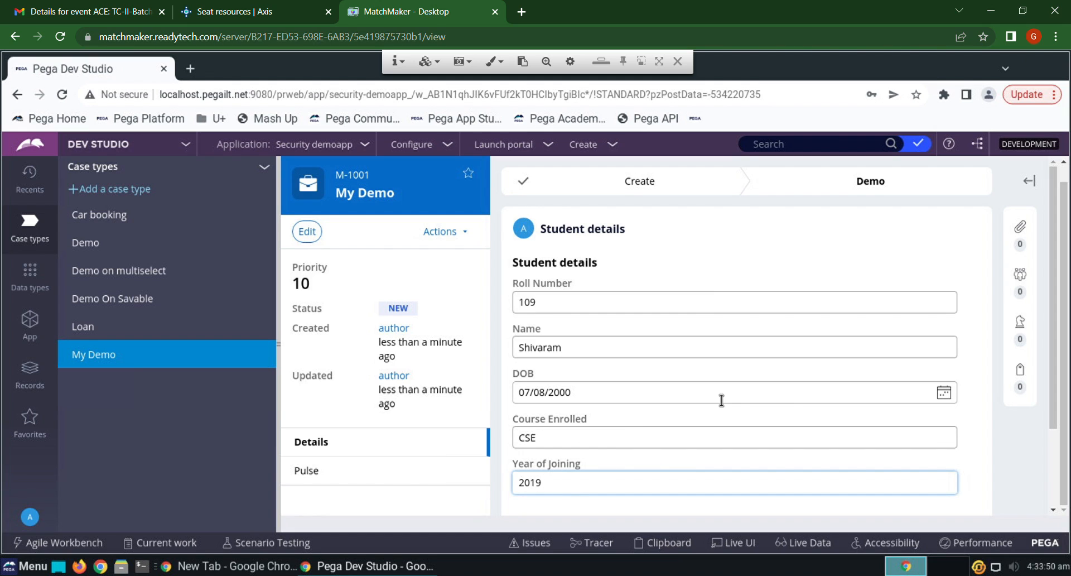
scroll("down", 3)
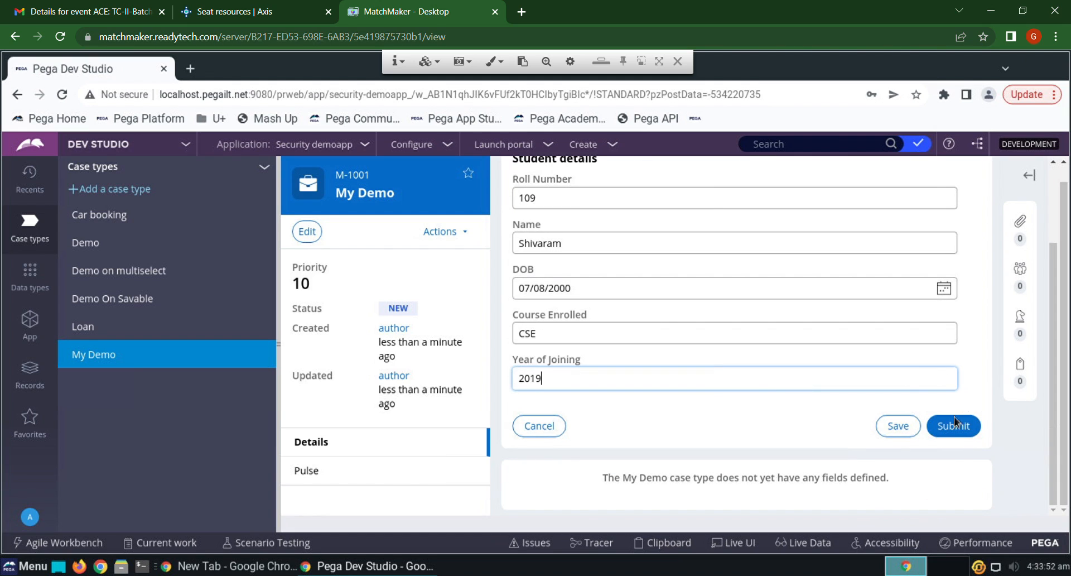
left_click(953, 426)
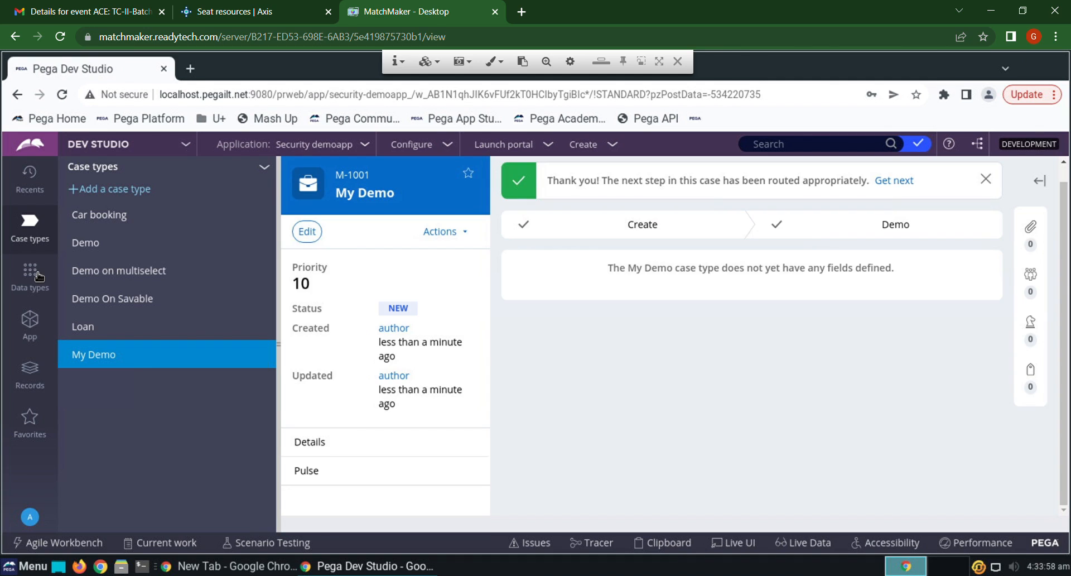
Refresh Student Information's Records tab, still empty, and expand it in the explorer.
left_click(30, 277)
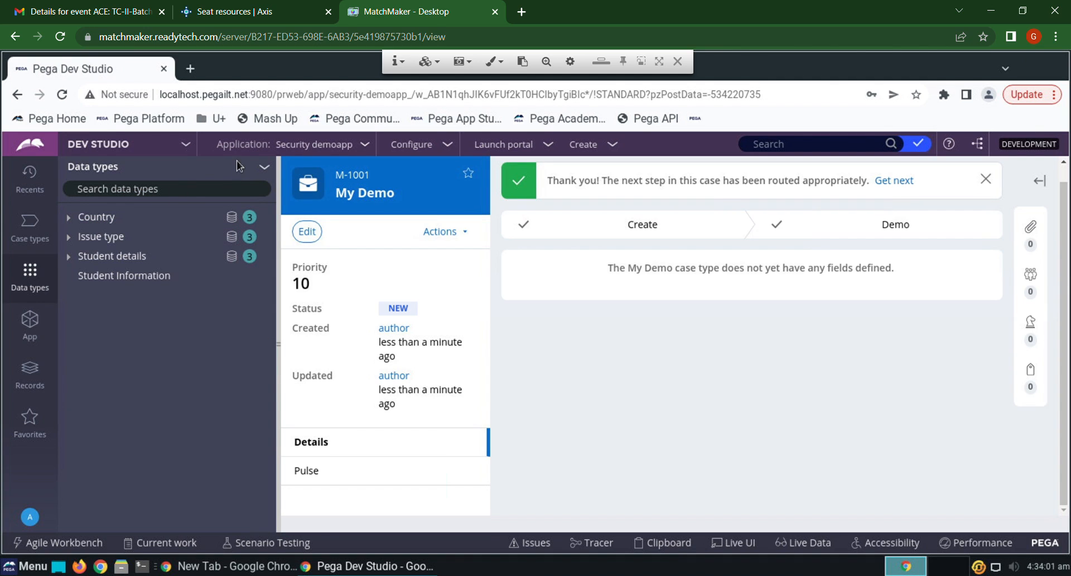
left_click(265, 167)
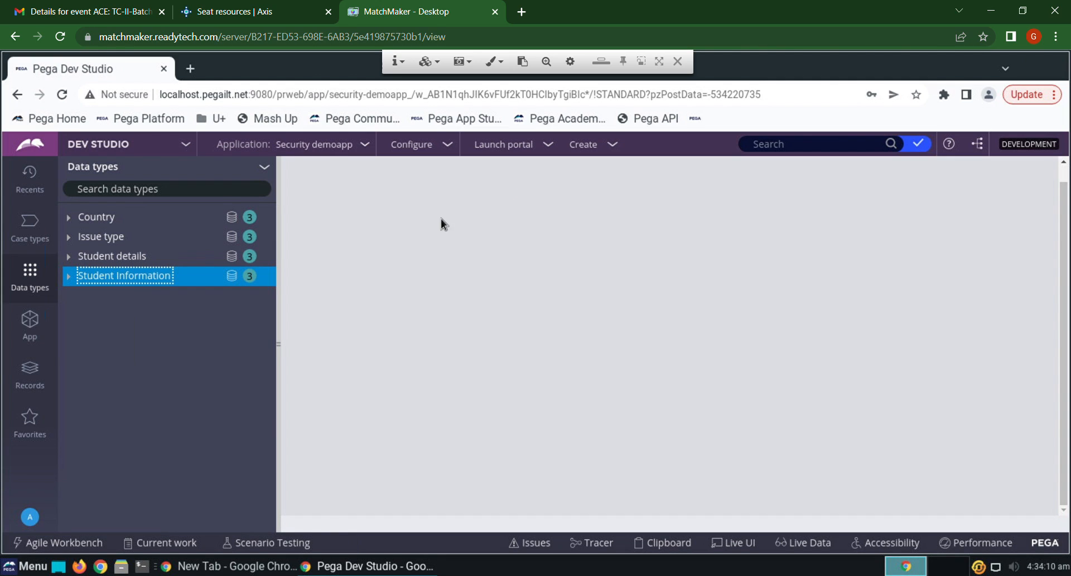
left_click(124, 275)
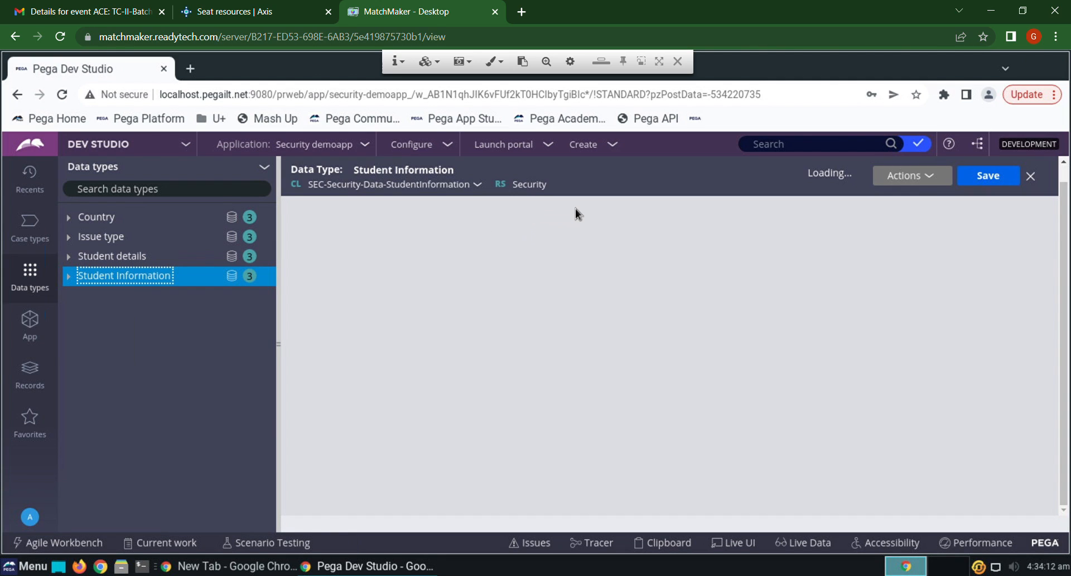
left_click(484, 207)
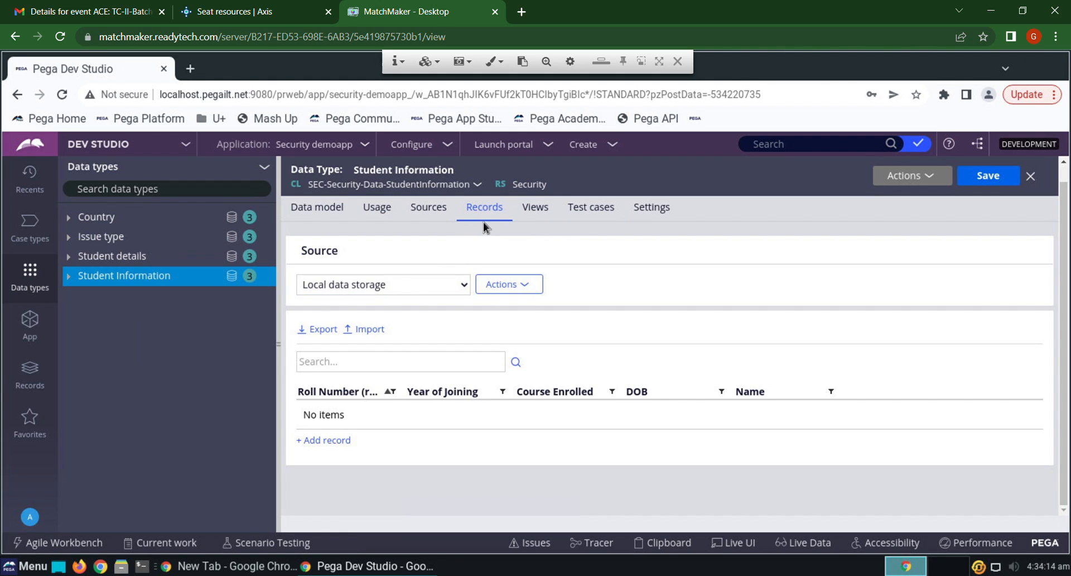
mouse_move(911, 176)
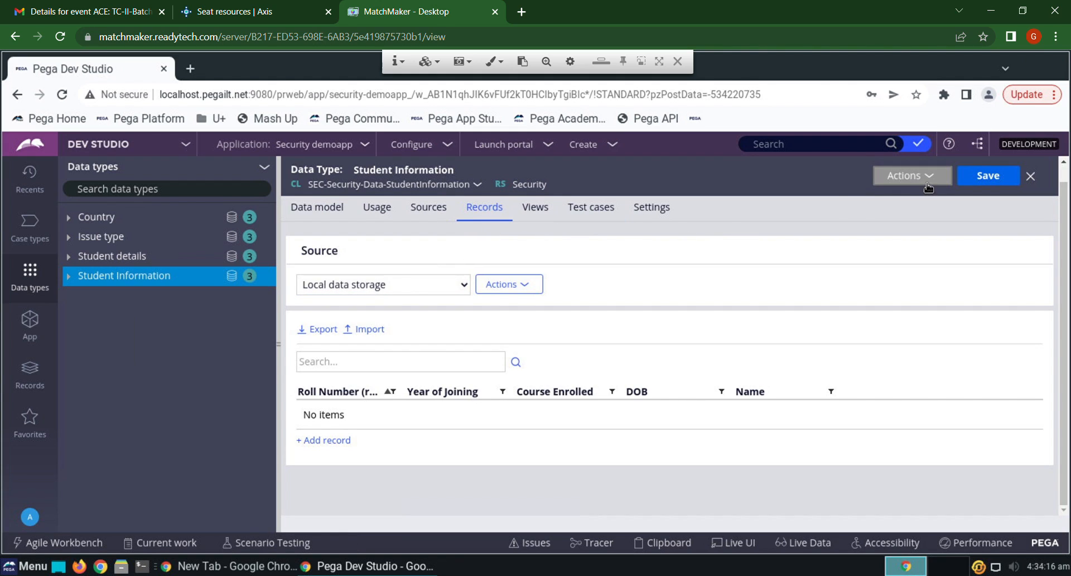
left_click(911, 176)
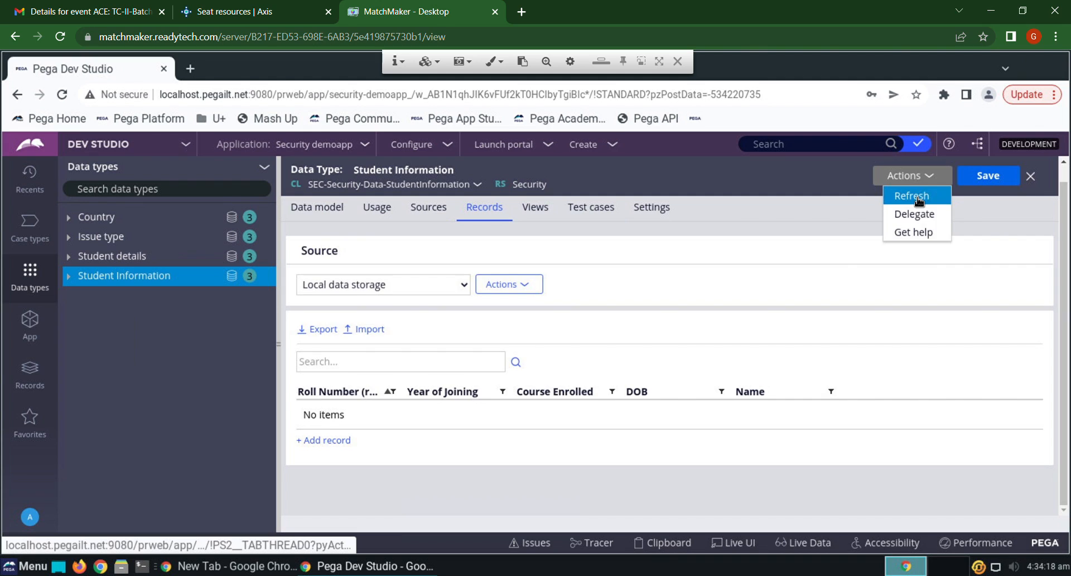
left_click(911, 196)
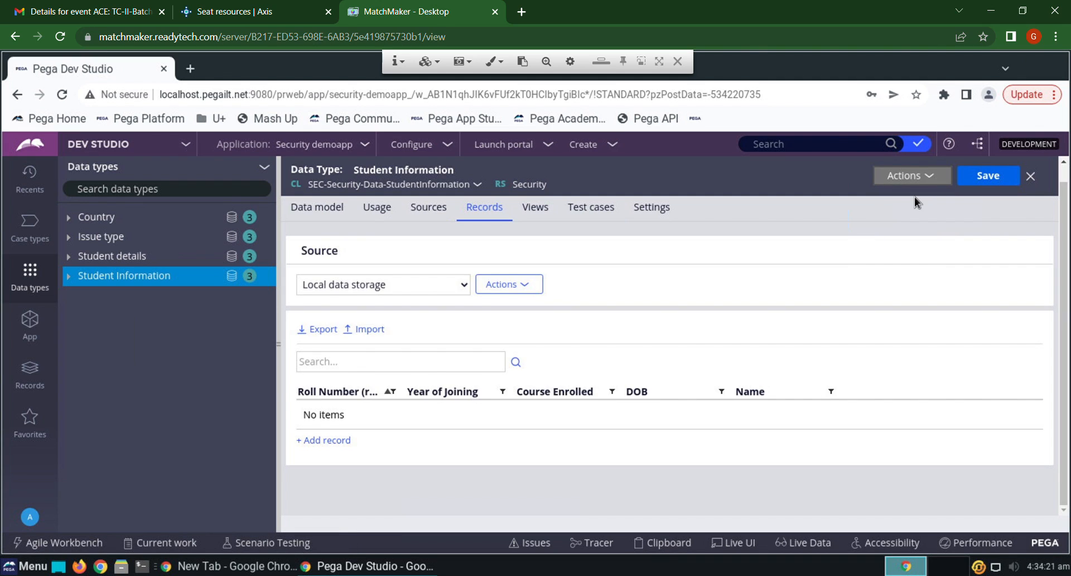
left_click(1031, 176)
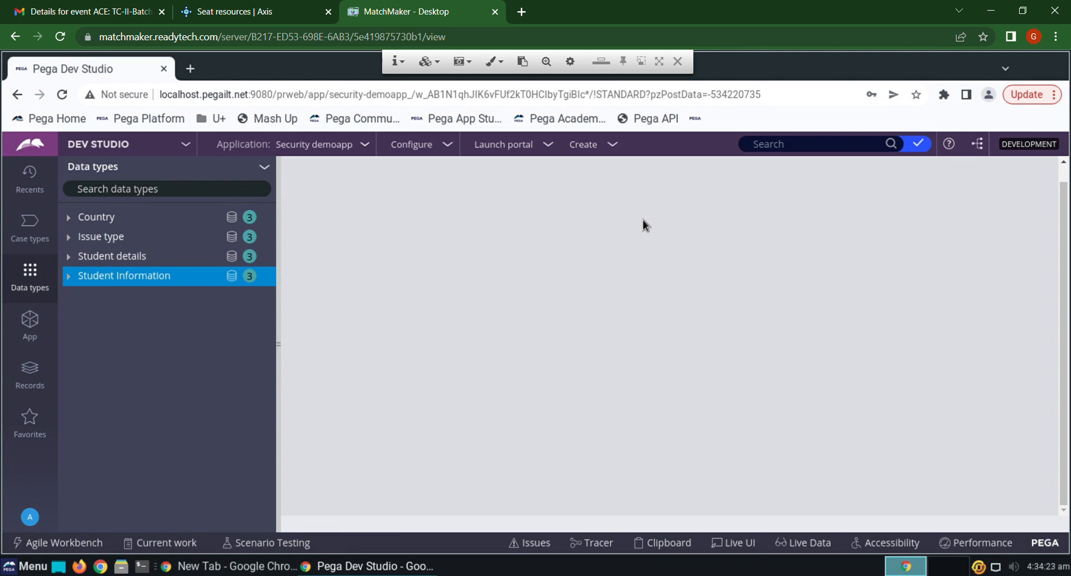
left_click(124, 275)
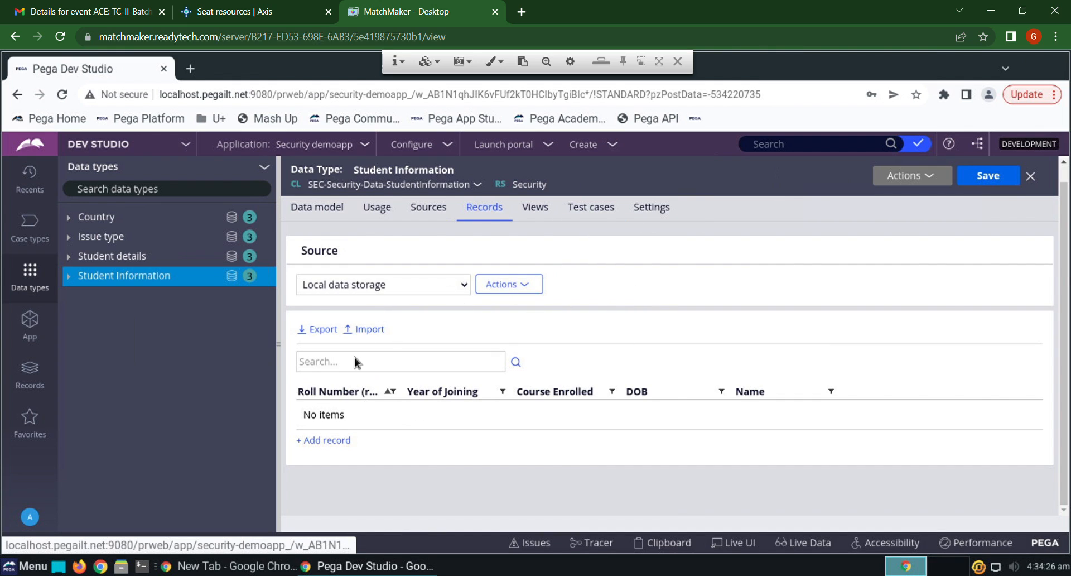
mouse_move(509, 284)
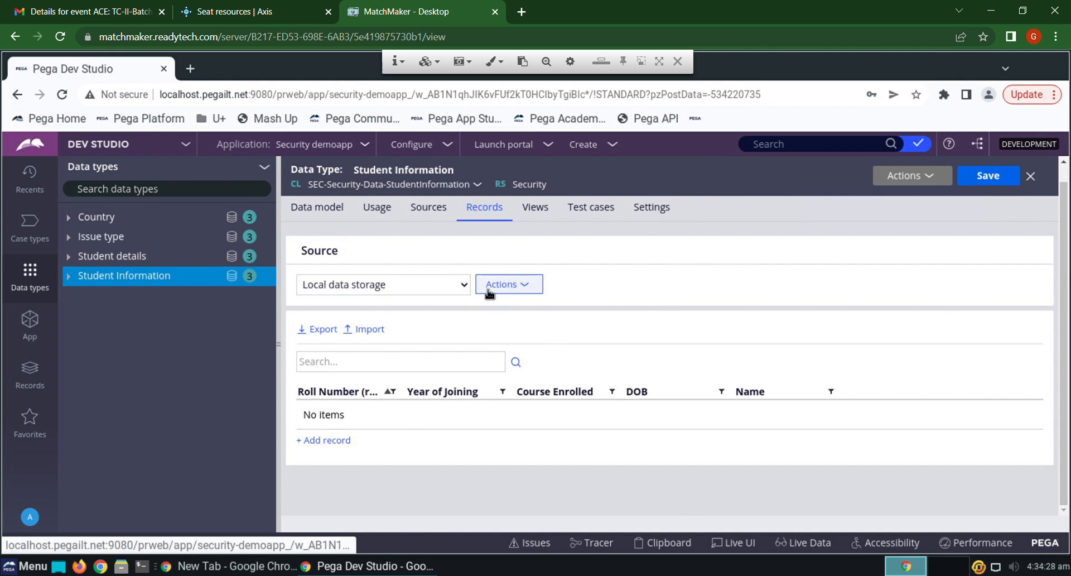
mouse_move(317, 274)
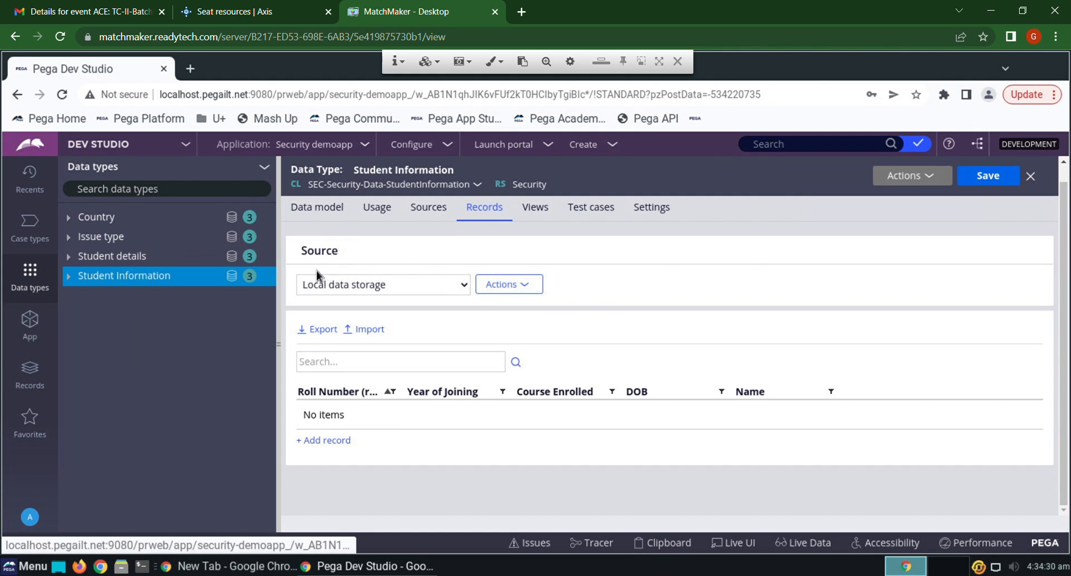
mouse_move(158, 465)
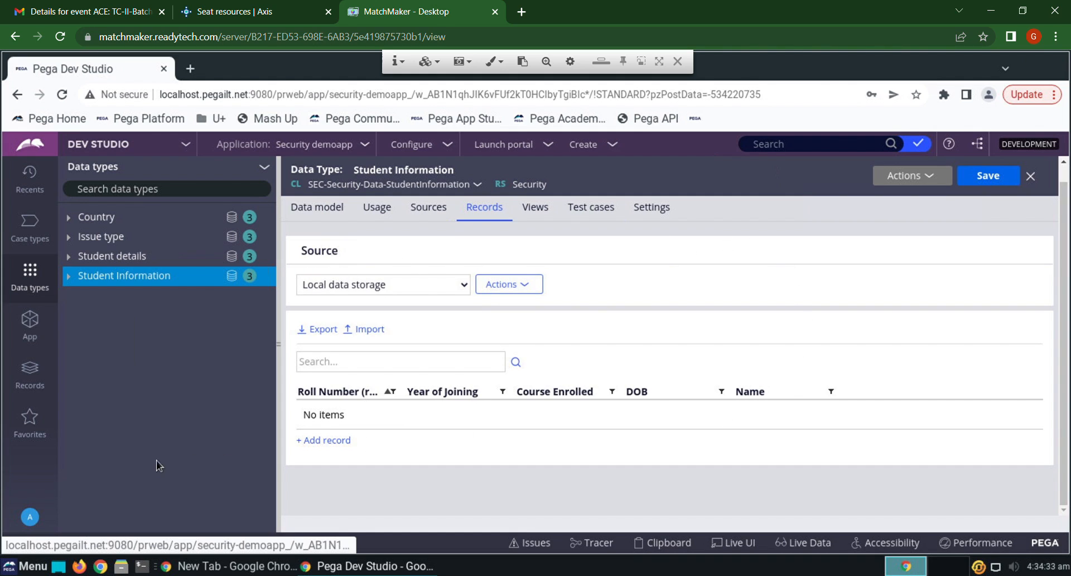
mouse_move(202, 353)
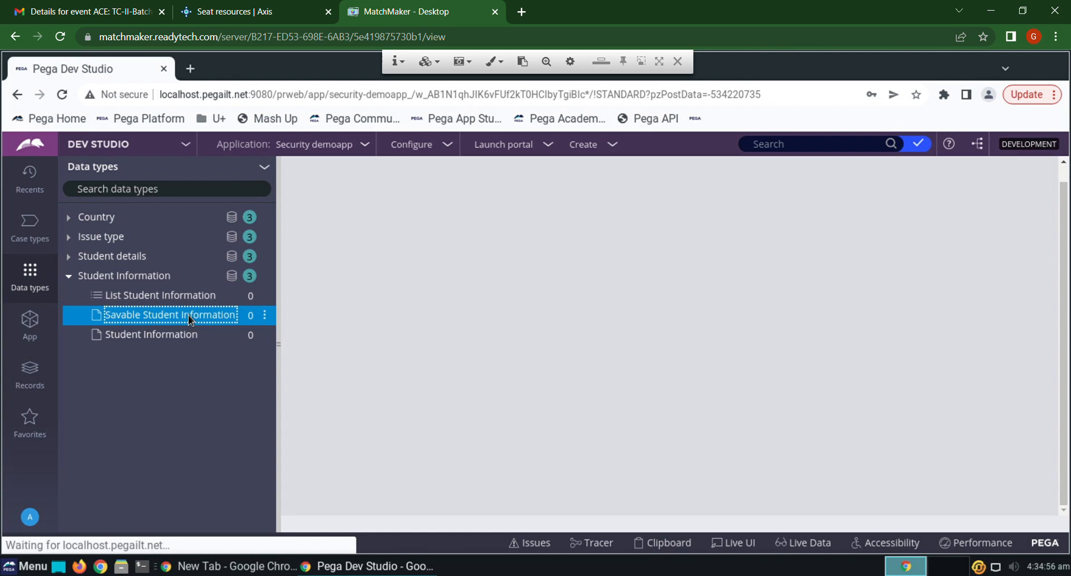
Open the Savable Student Information data page and review its data sources.
left_click(170, 314)
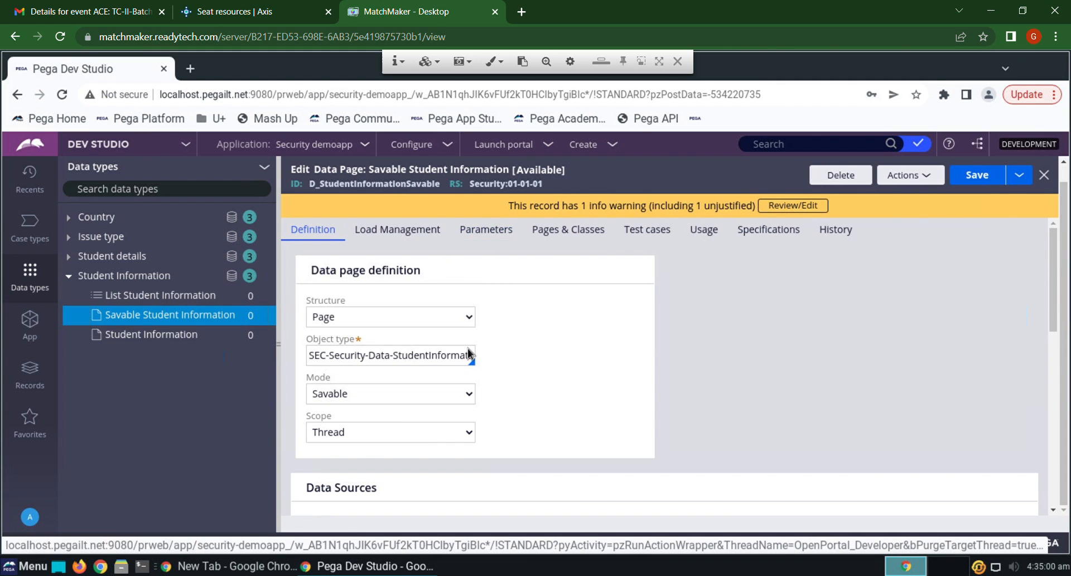
scroll("down", 3)
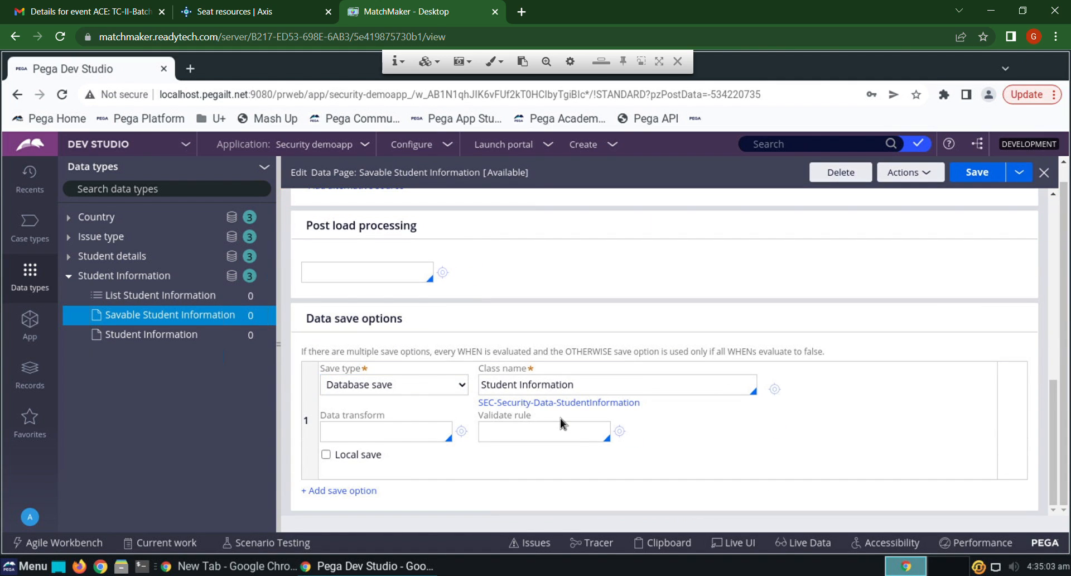
scroll("up", 3)
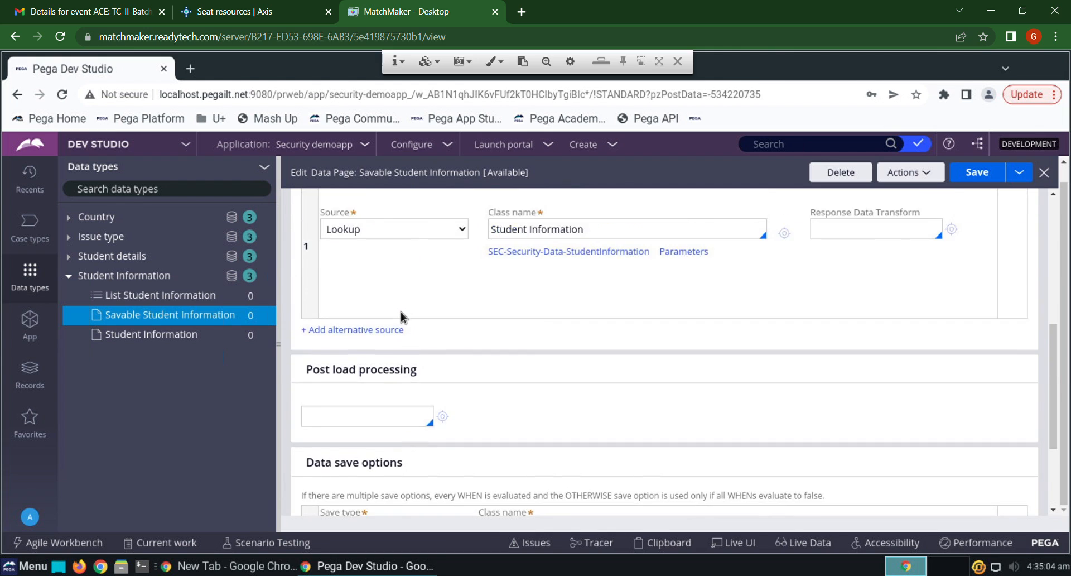
scroll("up", 3)
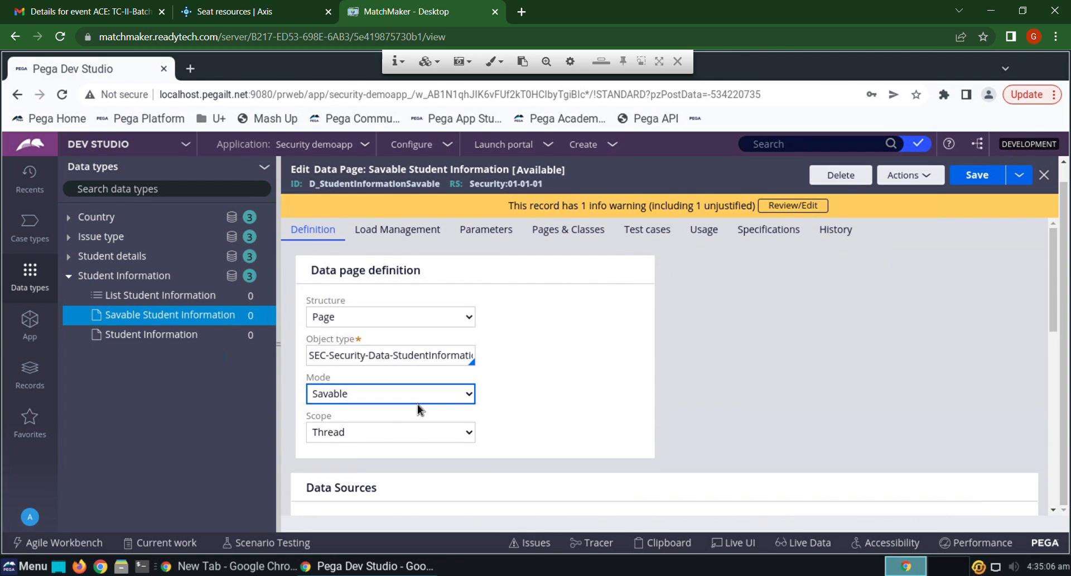
scroll("down", 3)
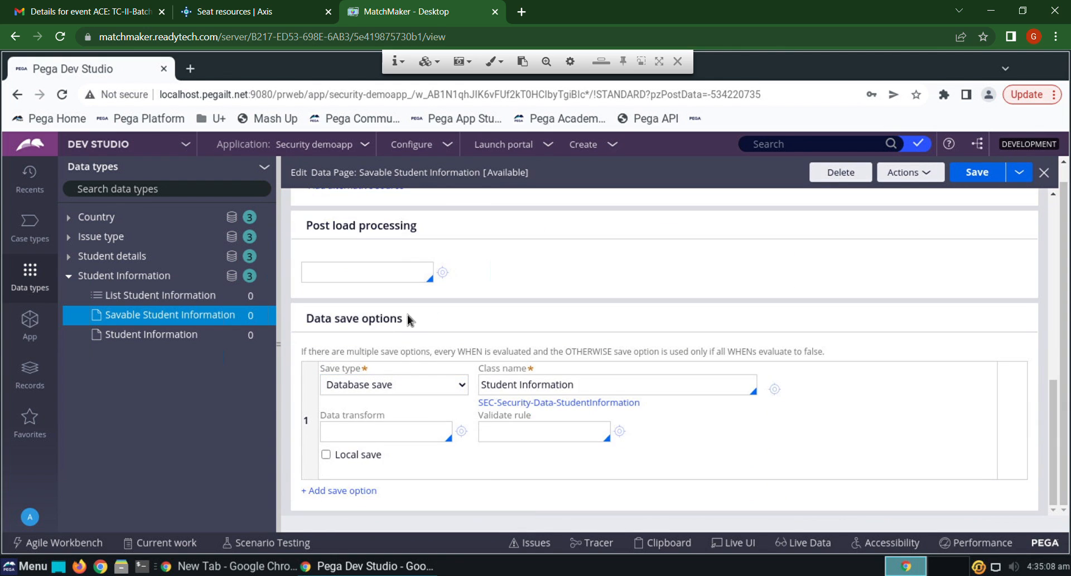
scroll("up", 3)
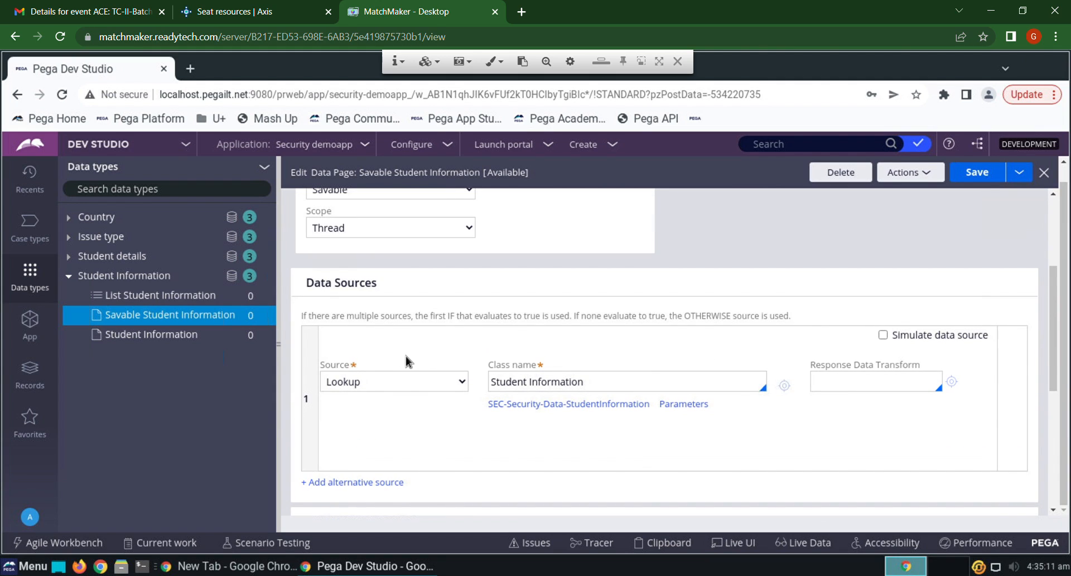
Change the source to a data transform named Studentdetails and start creating it.
left_click(393, 381)
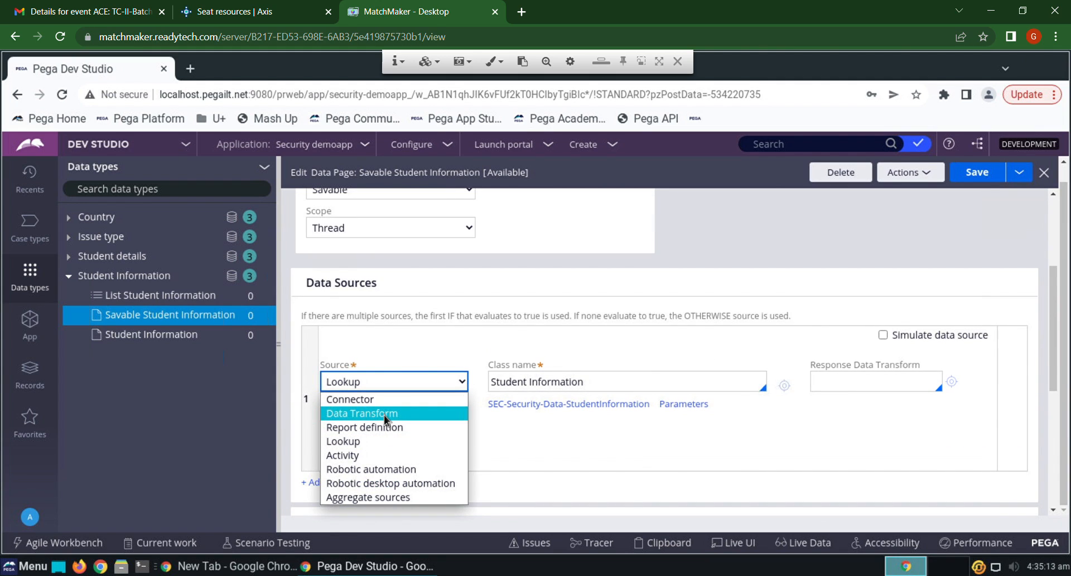
left_click(361, 412)
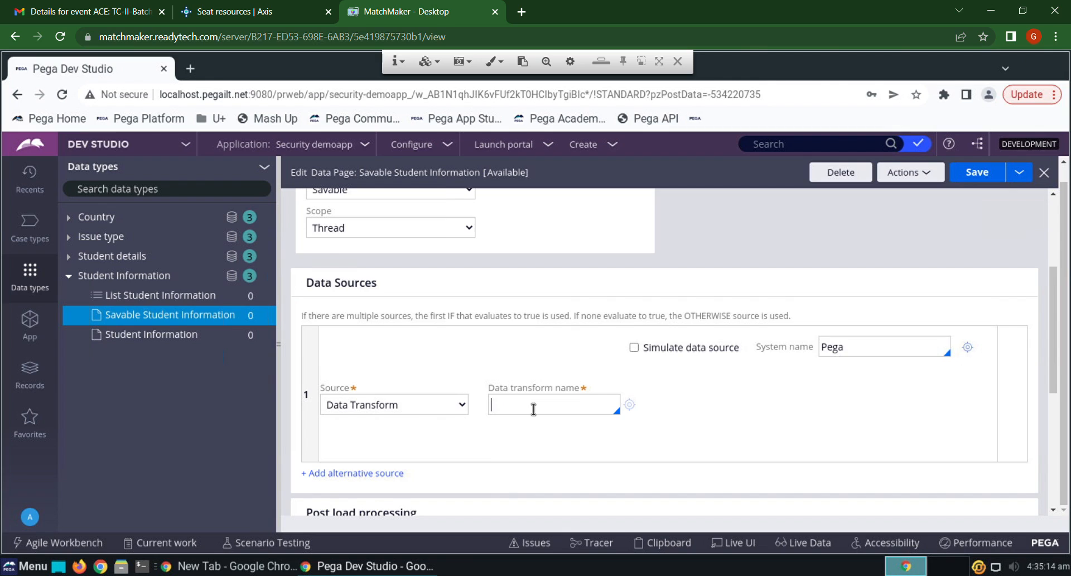
type("Student")
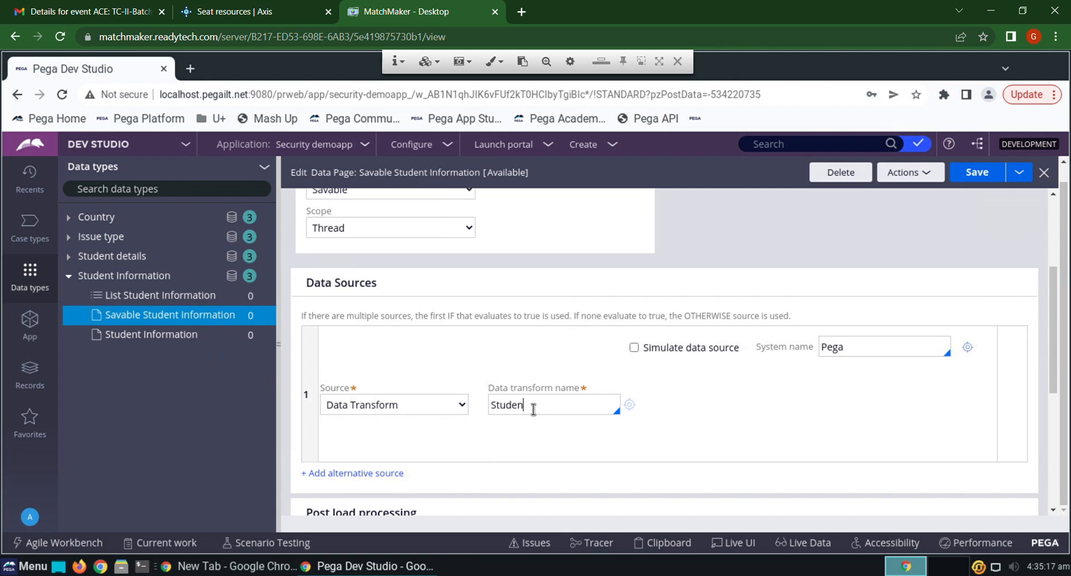
type("detal")
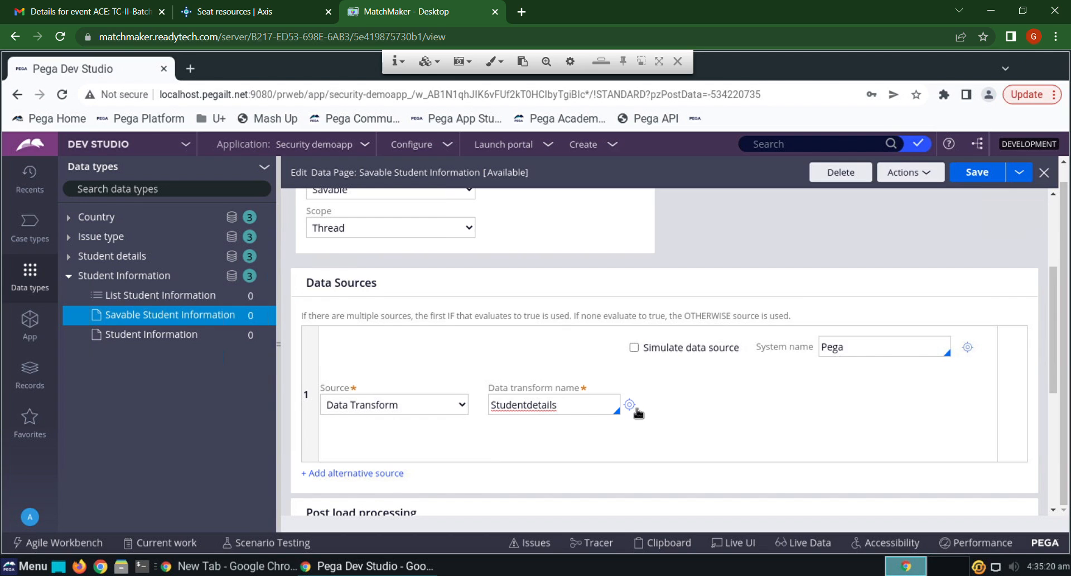
left_click(629, 405)
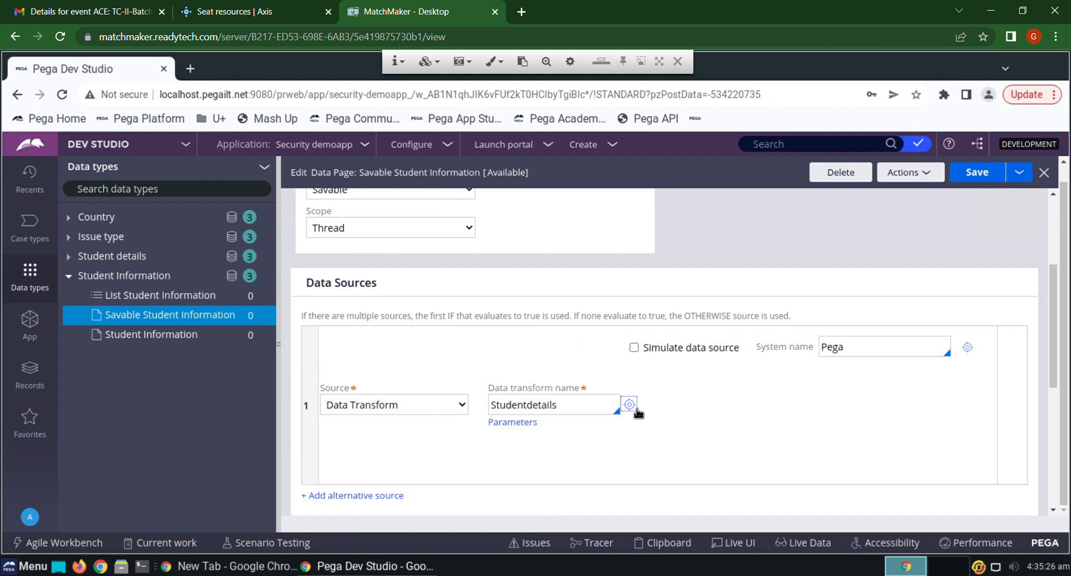
left_click(1044, 172)
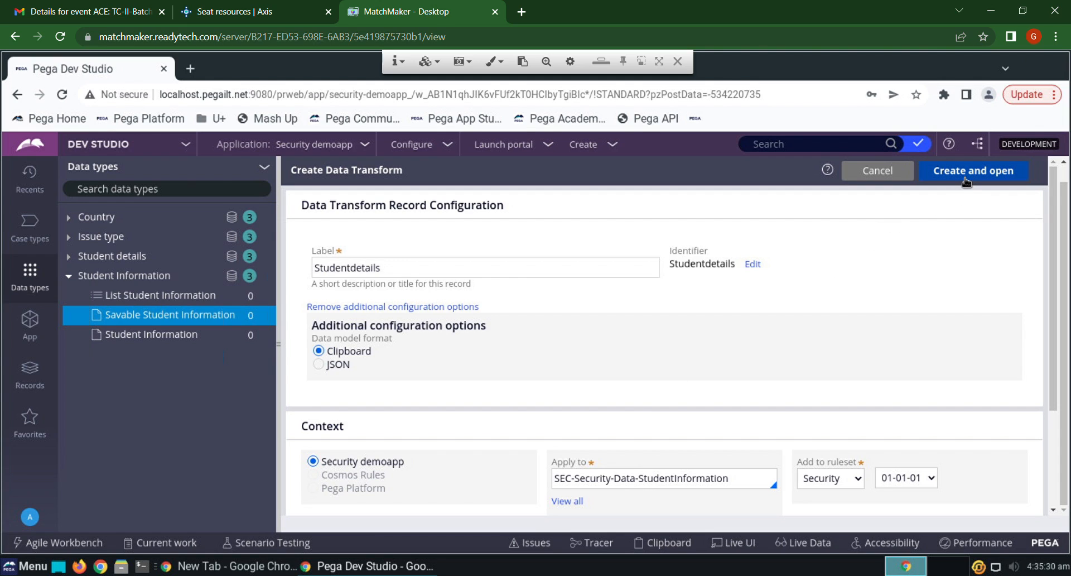
Create Studentdetails with Set targets .RollNumber, .Name, .DOB, .CourseEnrolled and .YearOfJoining.
left_click(973, 171)
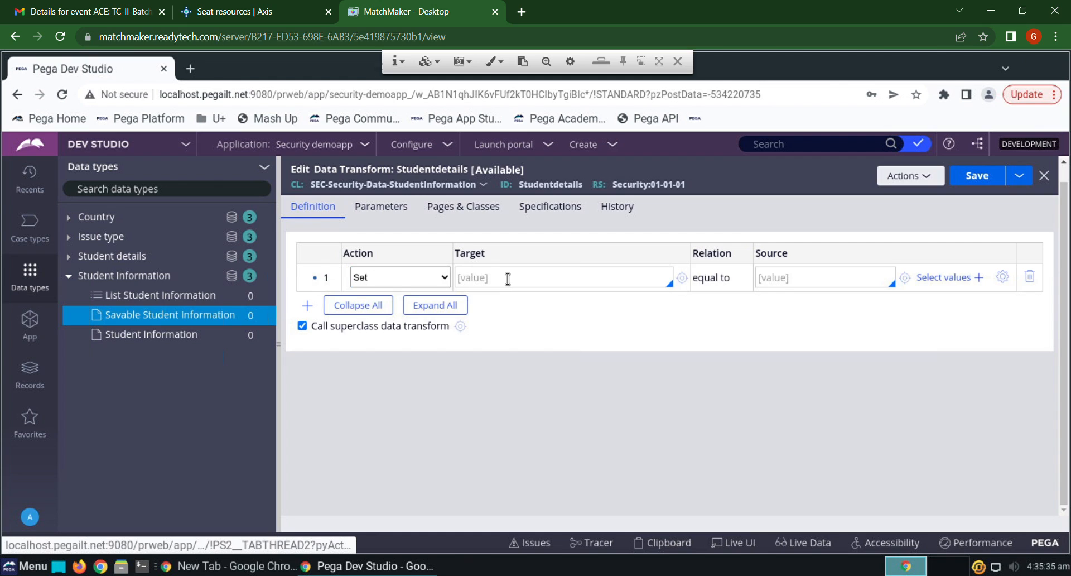
left_click(560, 277)
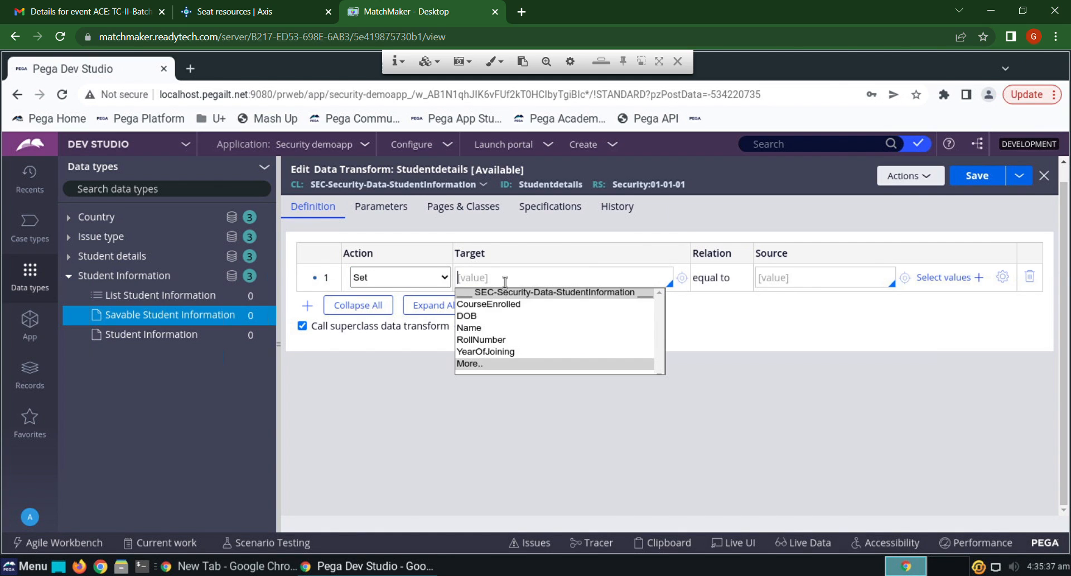
left_click(481, 340)
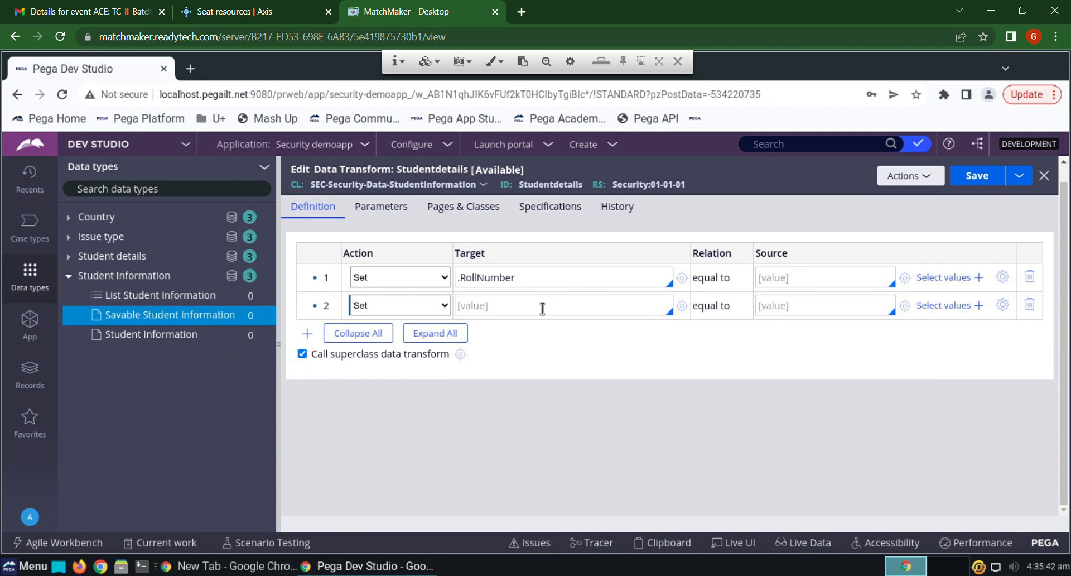
left_click(562, 305)
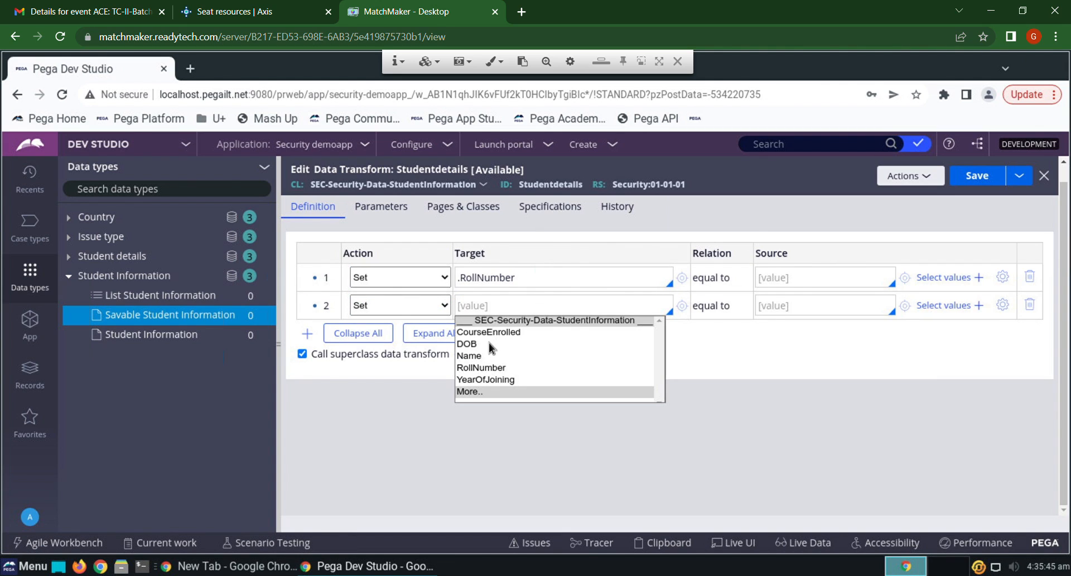
mouse_move(470, 356)
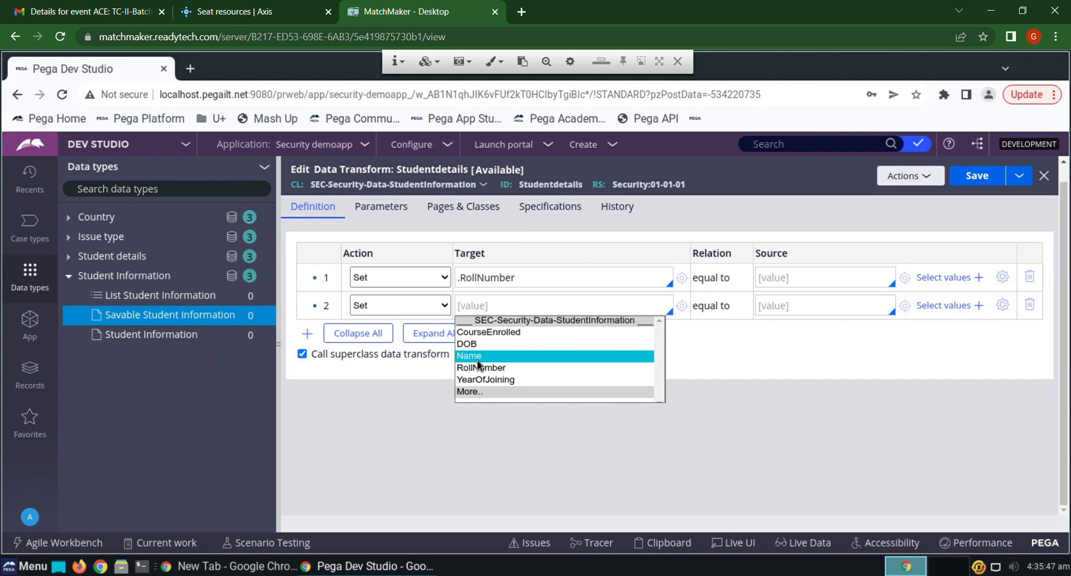
left_click(469, 356)
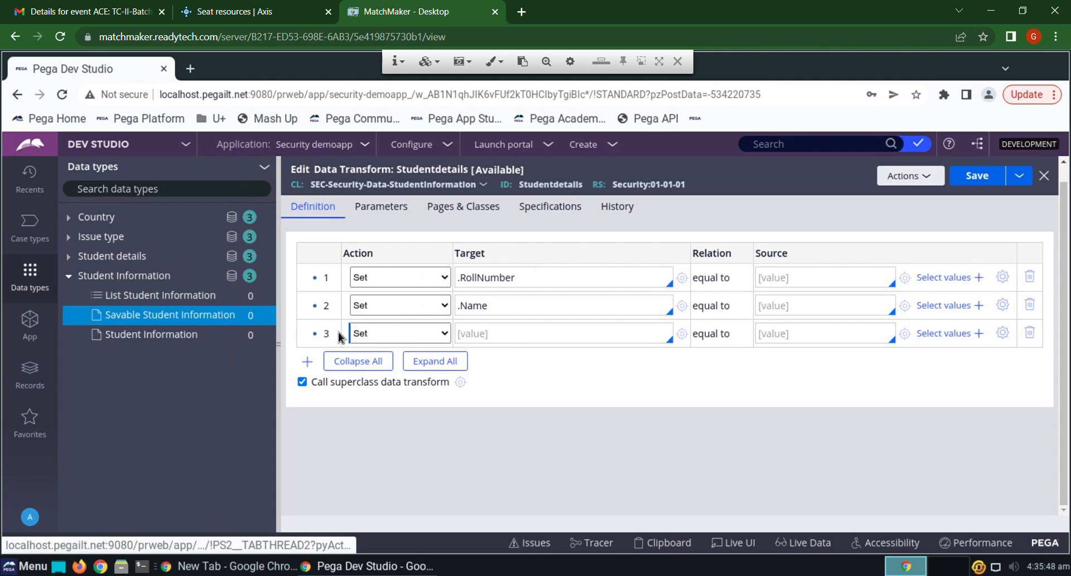
left_click(560, 333)
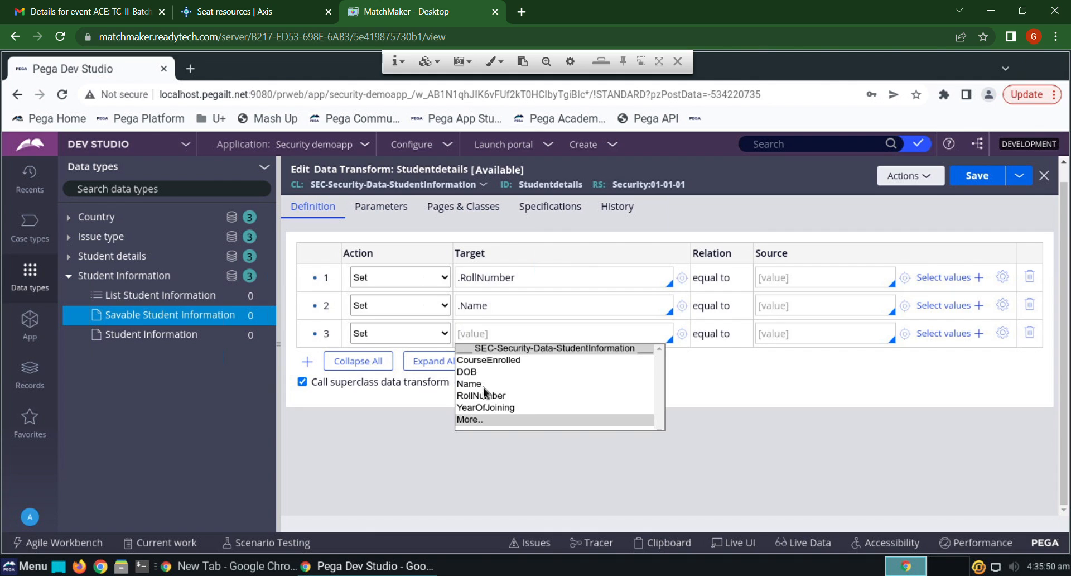
left_click(467, 371)
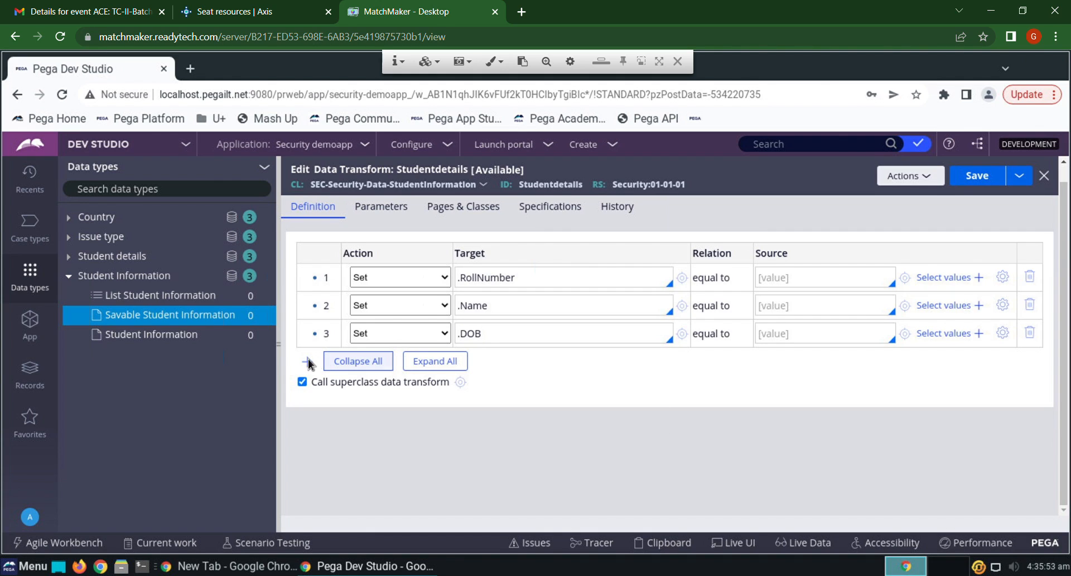
left_click(307, 363)
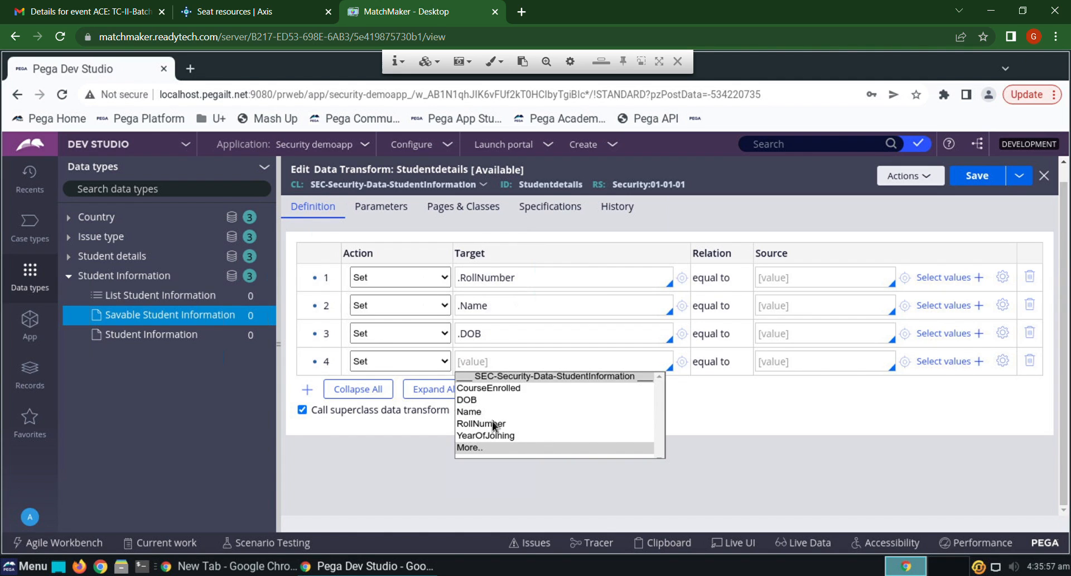
mouse_move(501, 395)
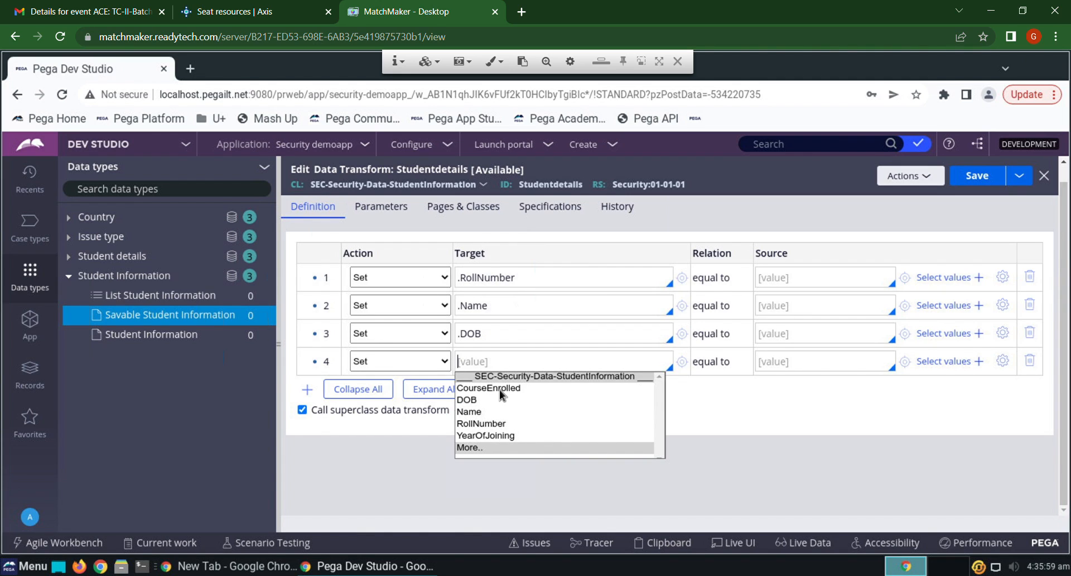
left_click(490, 387)
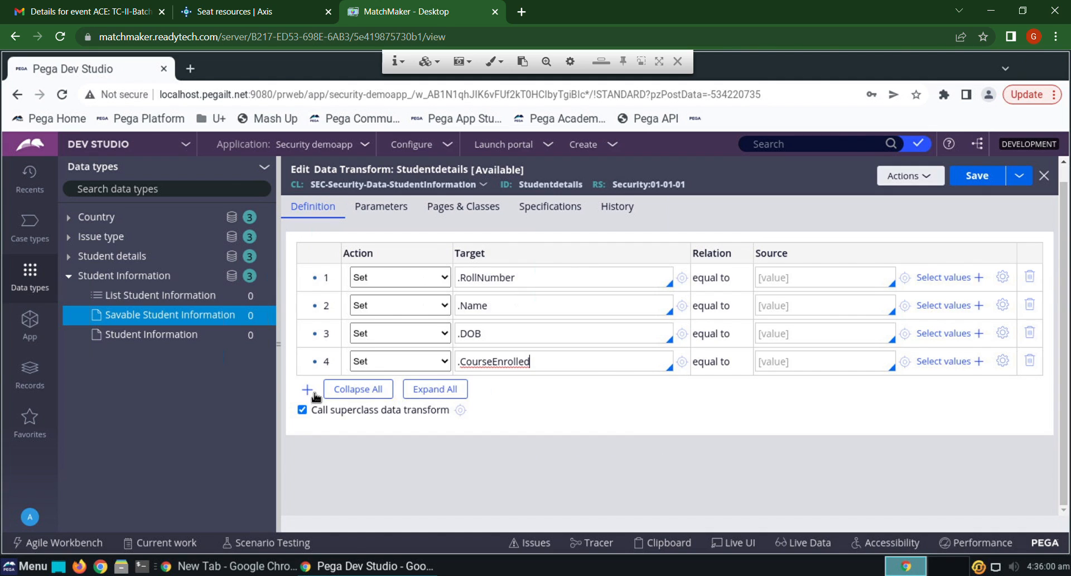
left_click(307, 389)
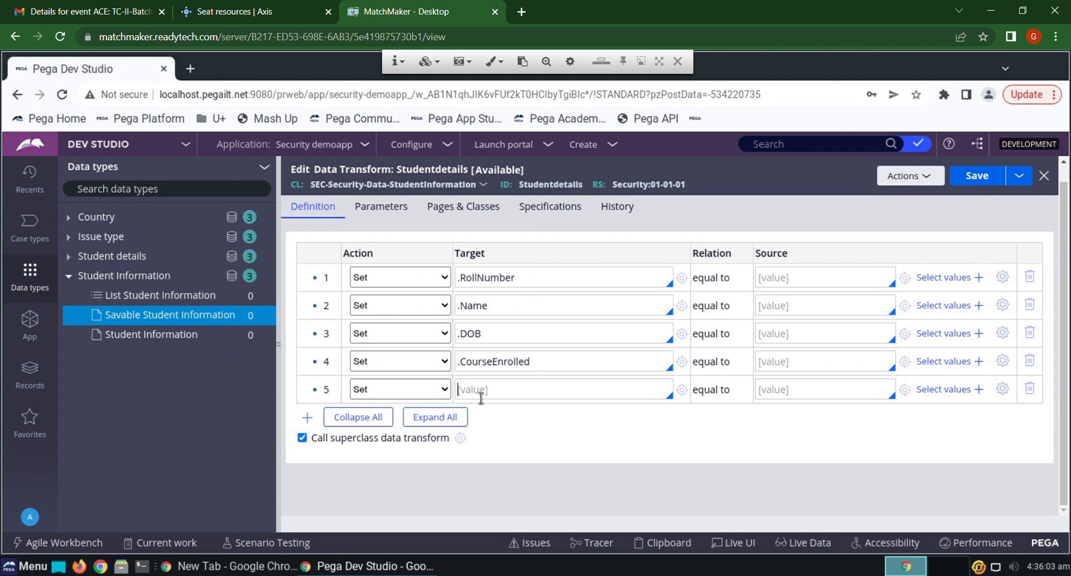
left_click(562, 389)
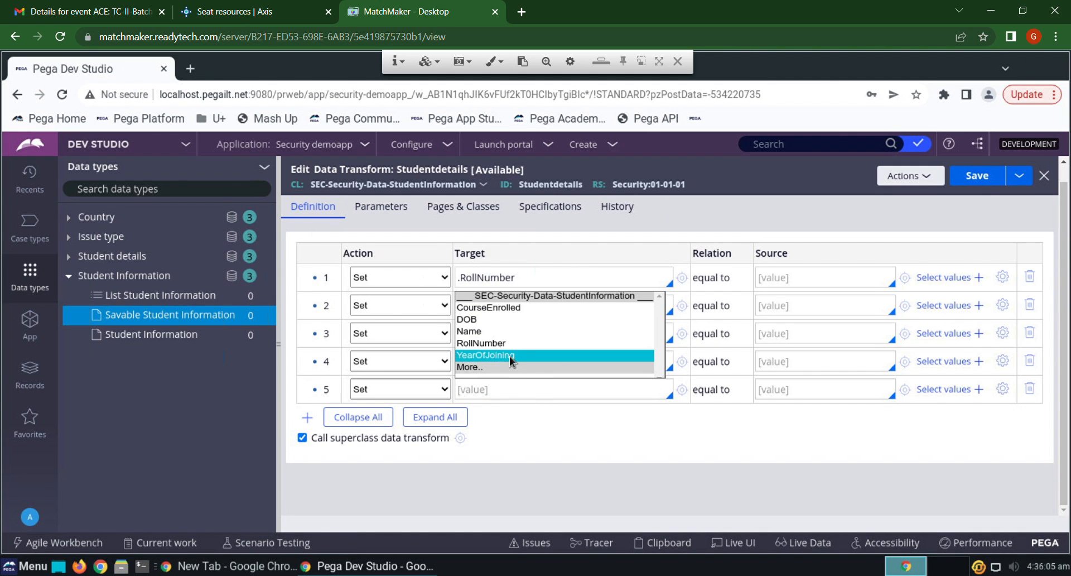
left_click(485, 355)
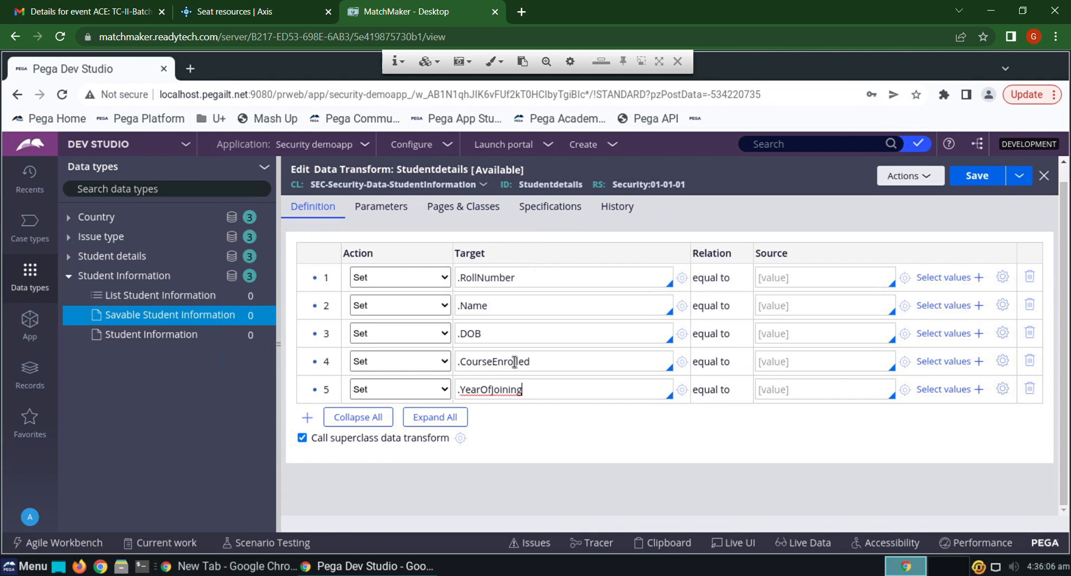
mouse_move(660, 281)
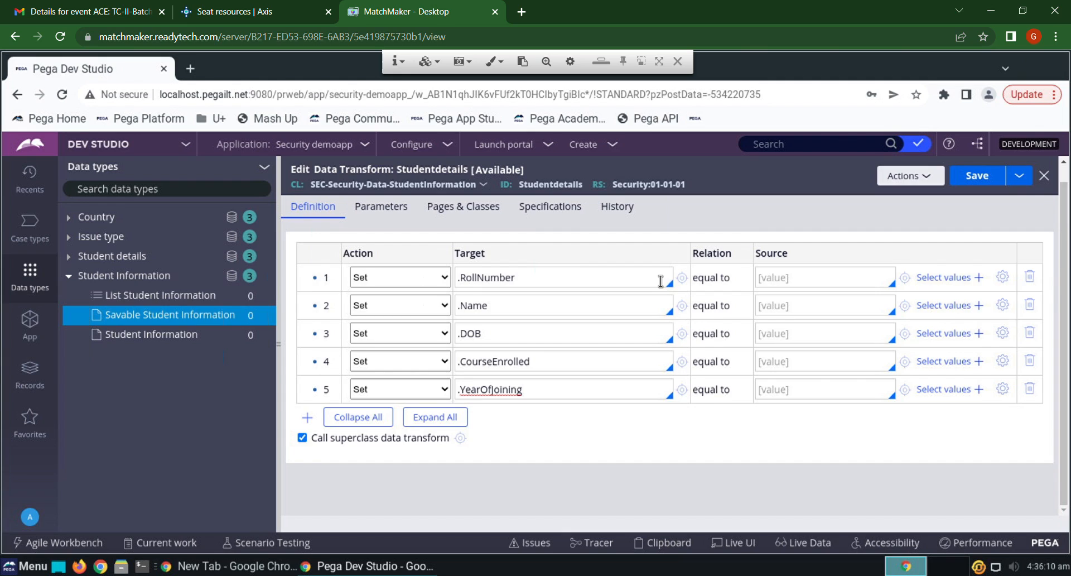
mouse_move(463, 206)
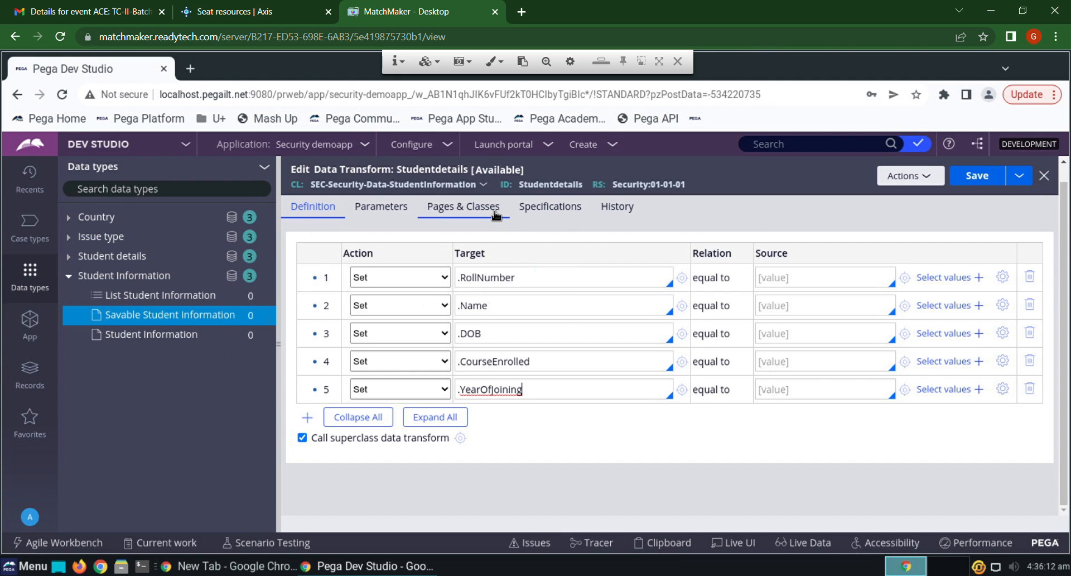
On Pages & Classes, declare page pyWorkPage with class SEC-Security-Work-MyDemo.
left_click(463, 206)
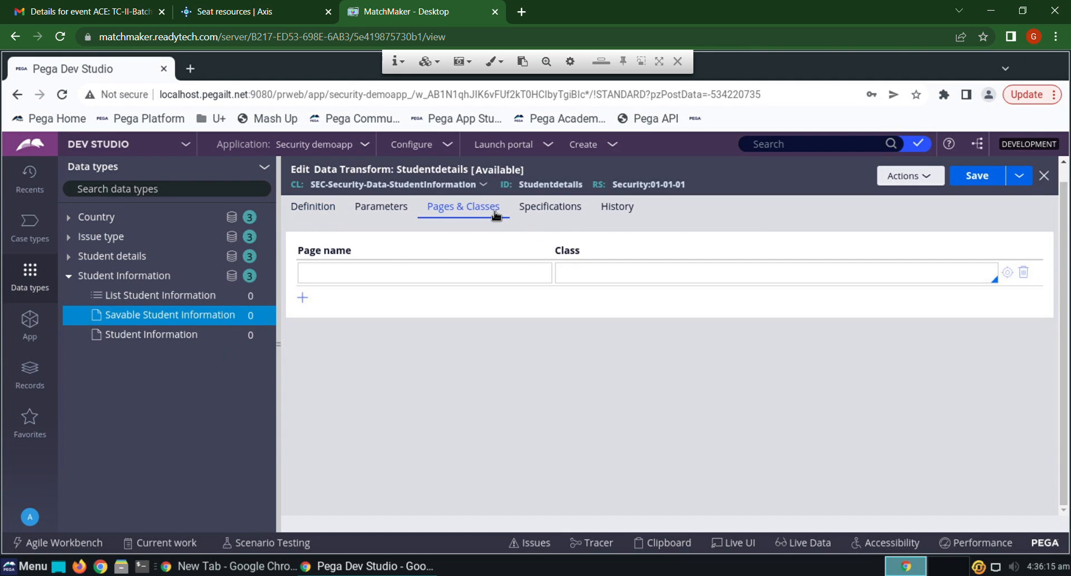
left_click(423, 272)
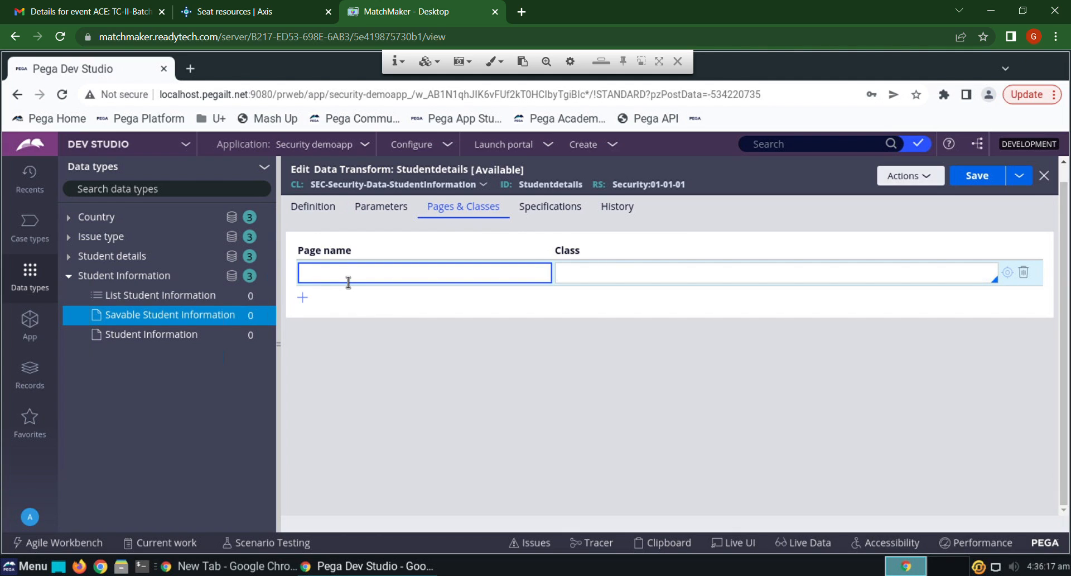
type("pyWo")
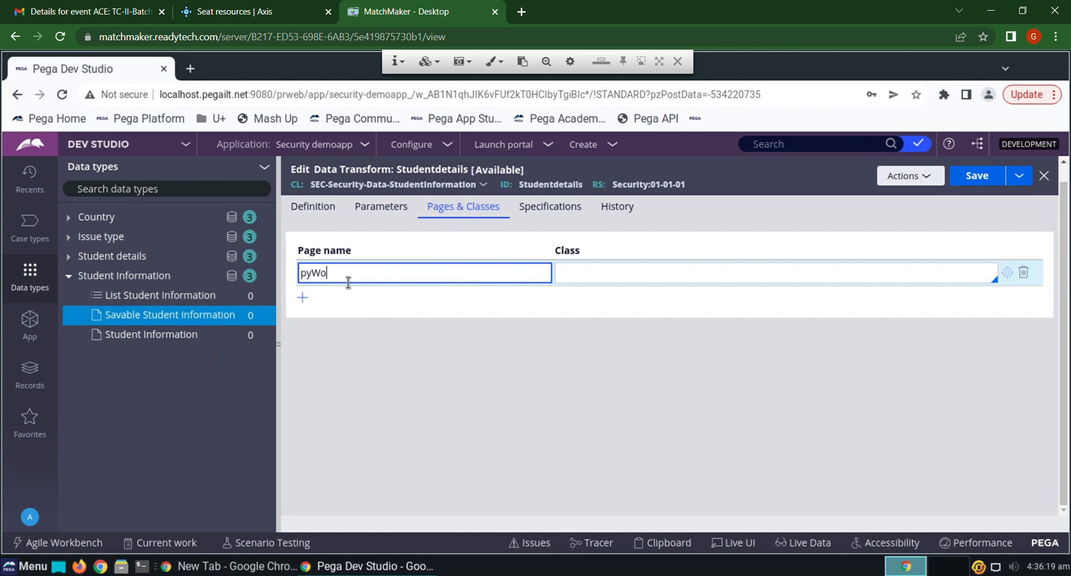
type("rkPage")
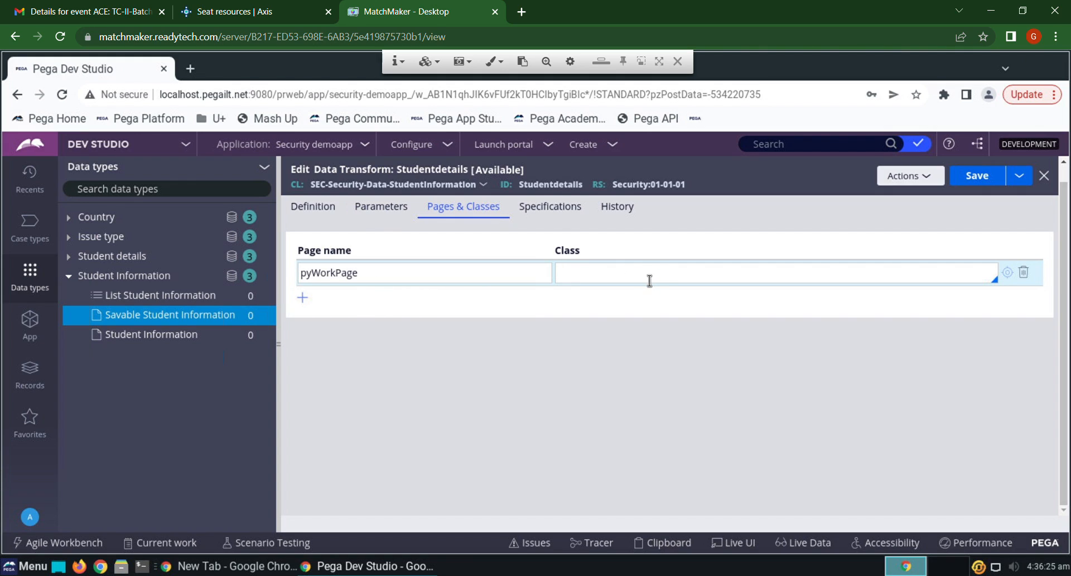
type("sec")
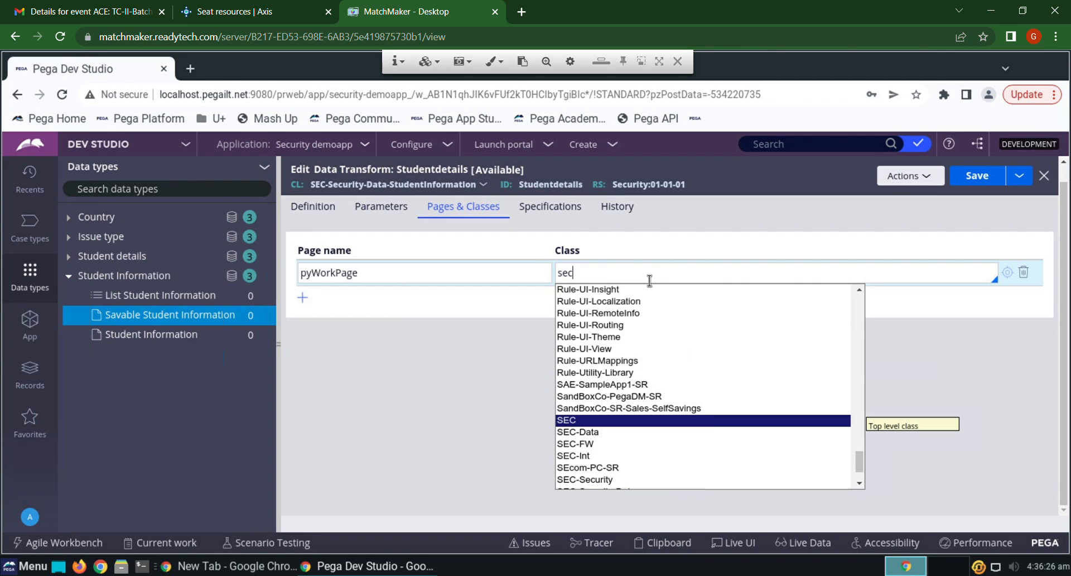
type("-security-")
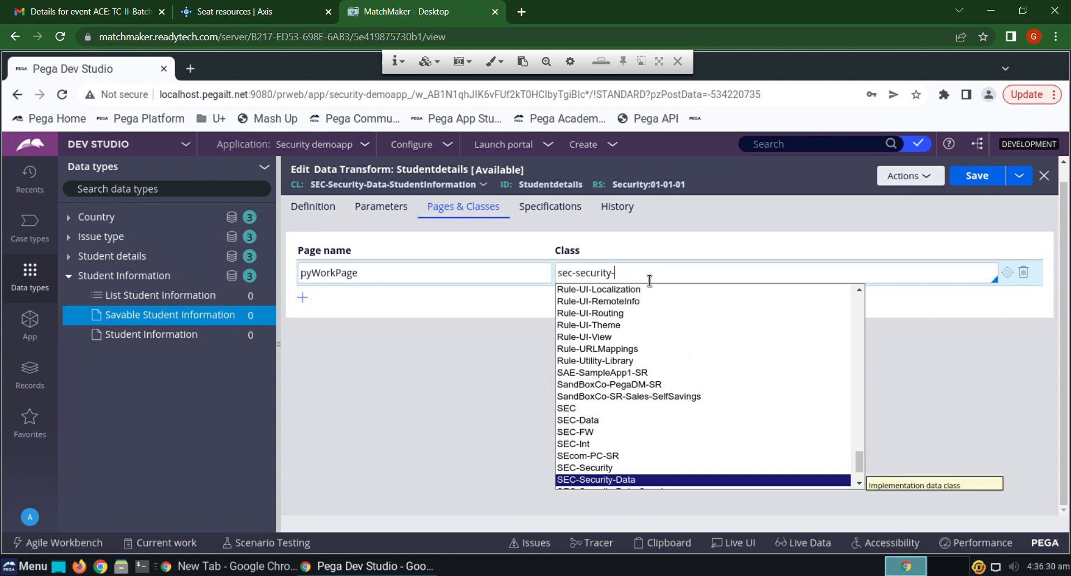
scroll("down", 3)
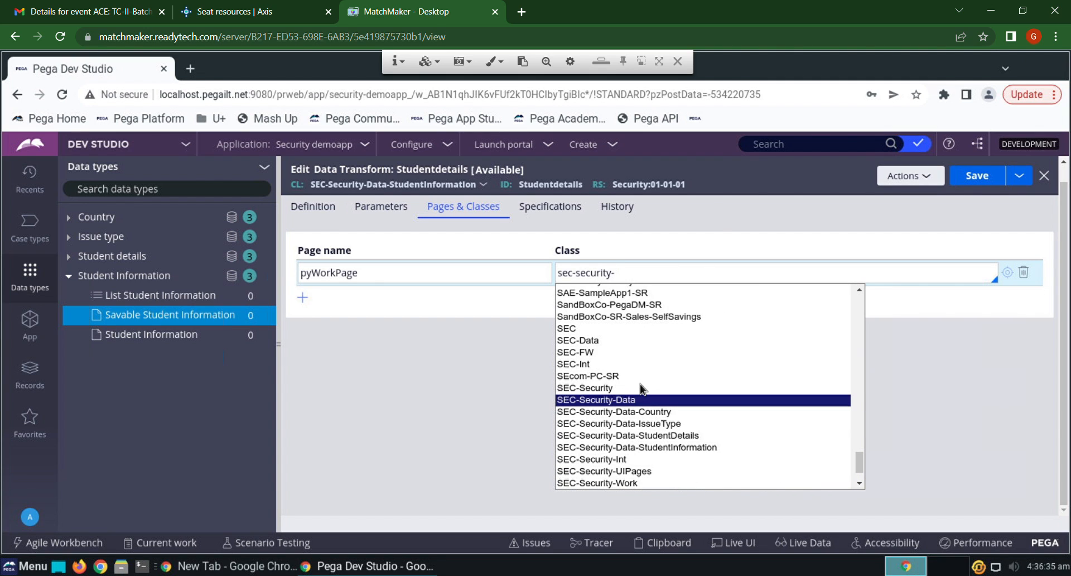
mouse_move(647, 439)
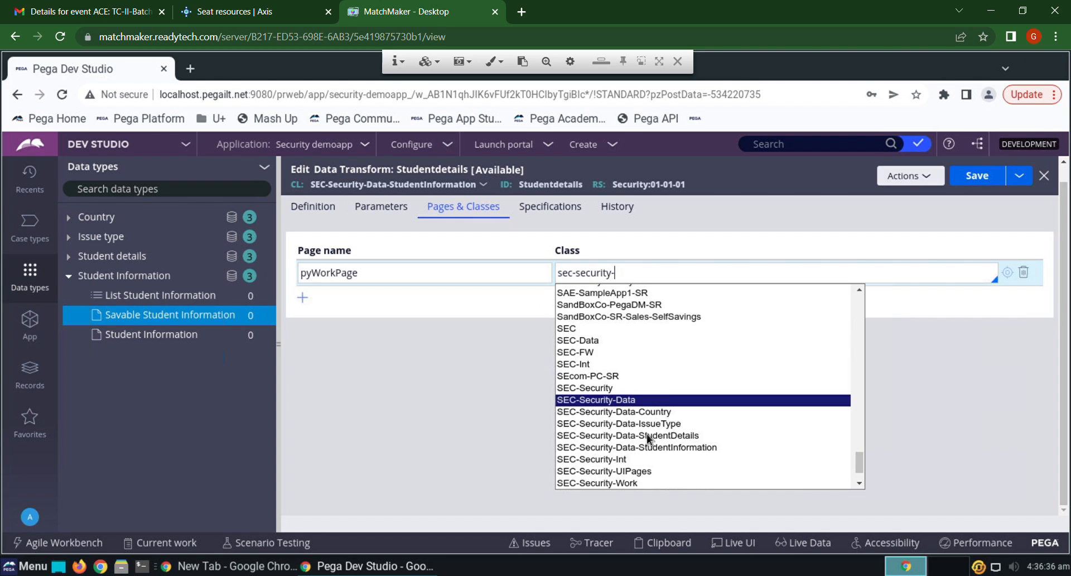
type("work-my")
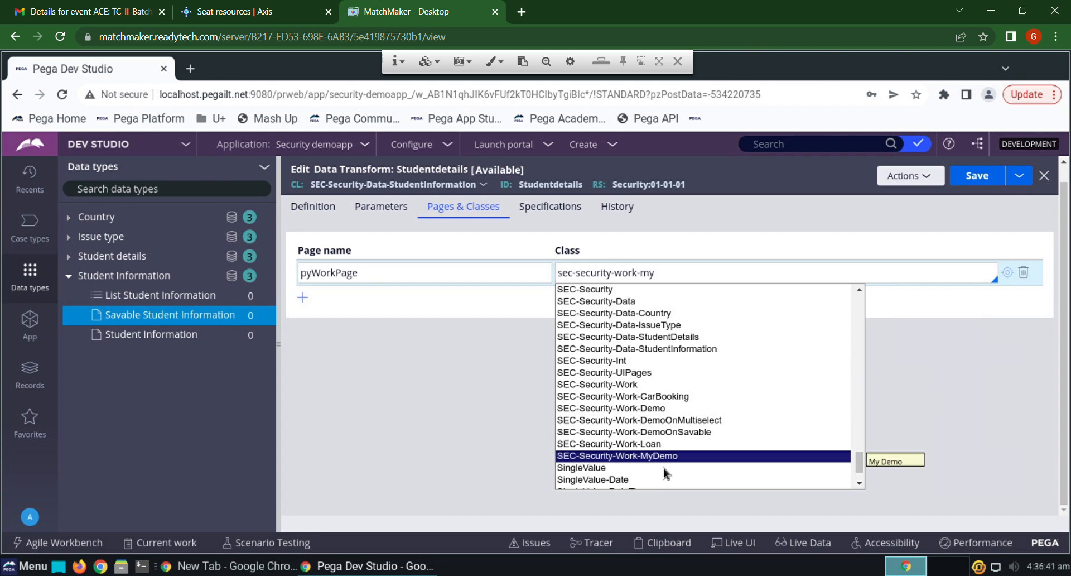
left_click(616, 456)
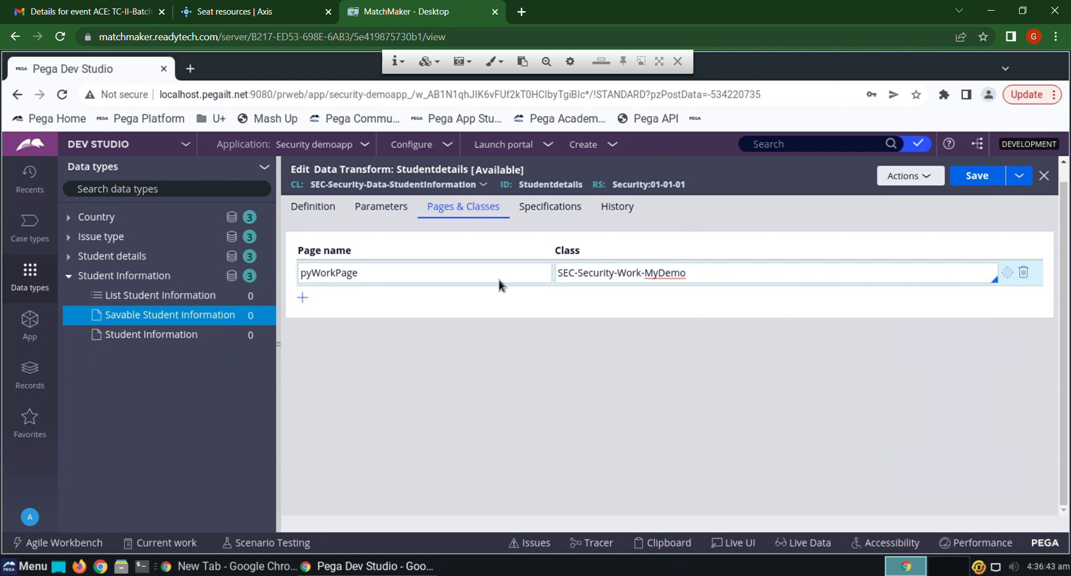
mouse_move(313, 212)
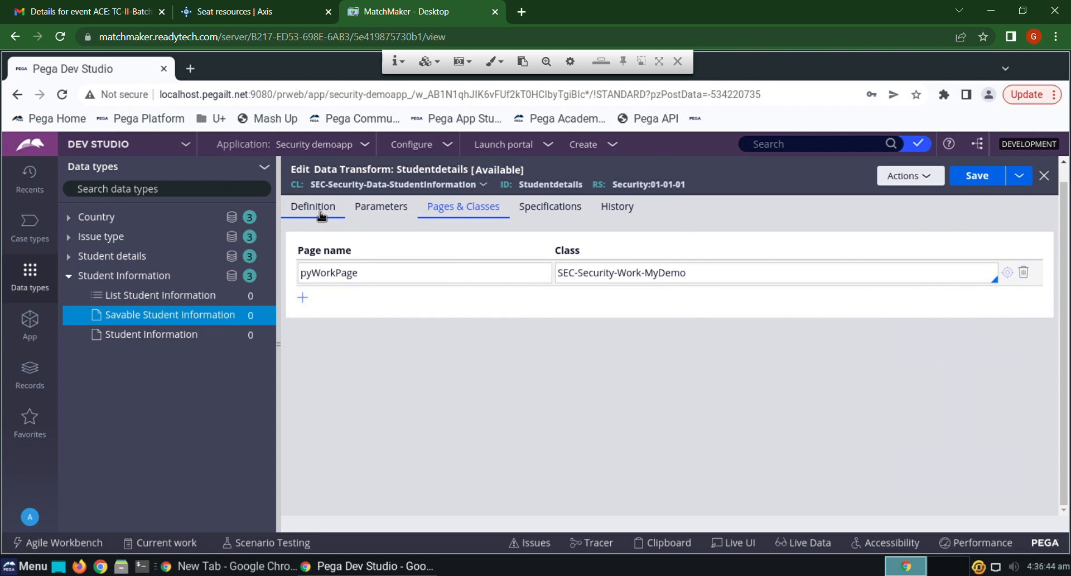
Map RollNumber and Name to pyWorkPage.StudentDetails.RollNumber and .Name.
left_click(313, 206)
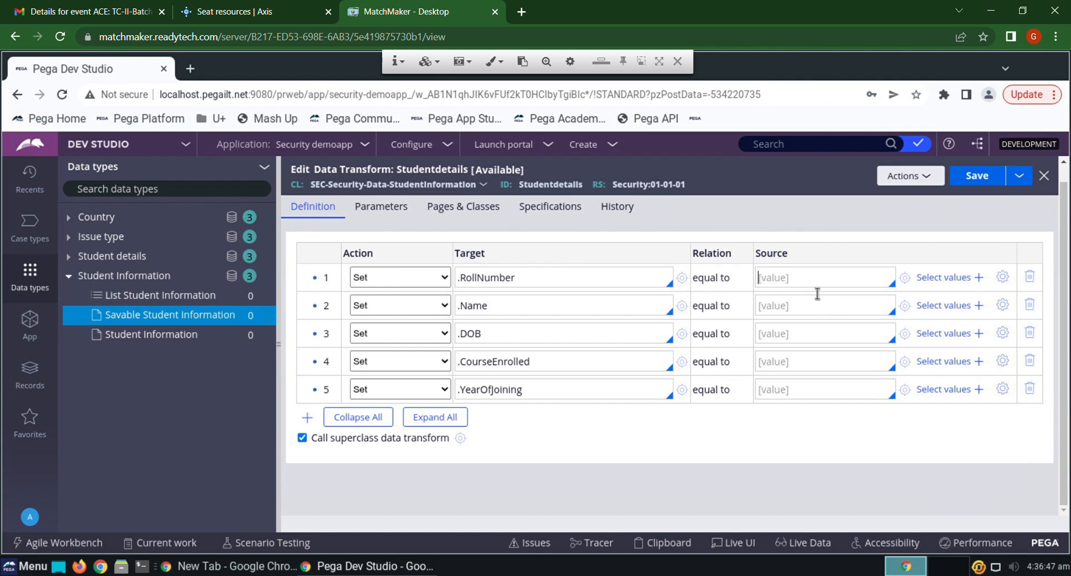
left_click(824, 277)
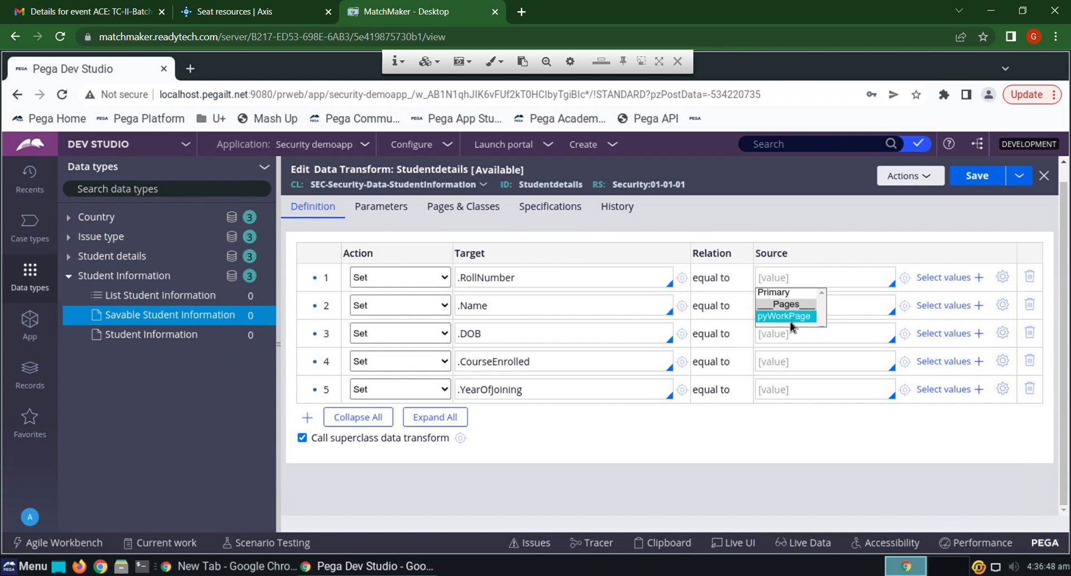
left_click(783, 316)
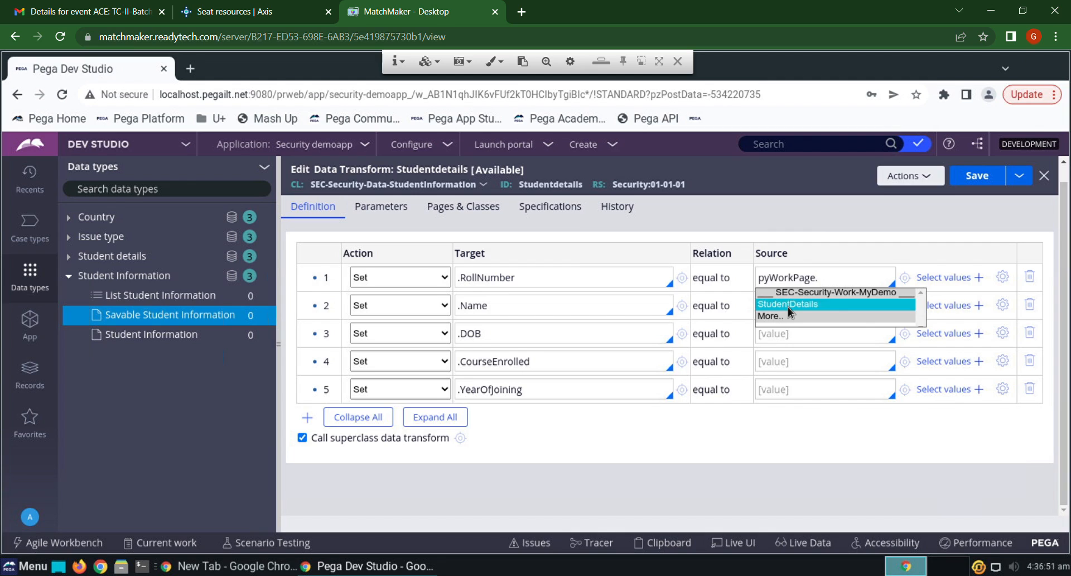
left_click(788, 304)
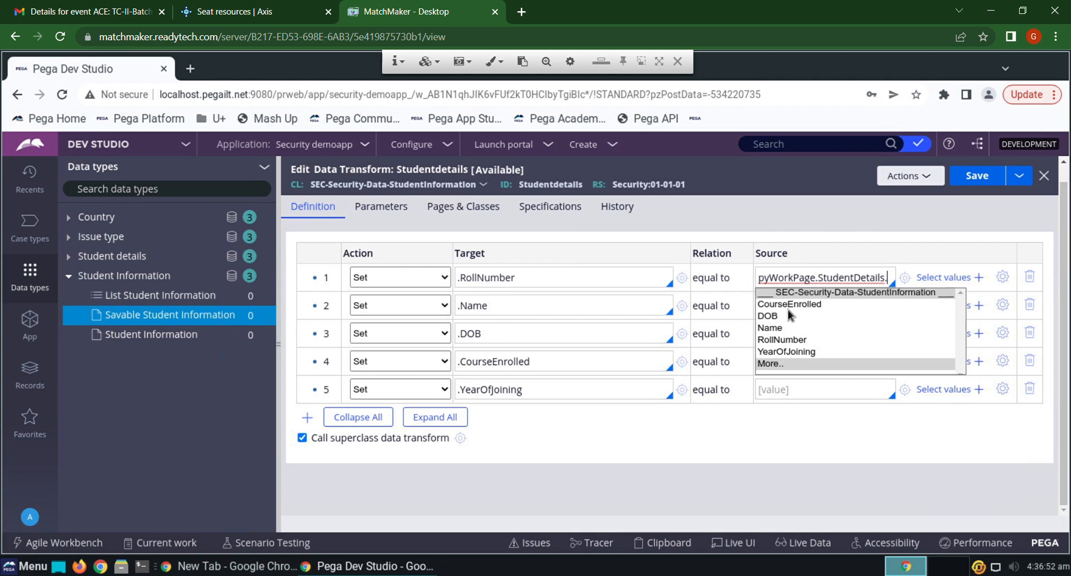
mouse_move(781, 339)
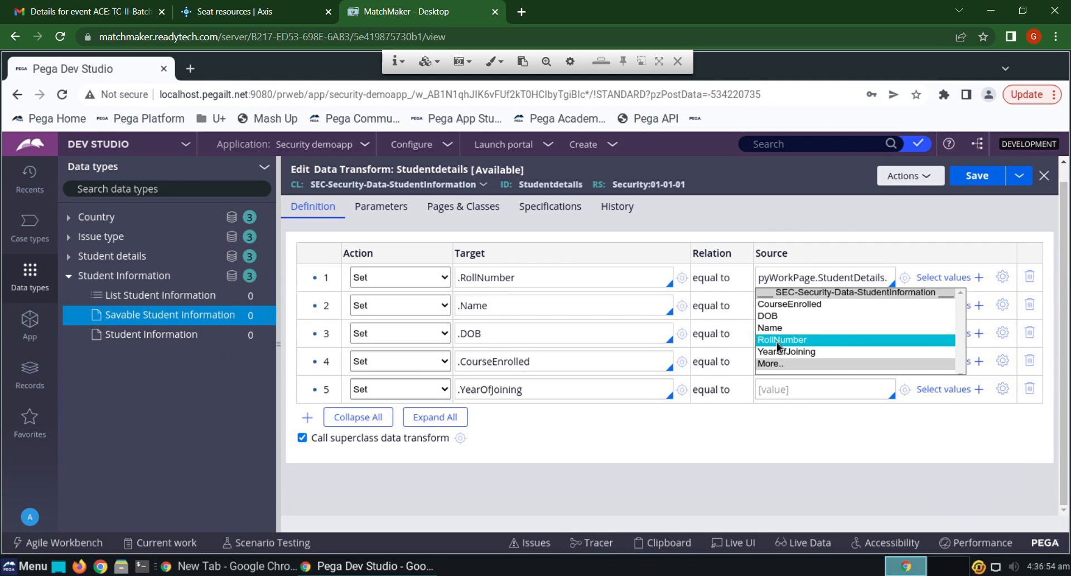
left_click(781, 339)
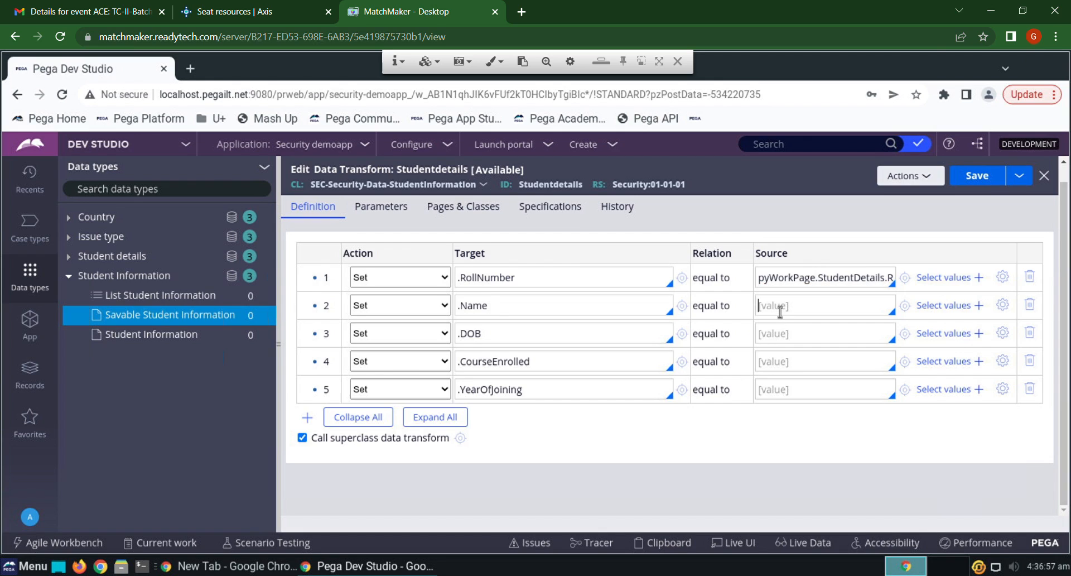
left_click(824, 306)
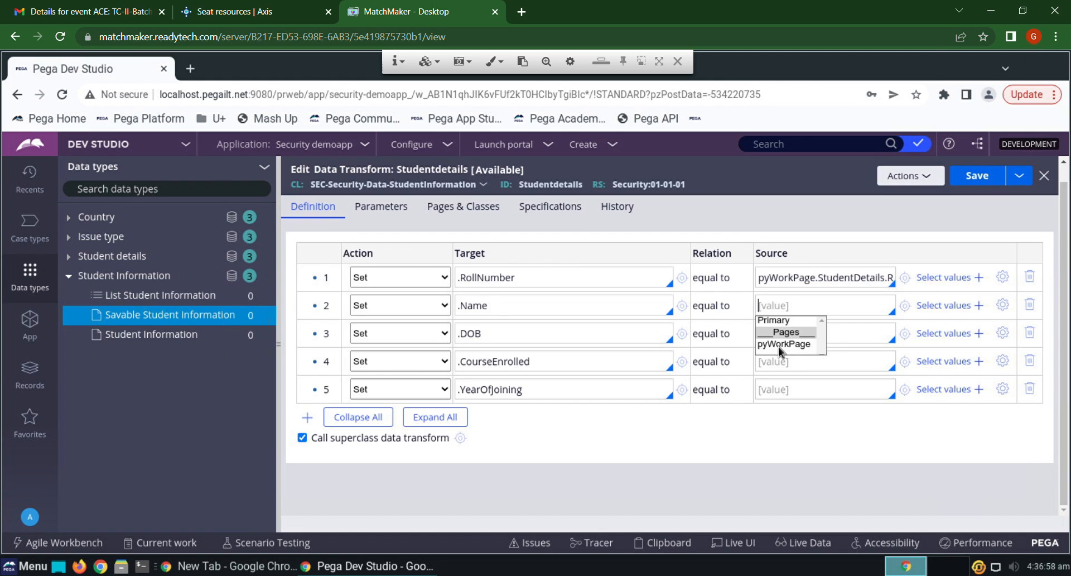
left_click(783, 344)
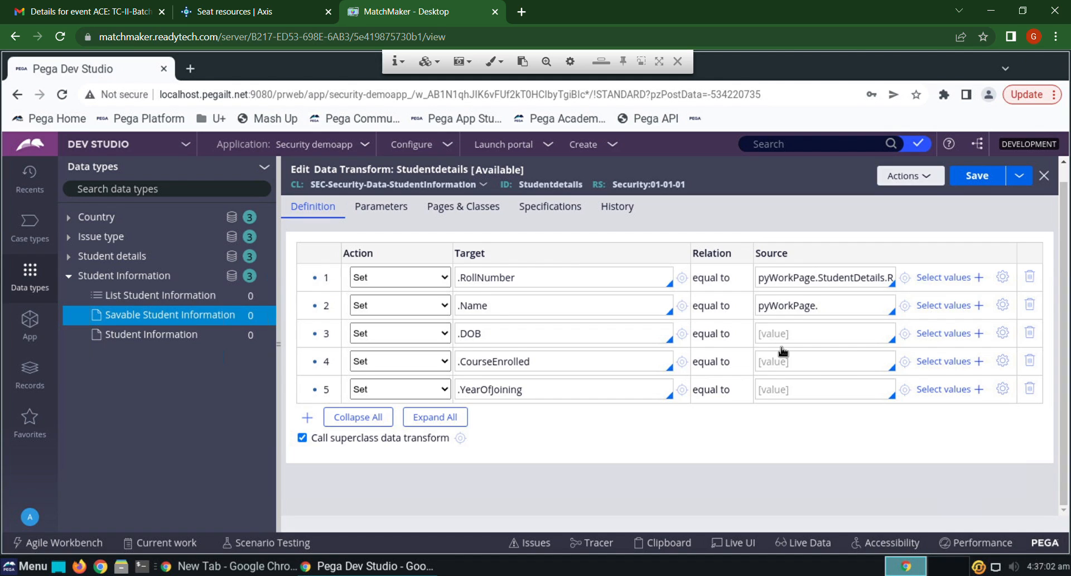
left_click(825, 305)
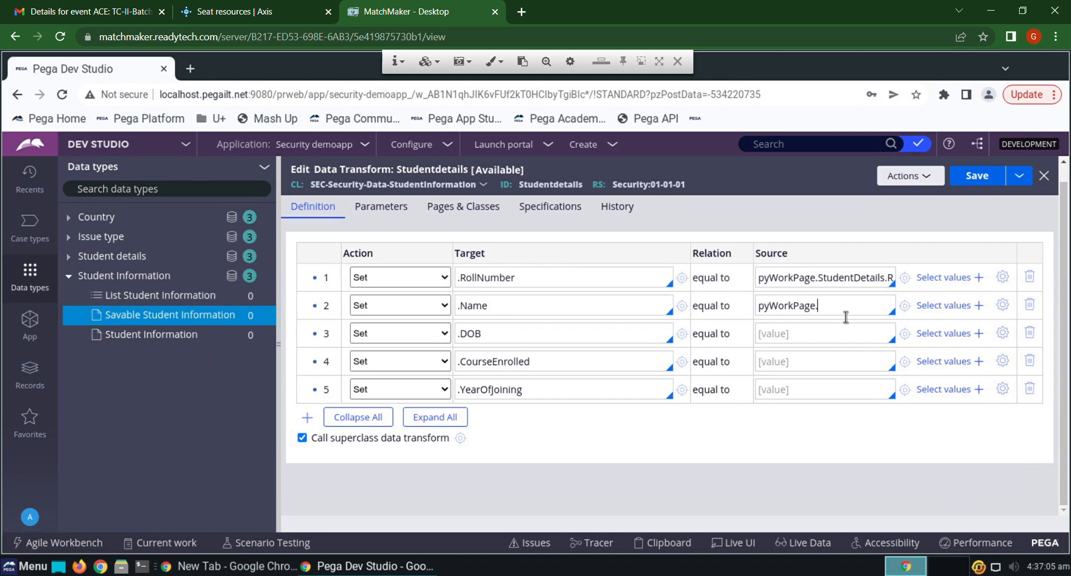
type(".")
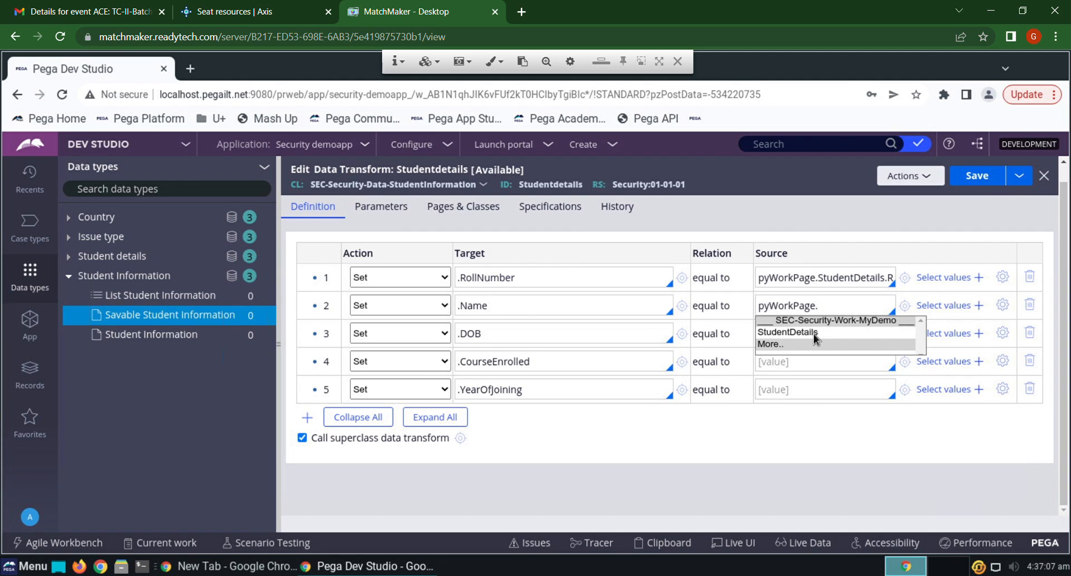
left_click(787, 332)
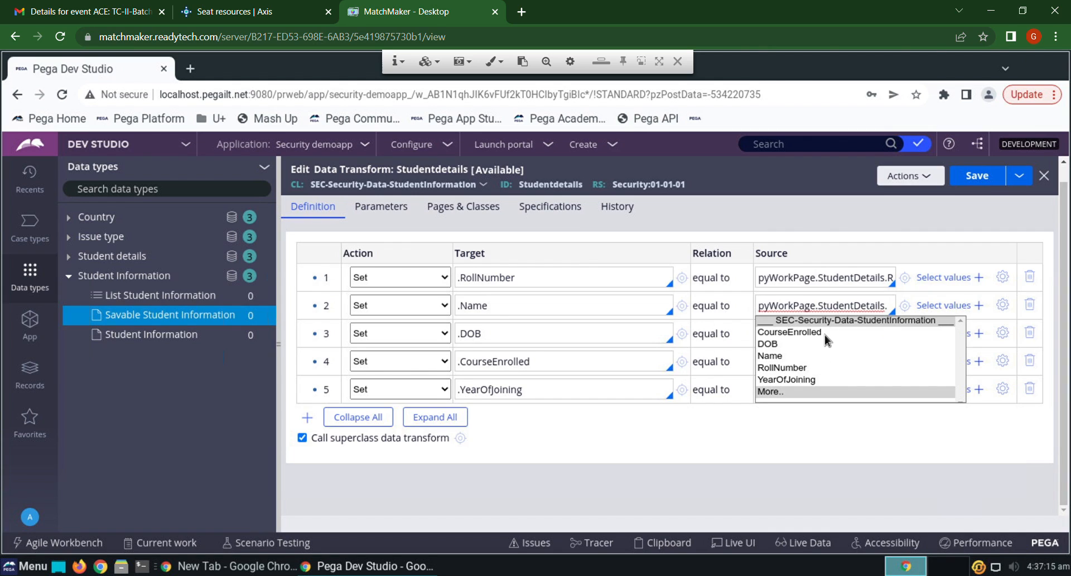
mouse_move(770, 356)
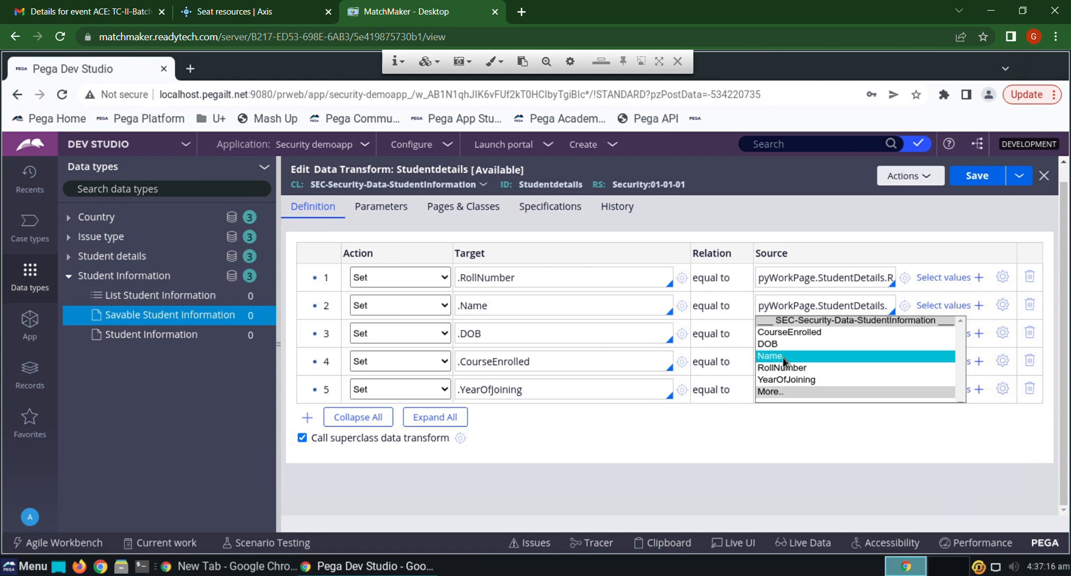
left_click(770, 356)
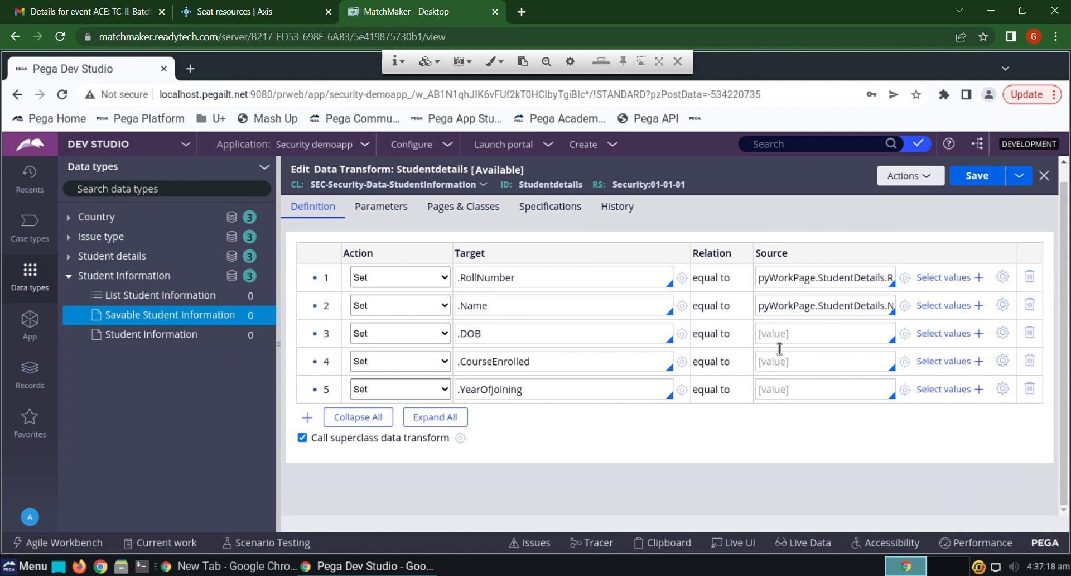
Map DOB, CourseEnrolled and YearOfJoining to their pyWorkPage.StudentDetails properties.
left_click(824, 333)
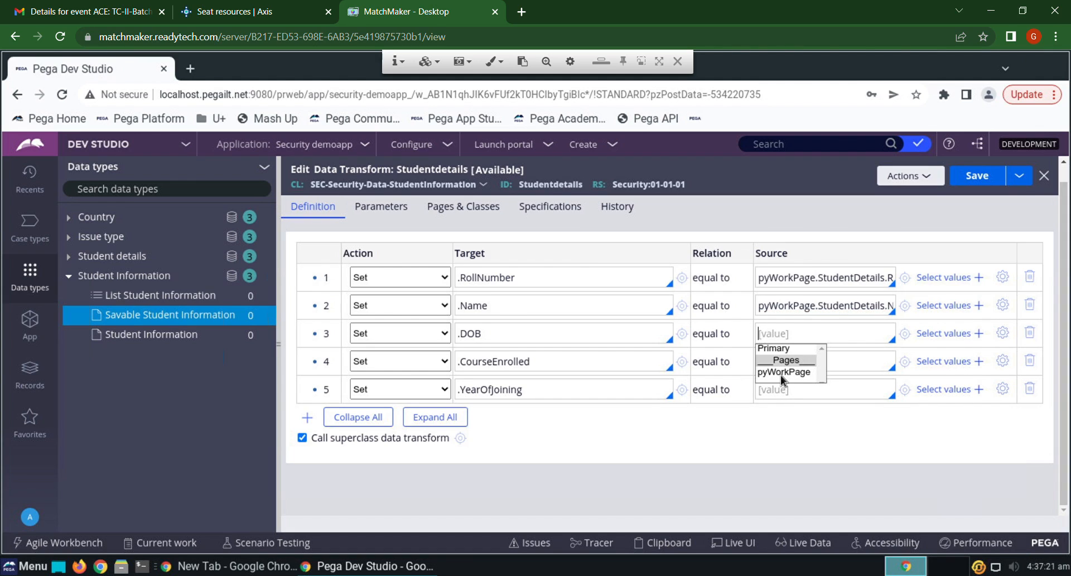
left_click(783, 372)
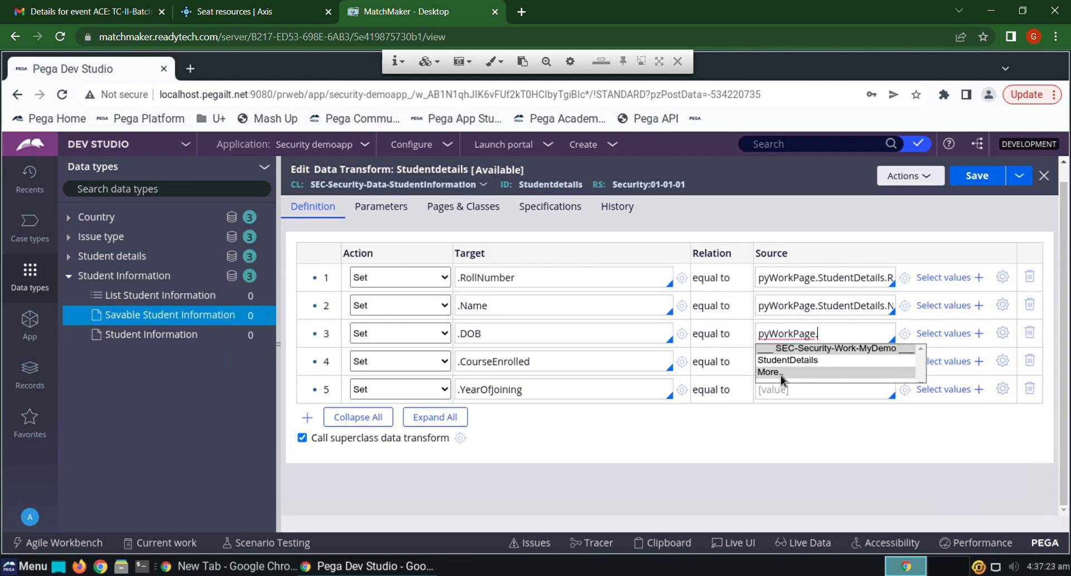
mouse_move(802, 367)
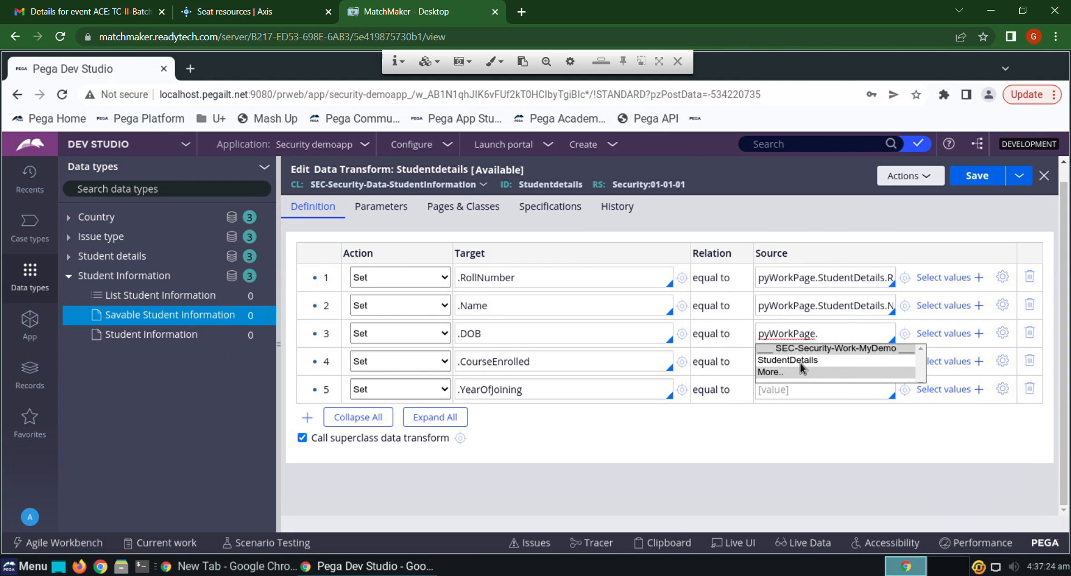
left_click(788, 360)
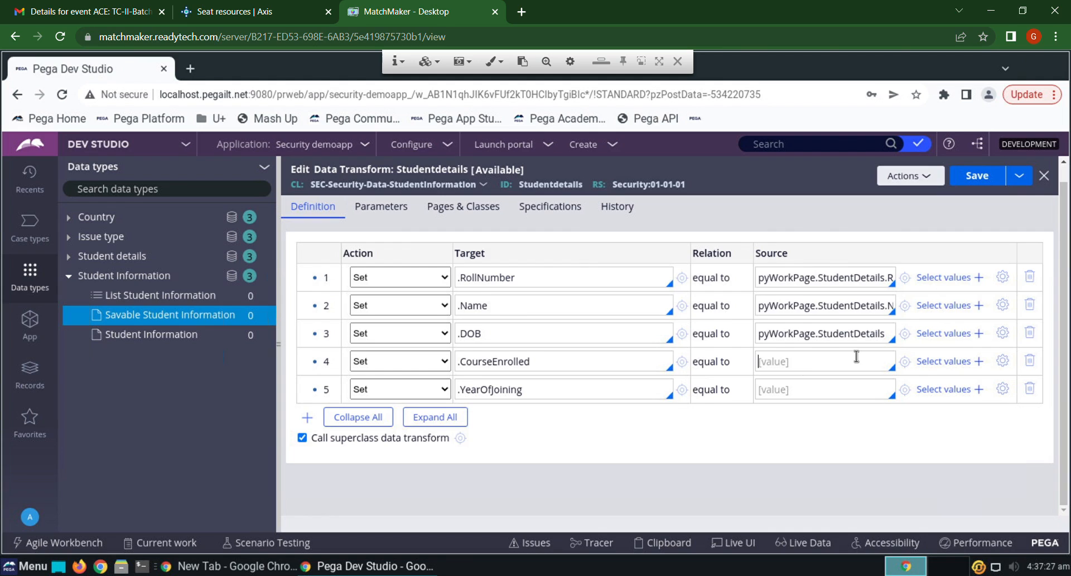
left_click(825, 333)
type(".")
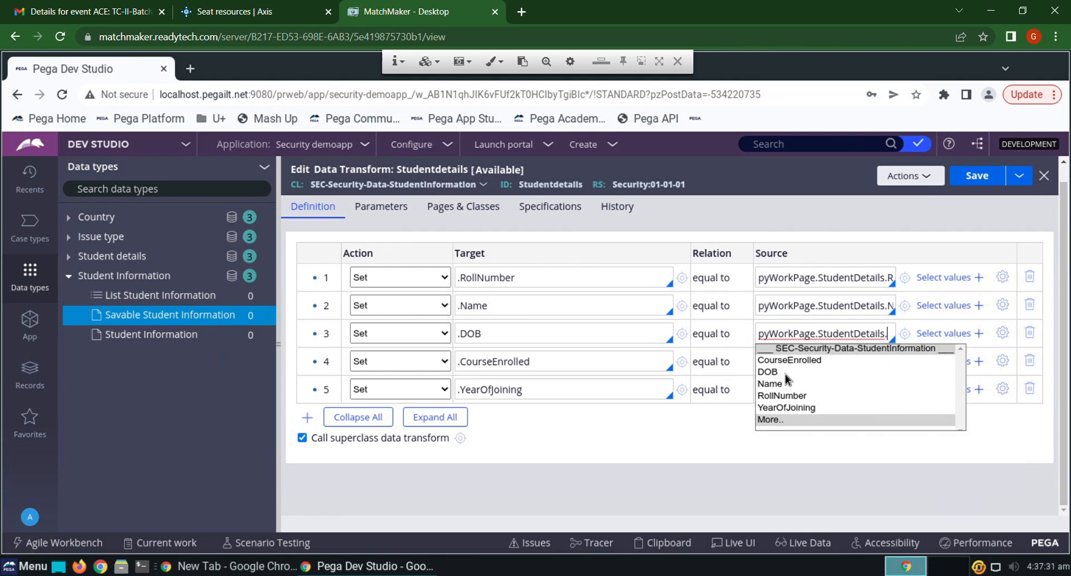
left_click(768, 371)
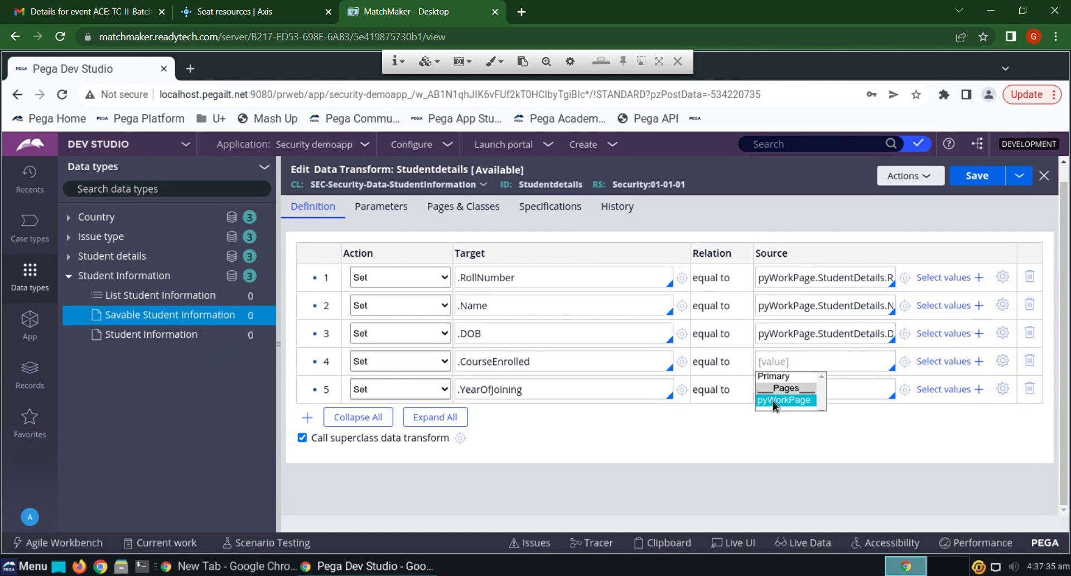
left_click(783, 399)
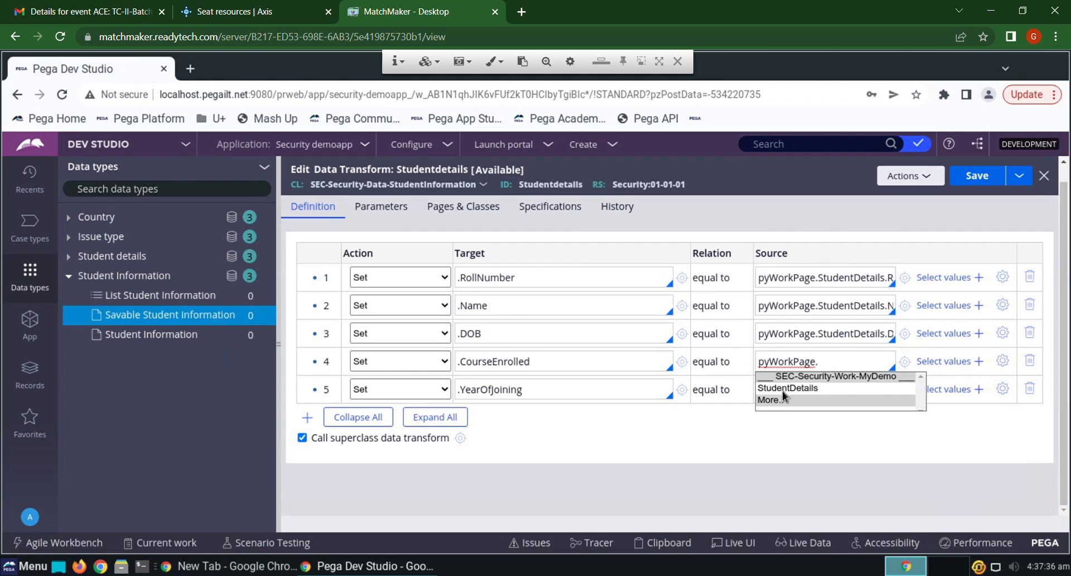
left_click(788, 387)
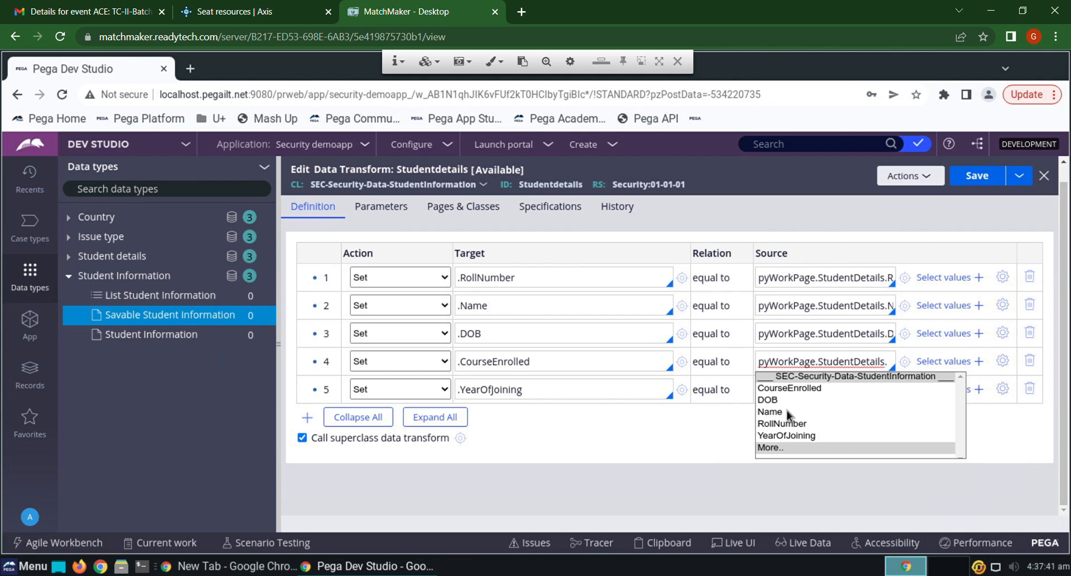
left_click(789, 387)
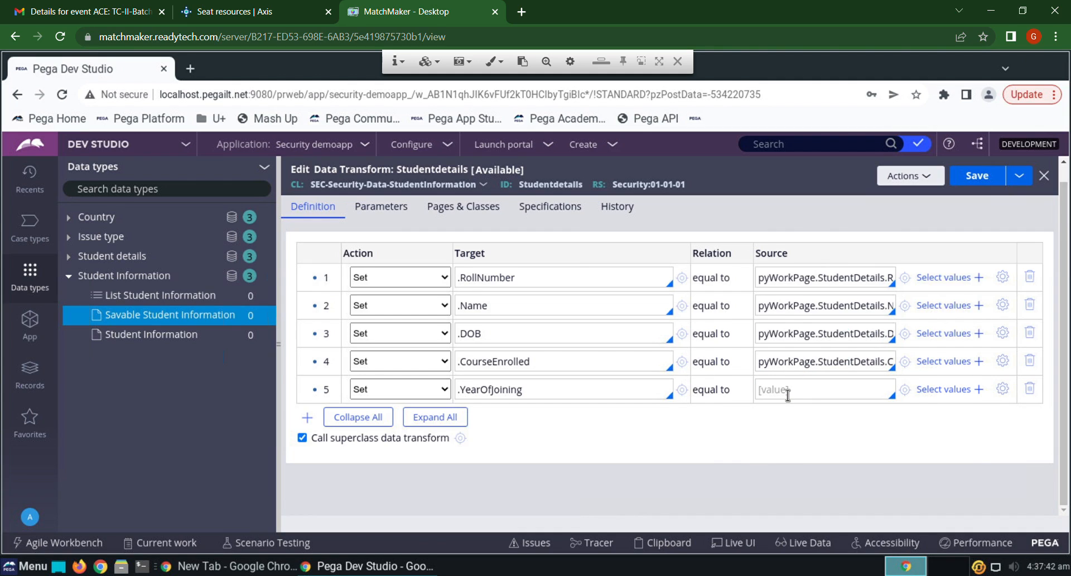
left_click(823, 389)
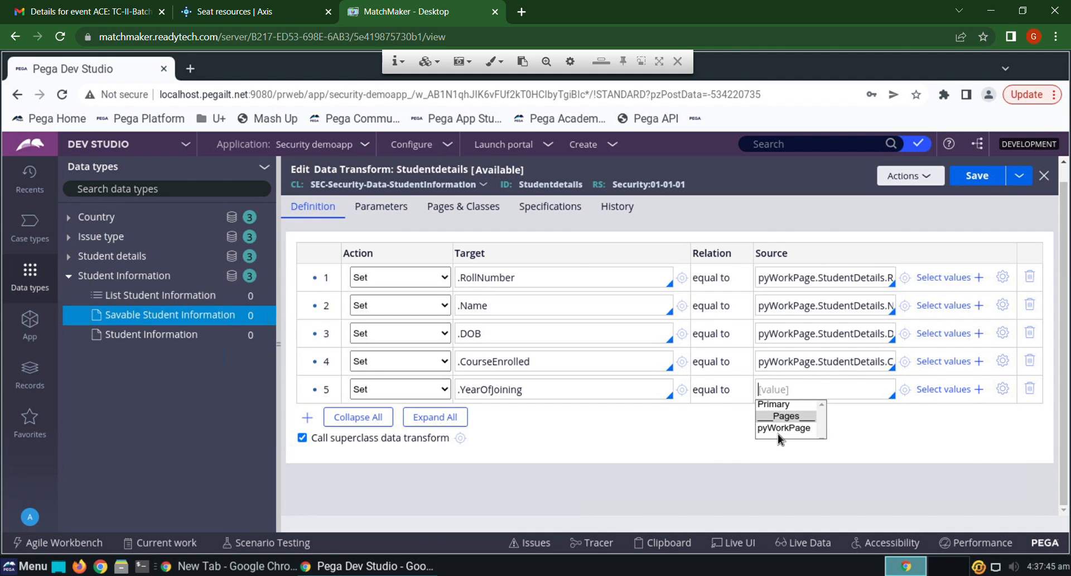
left_click(783, 428)
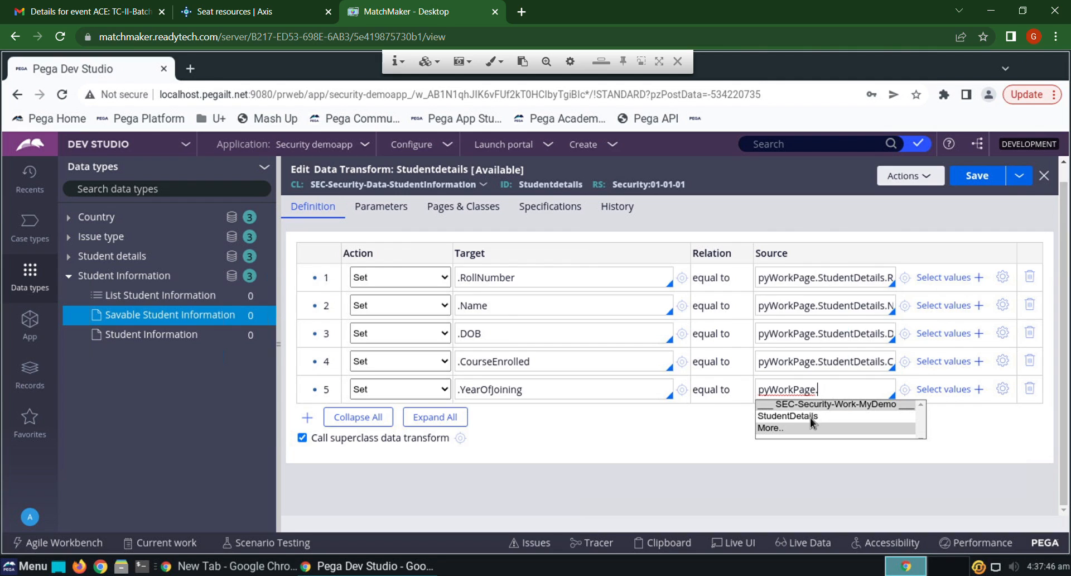
left_click(787, 417)
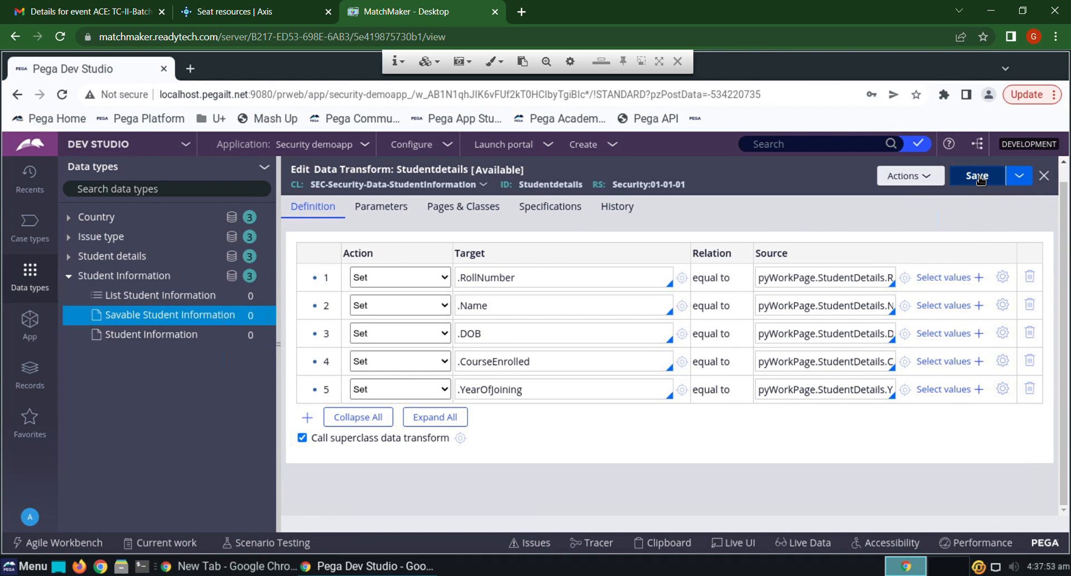
Save Studentdetails and set it as D_StudentInformationSavable's database save data transform.
left_click(977, 176)
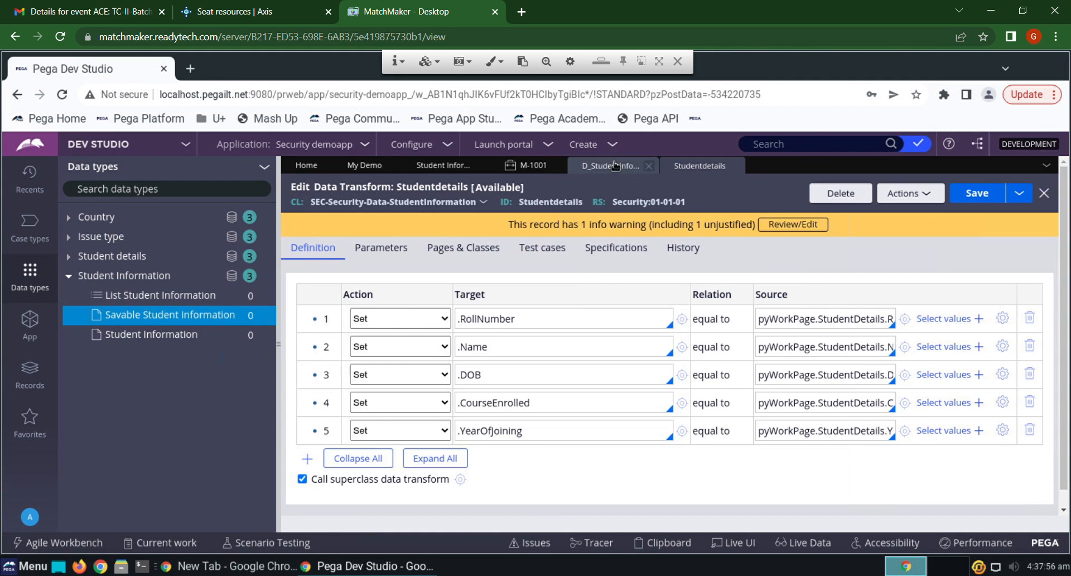
left_click(608, 165)
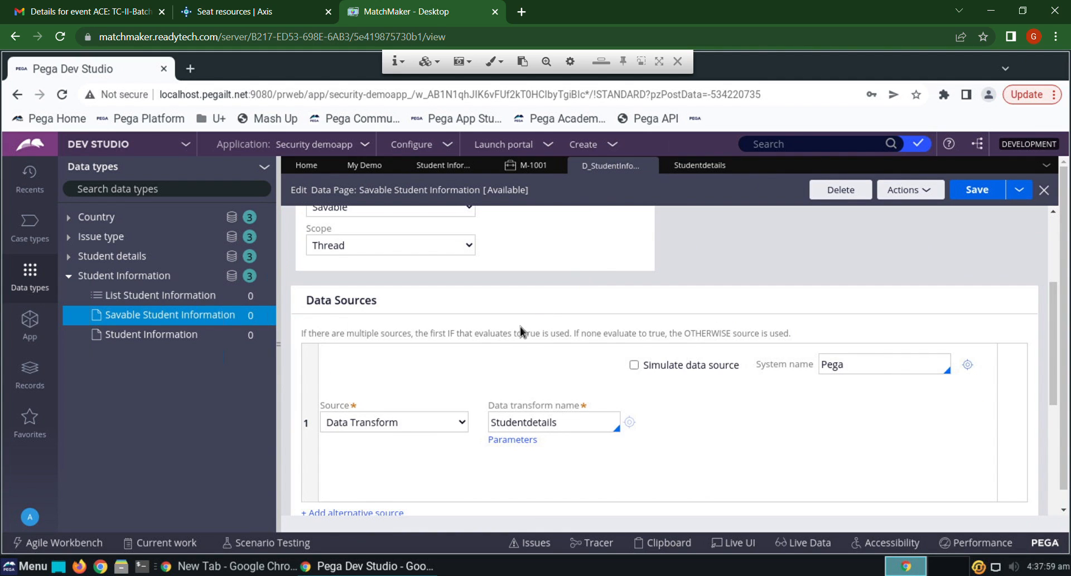
scroll("down", 3)
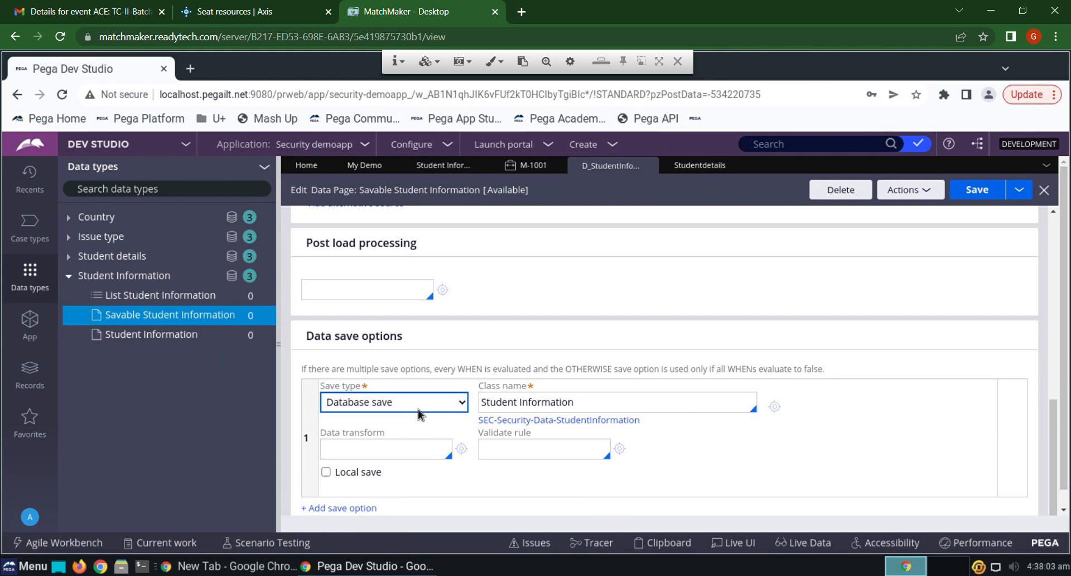
left_click(384, 448)
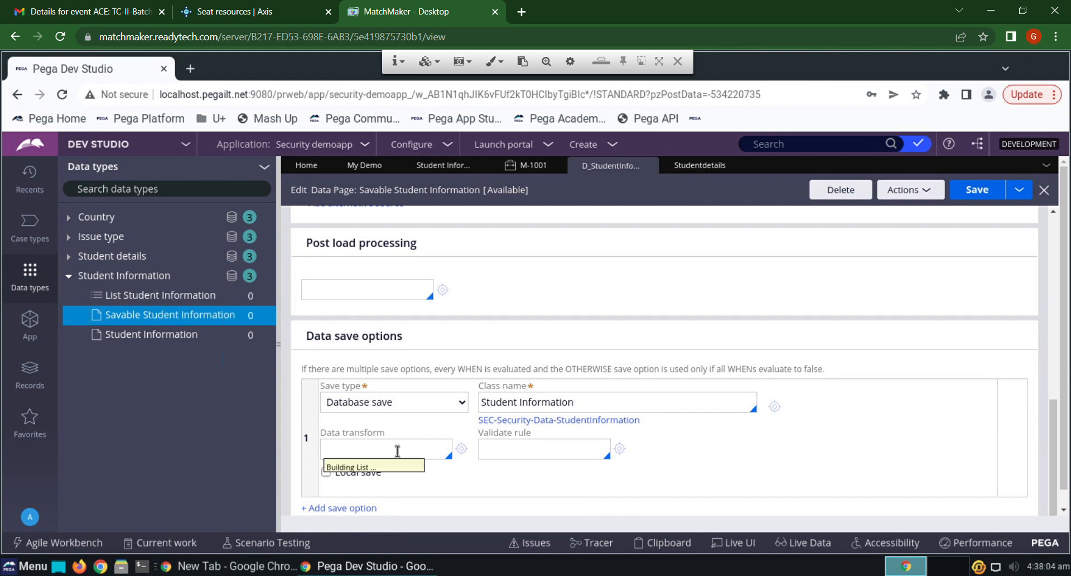
type("Studentdetails")
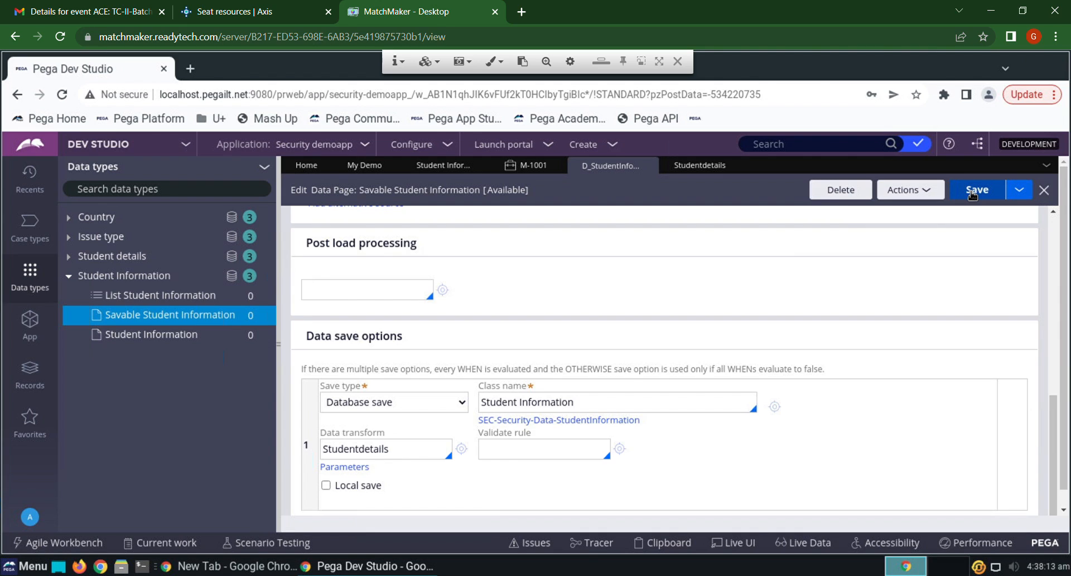
mouse_move(30, 226)
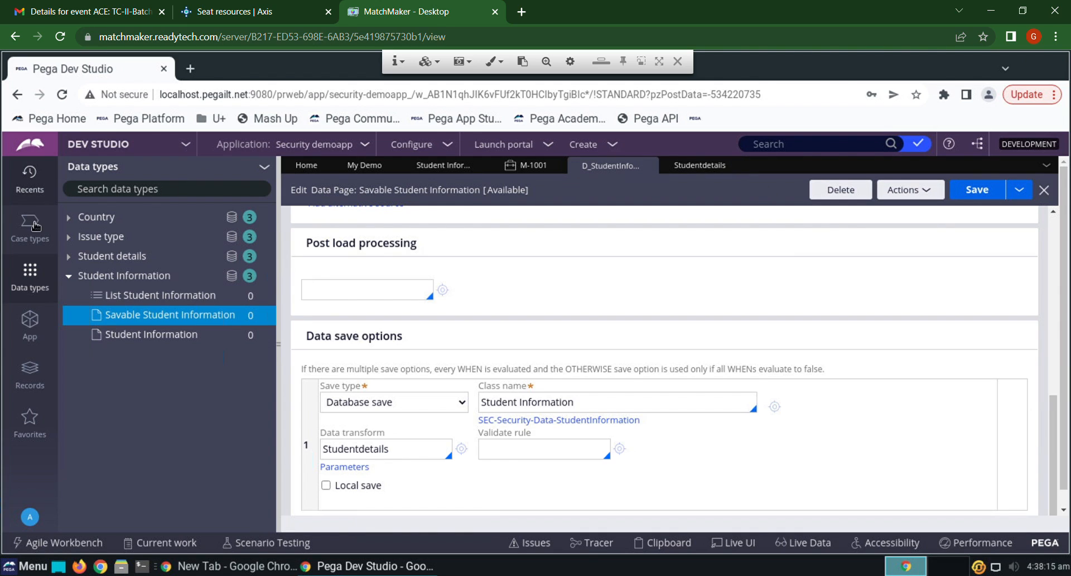
left_click(30, 229)
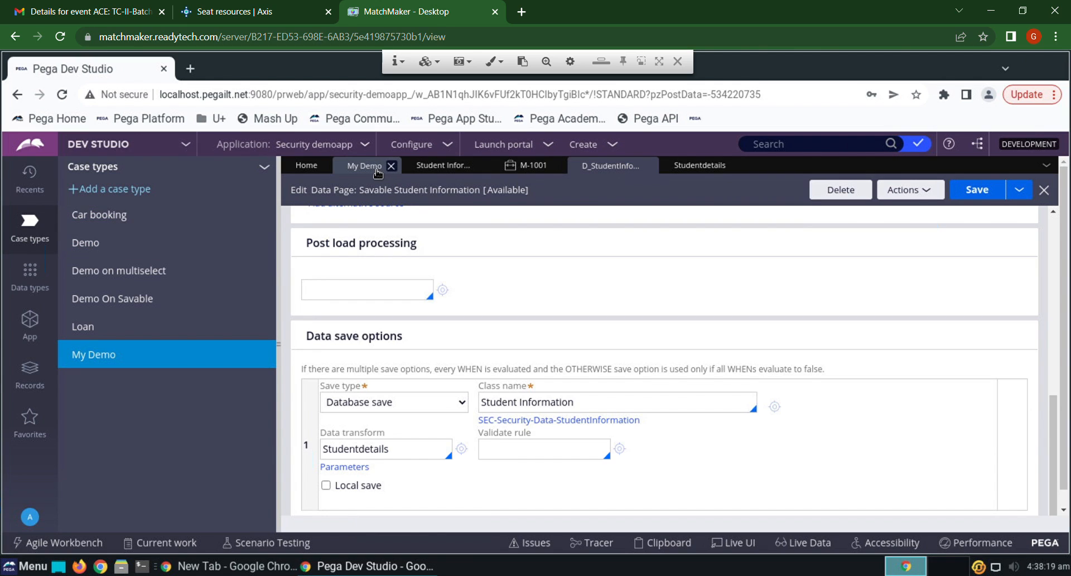
Add a Save data page step to My Demo's Demo stage.
left_click(364, 165)
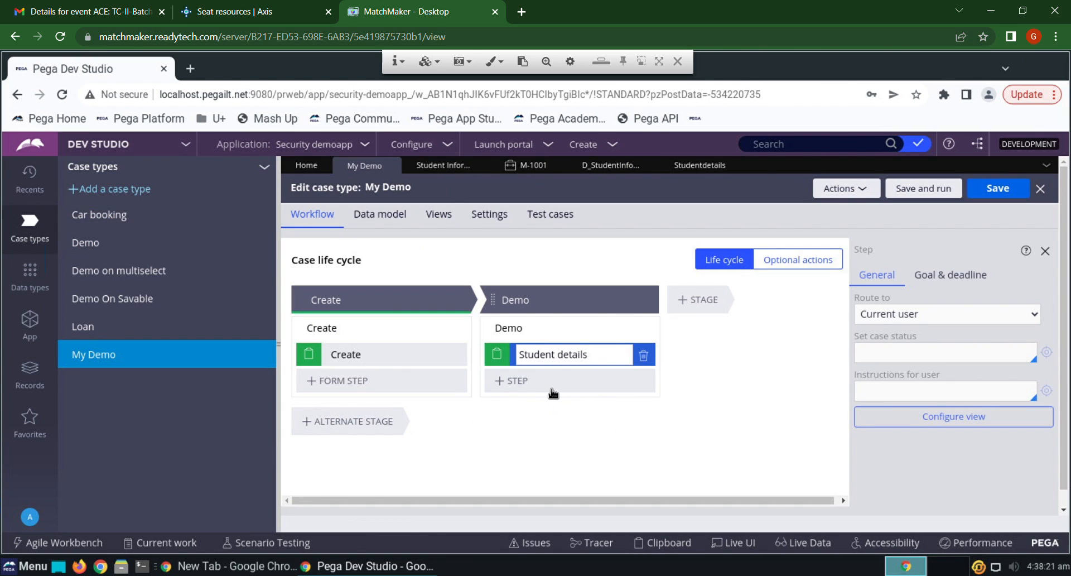
left_click(514, 381)
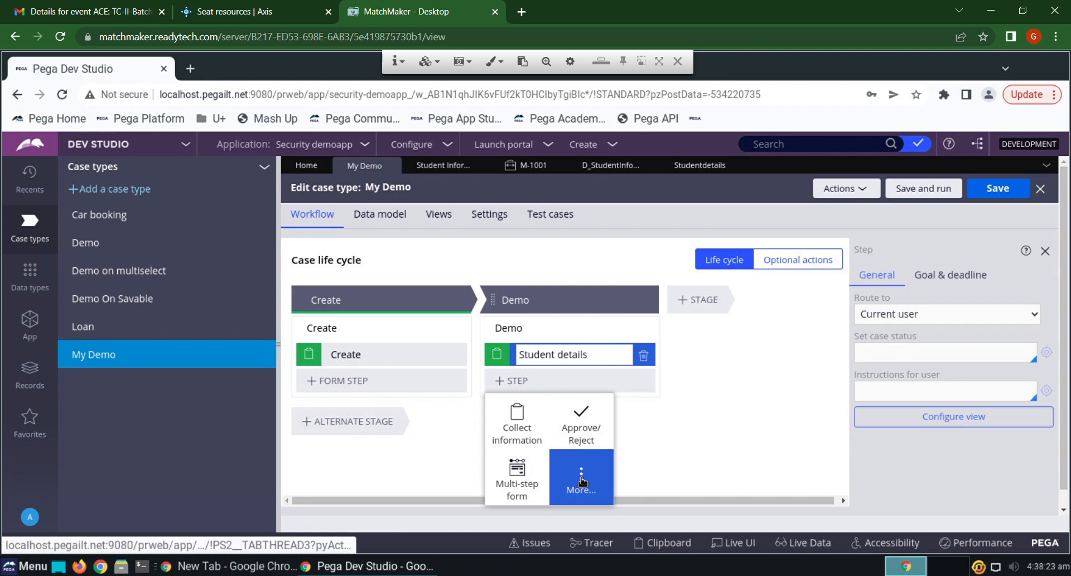
left_click(582, 476)
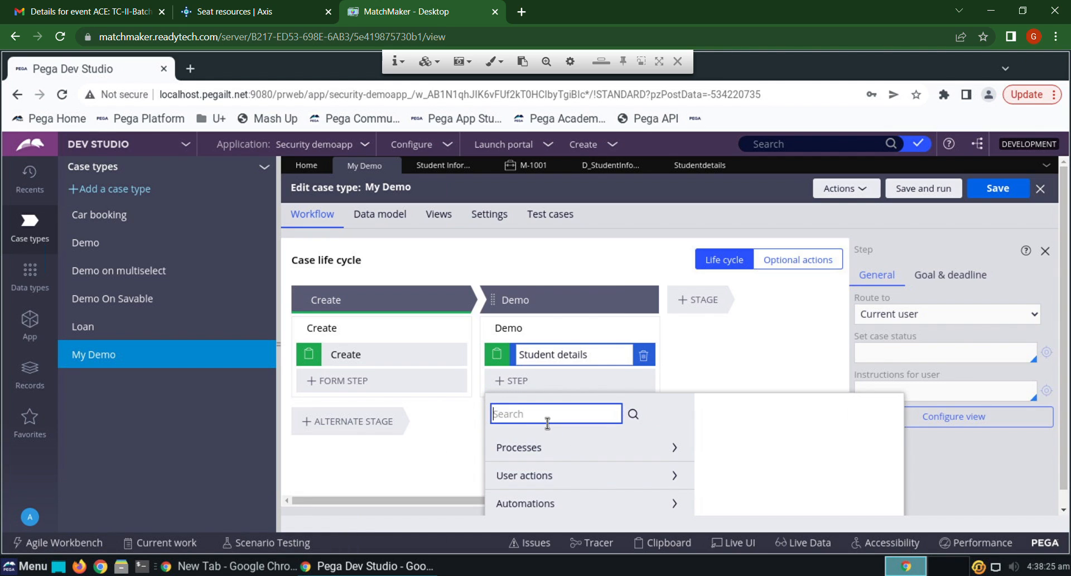
type("save")
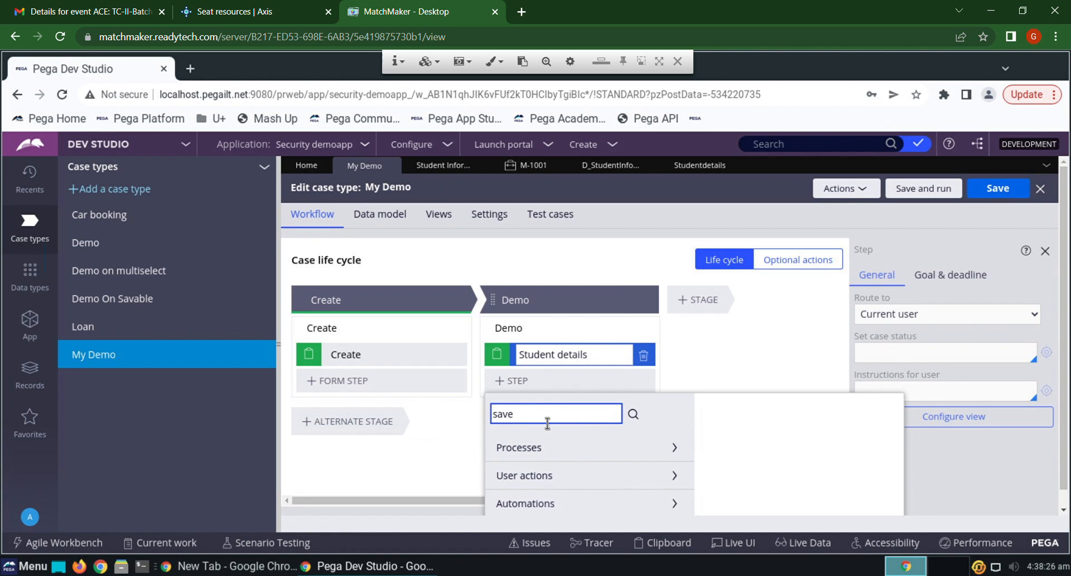
left_click(632, 414)
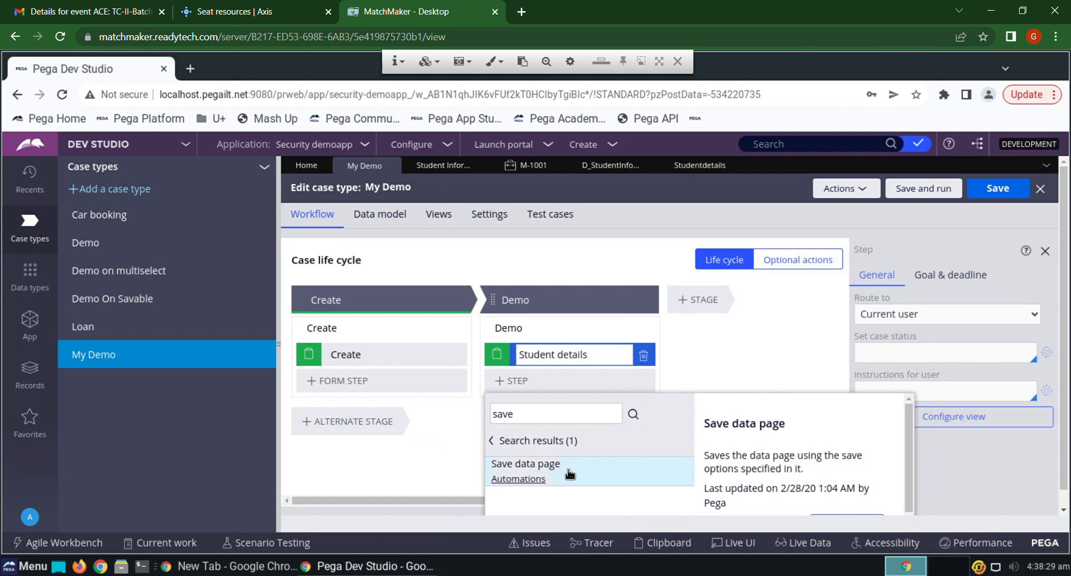
left_click(526, 463)
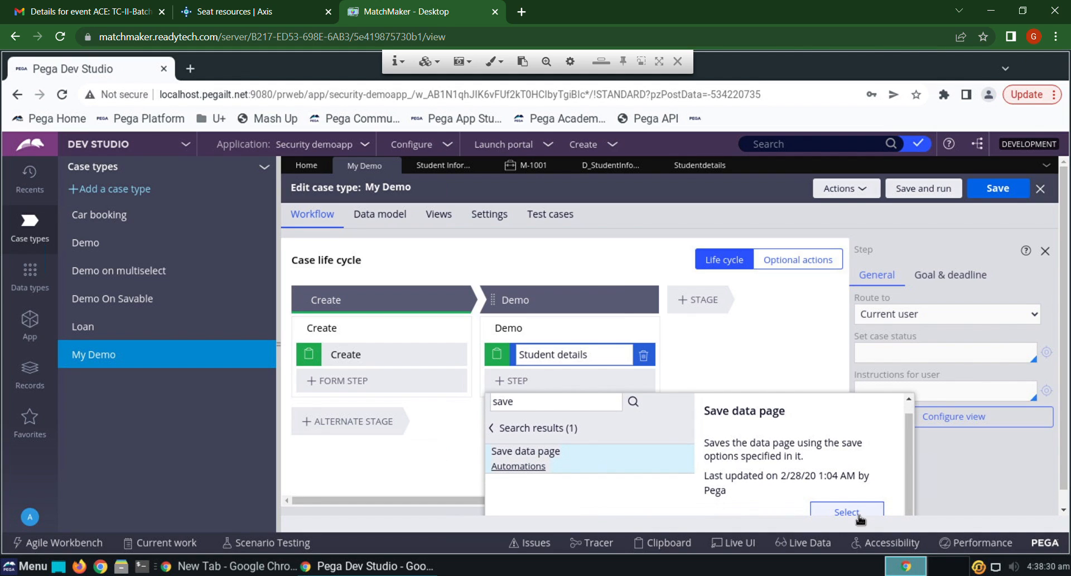
left_click(847, 512)
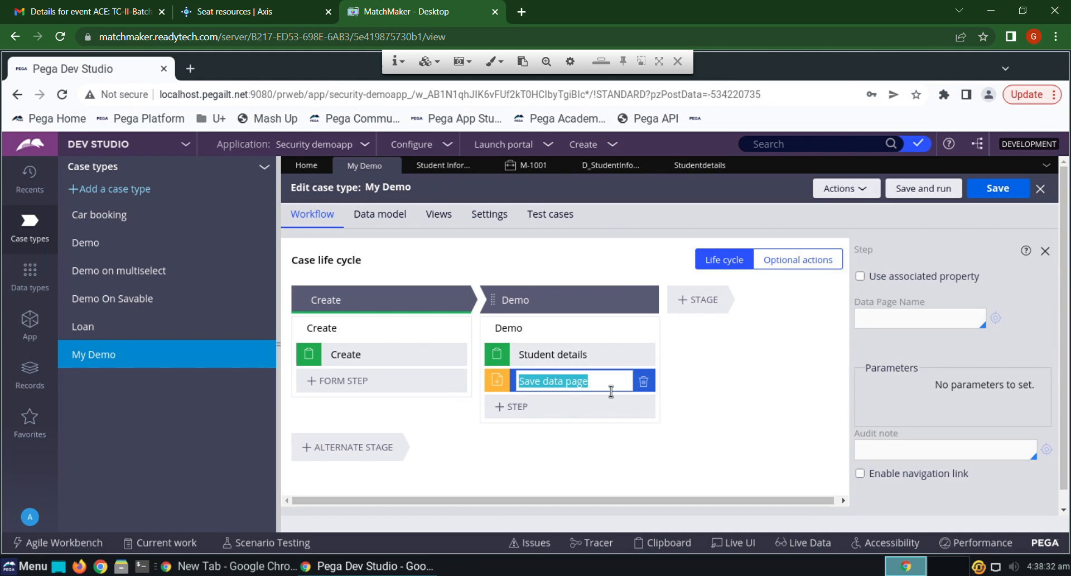
Name the step 'Save Student' and start entering the D_student data page name.
type("Save d")
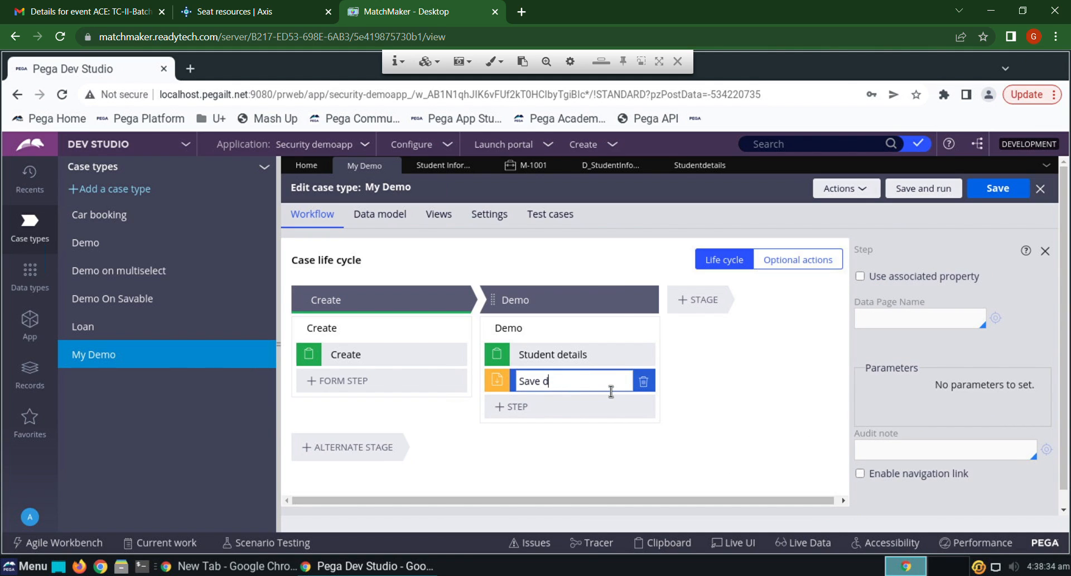
type("Stud")
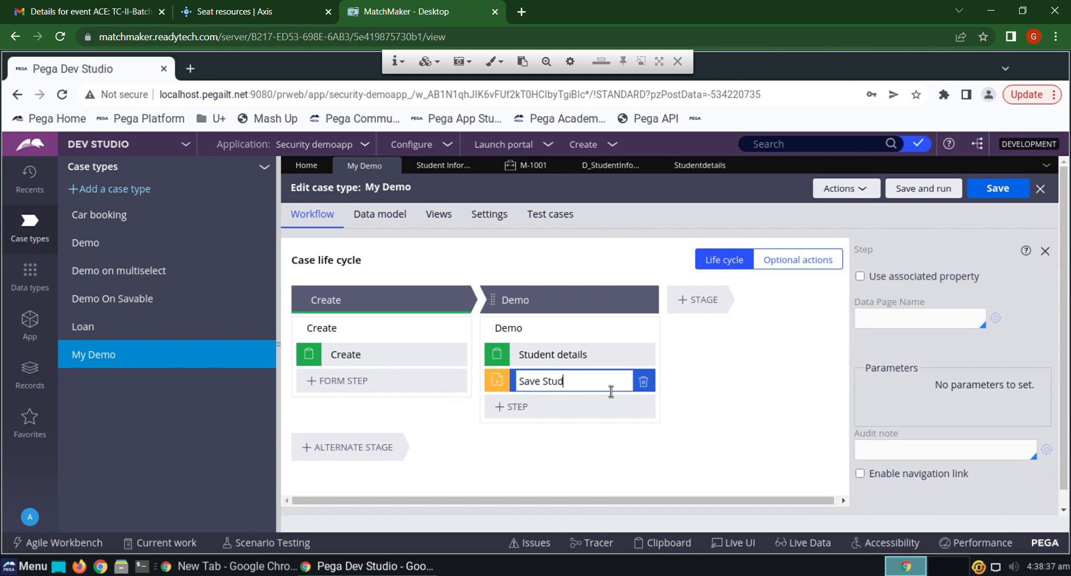
type("ent")
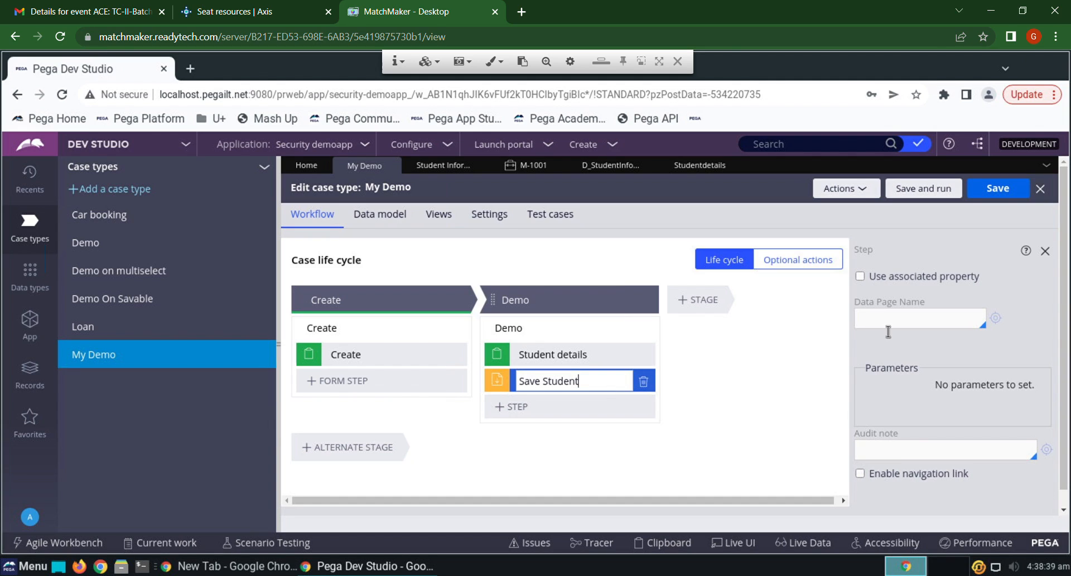
type("d")
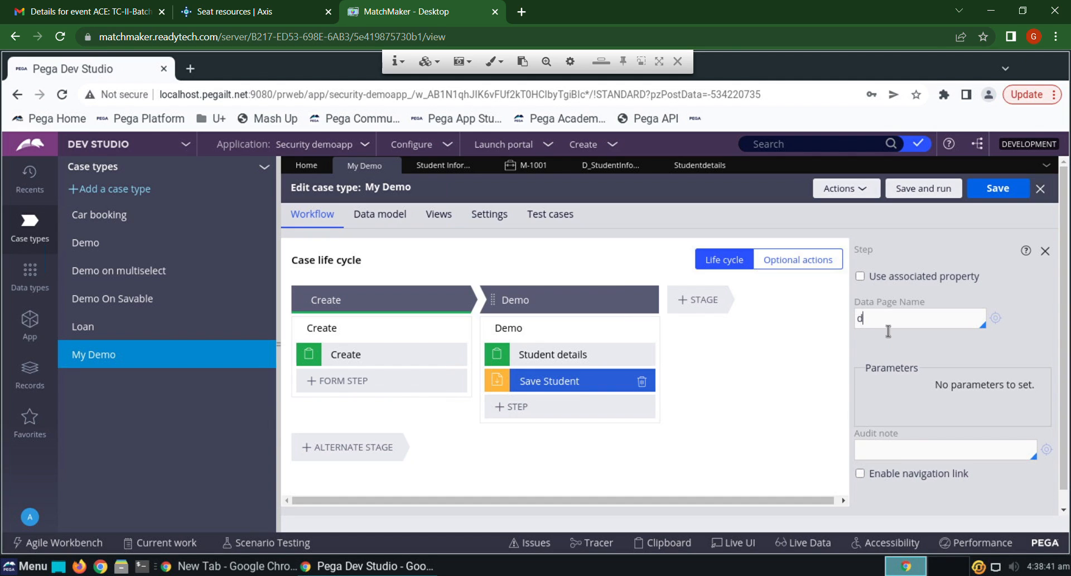
type("_")
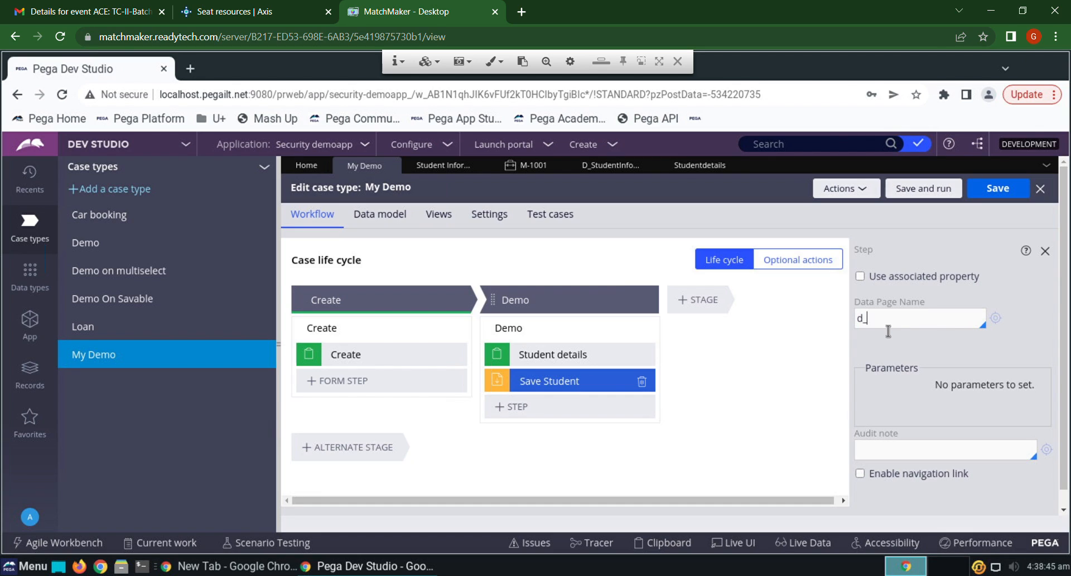
type("student")
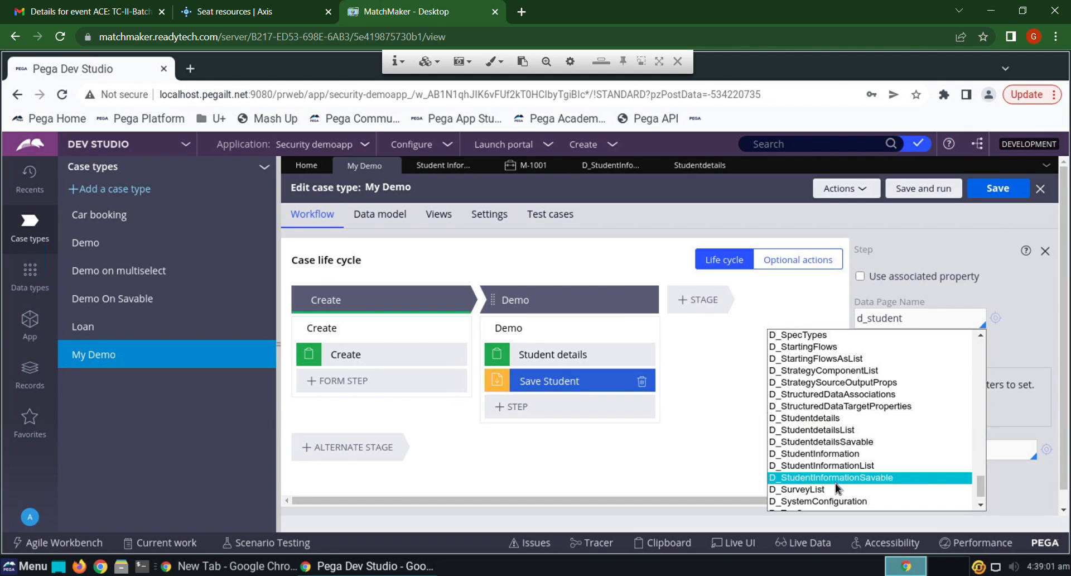
Use D_StudentInformationSavable with RollNumber from pyWorkPage.StudentDetails.RollNumber, then save My Demo.
left_click(831, 476)
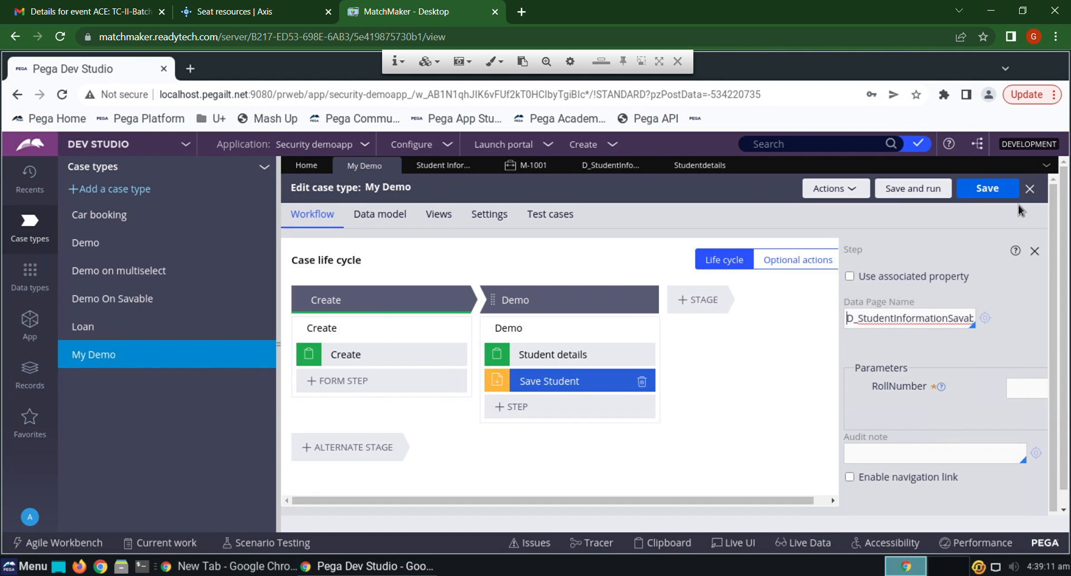
left_click(1026, 388)
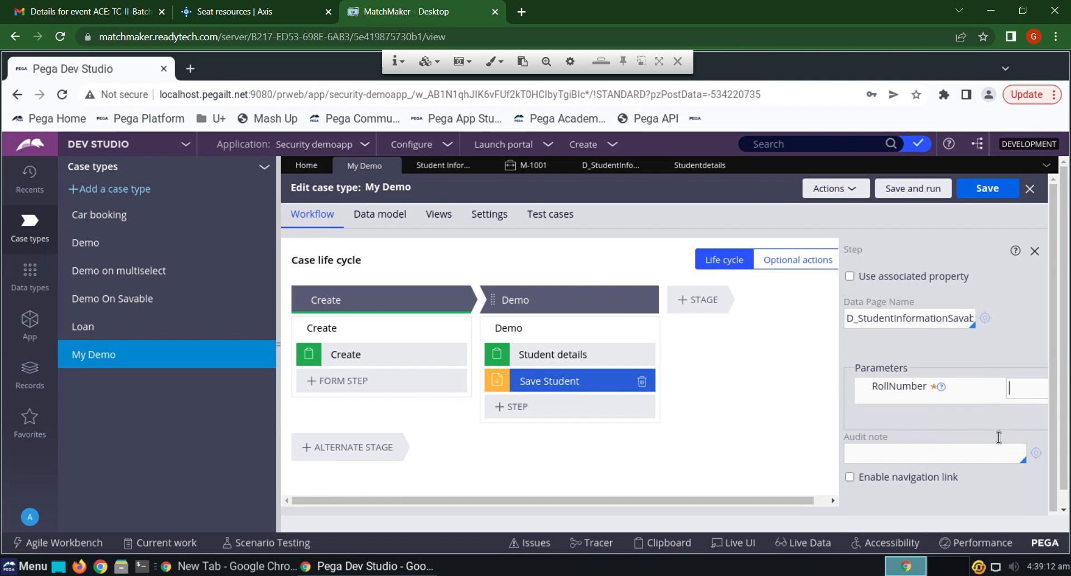
type("py")
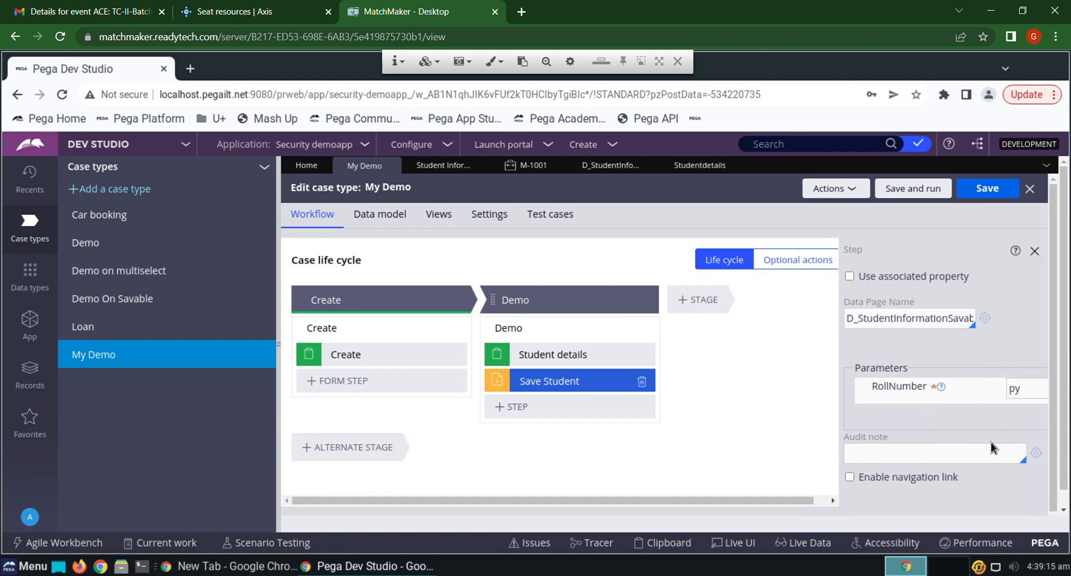
type("WorkPage.")
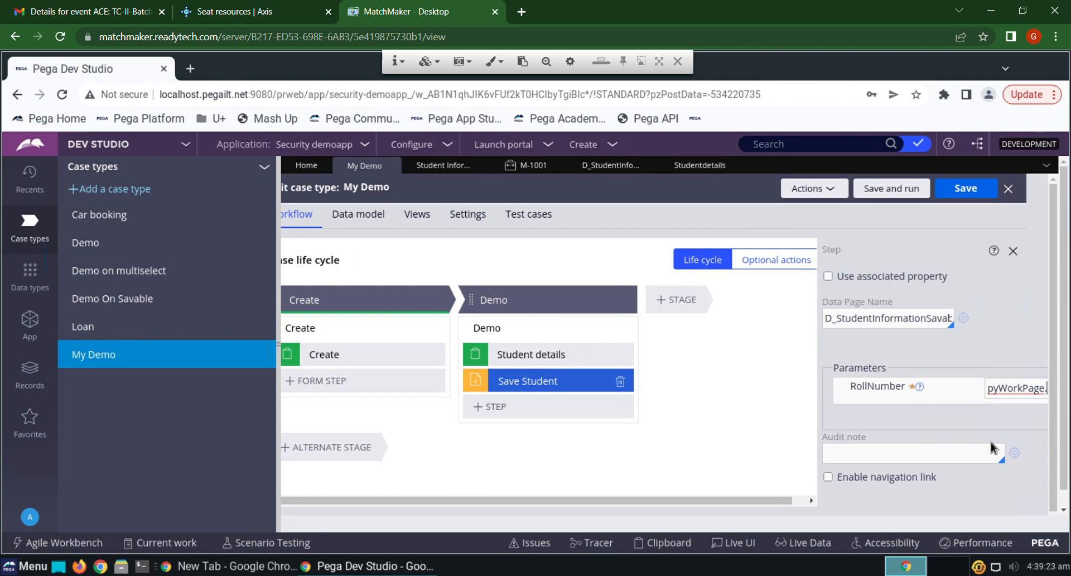
type("StudentDetails.RollNumber")
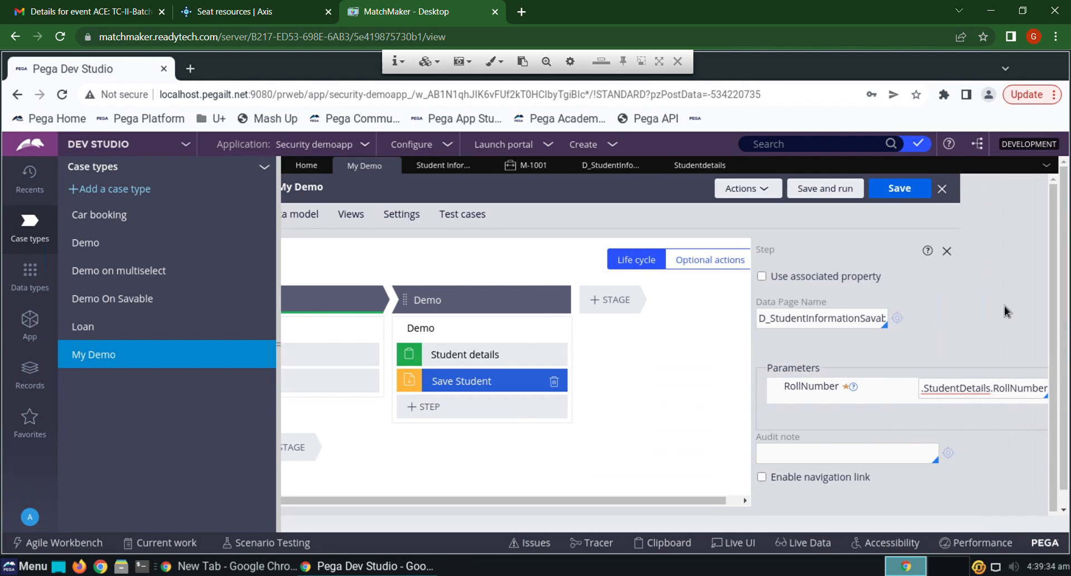
left_click(901, 188)
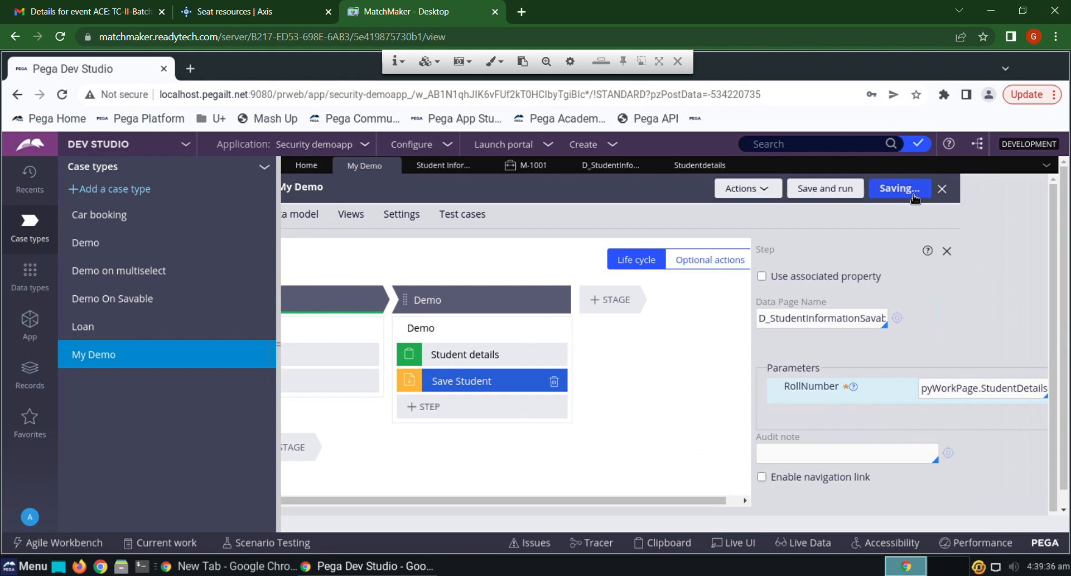
left_click(899, 188)
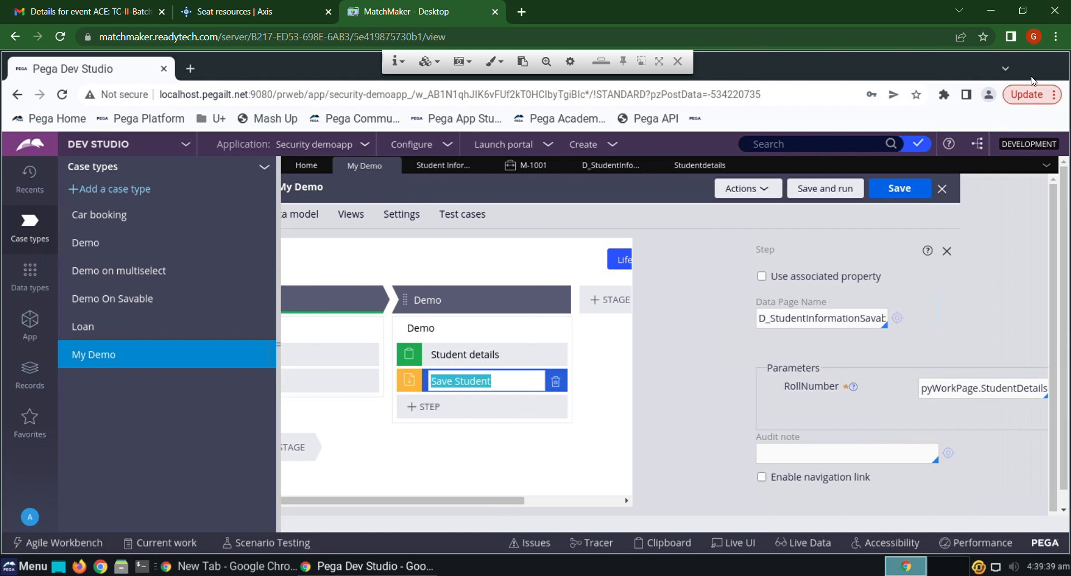
mouse_move(825, 188)
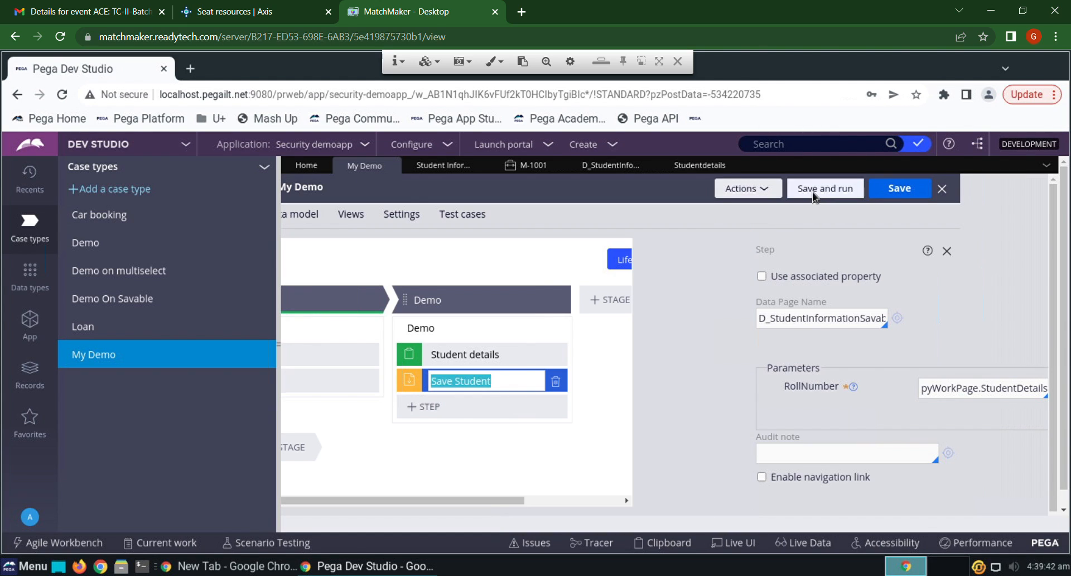
Create a My Demo case and enter roll number 101 and name Shivaram.
left_click(824, 188)
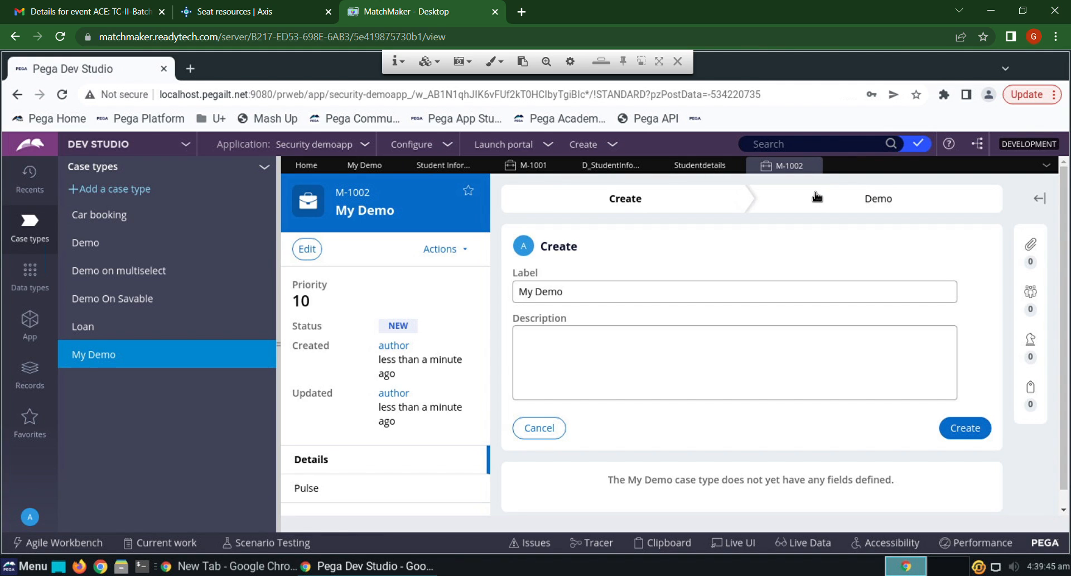
mouse_move(941, 410)
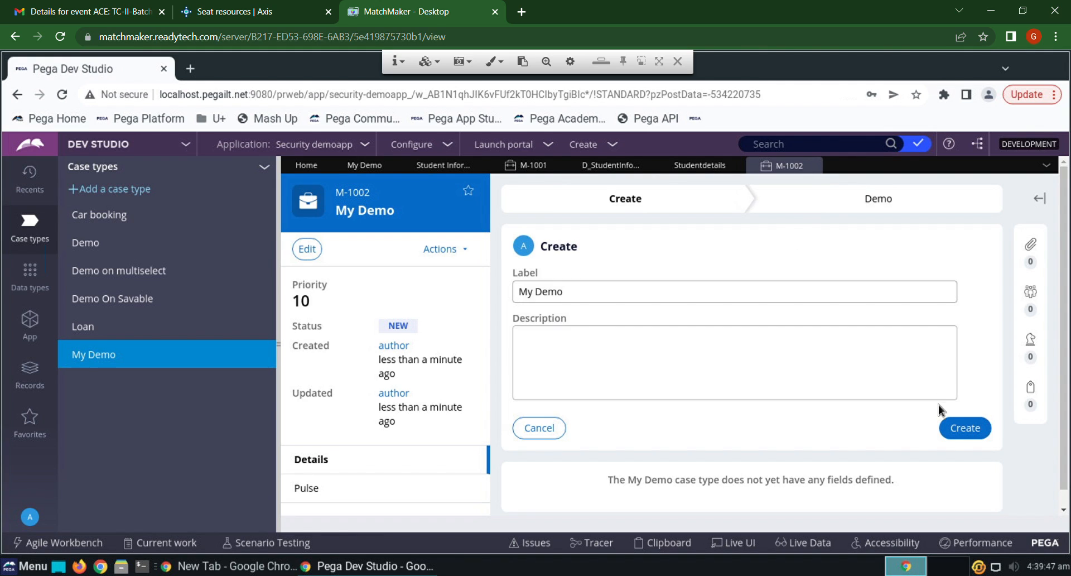
left_click(965, 428)
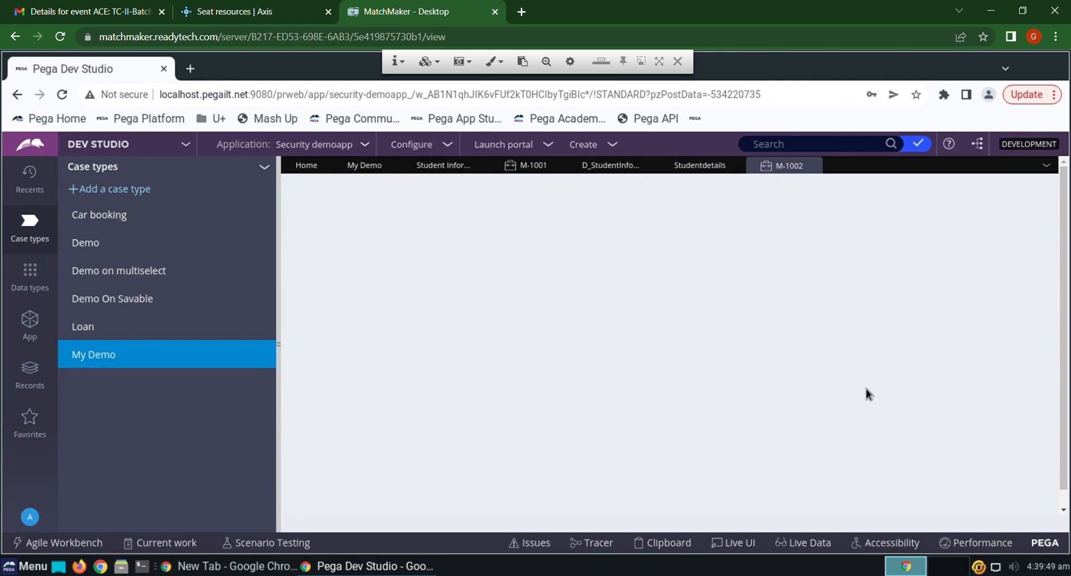
left_click(788, 165)
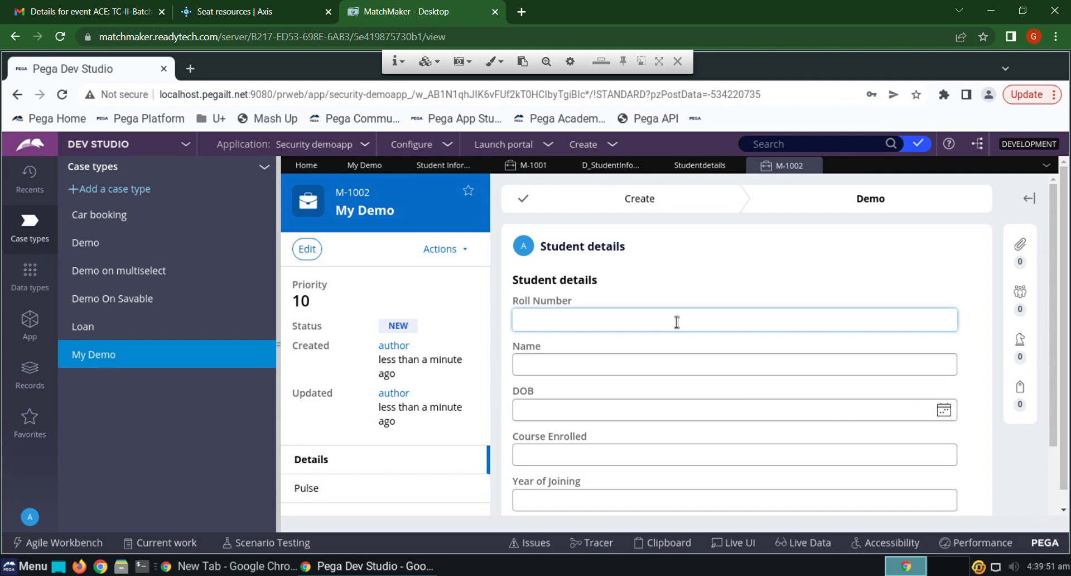
type("101")
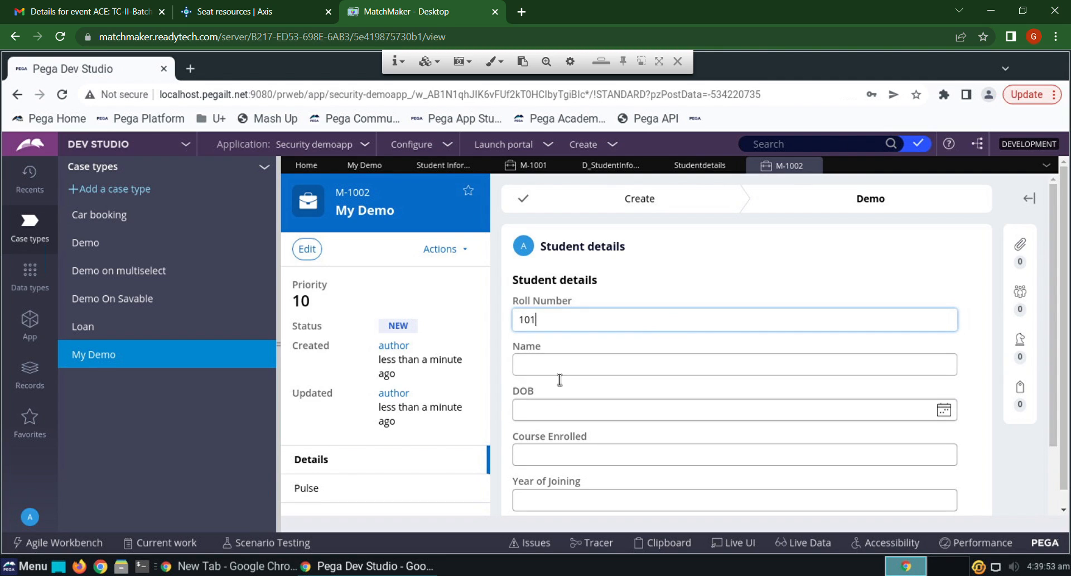
type("Shiva")
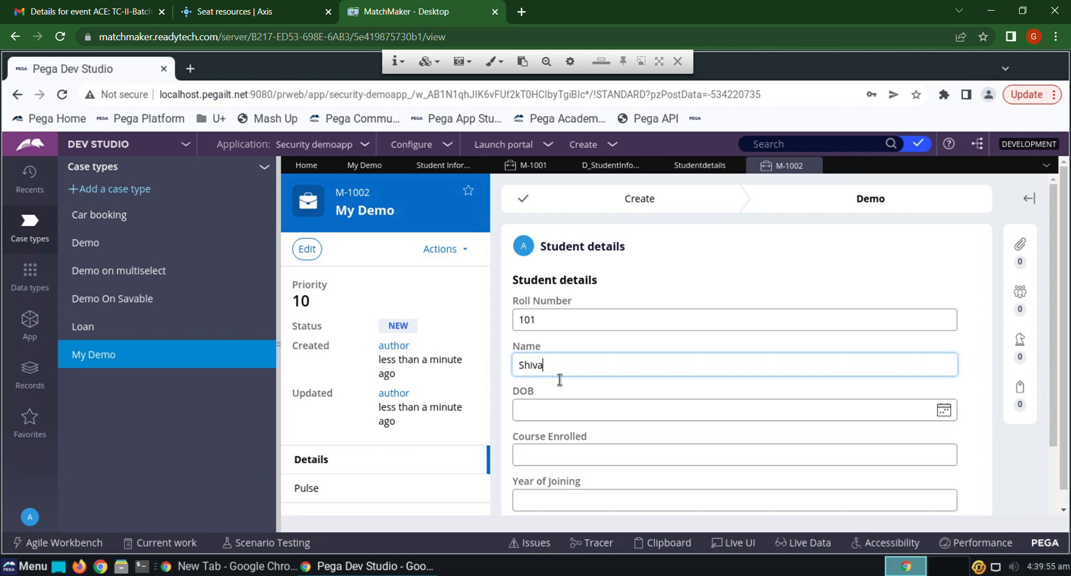
type("ram")
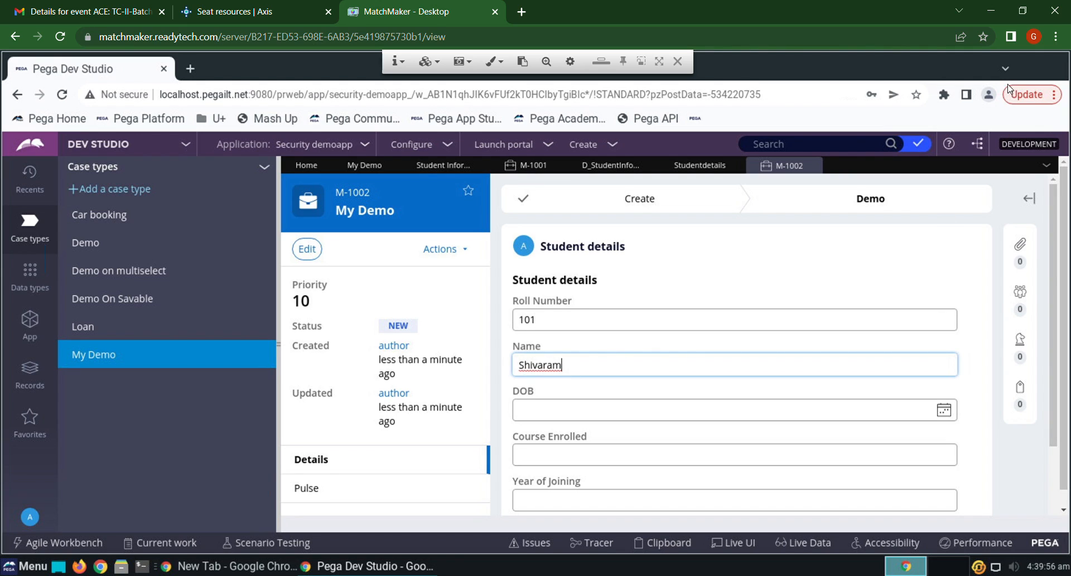
mouse_move(861, 208)
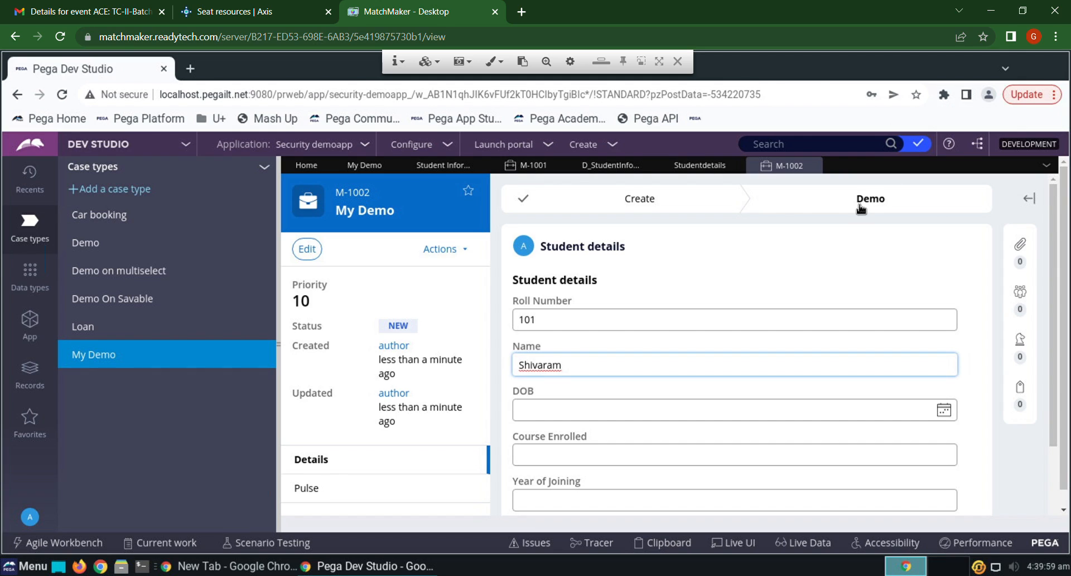
Enter DOB 04/08/2000, course CSA, year 2022, and submit.
left_click(725, 409)
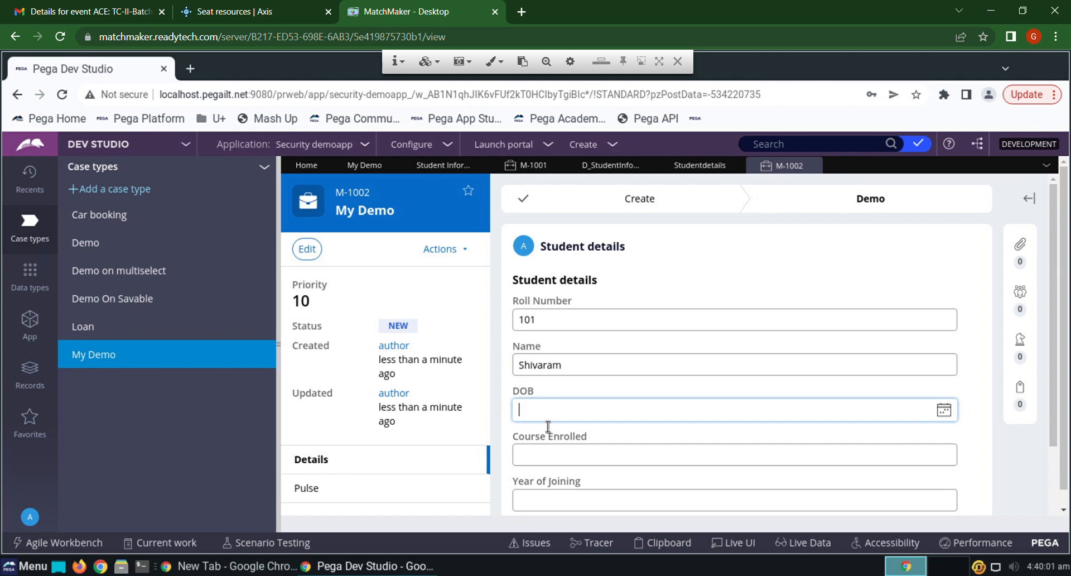
type("04/")
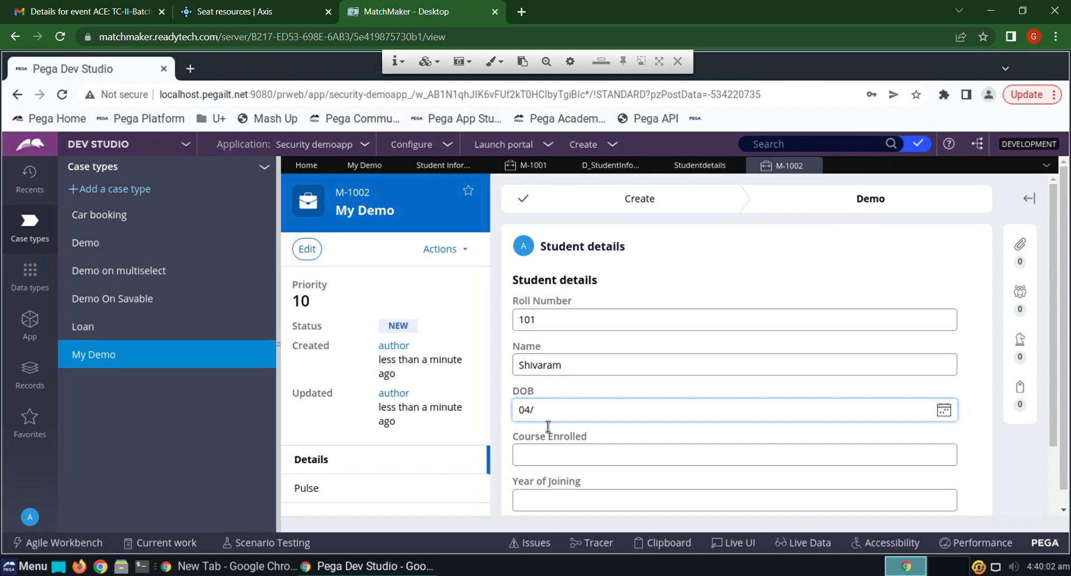
type("08/")
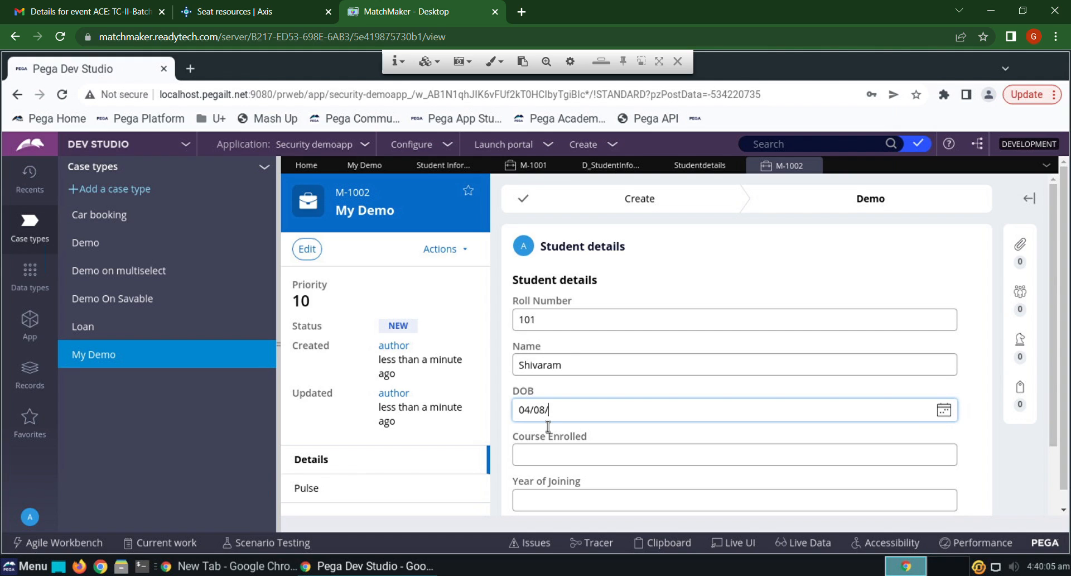
type("2000")
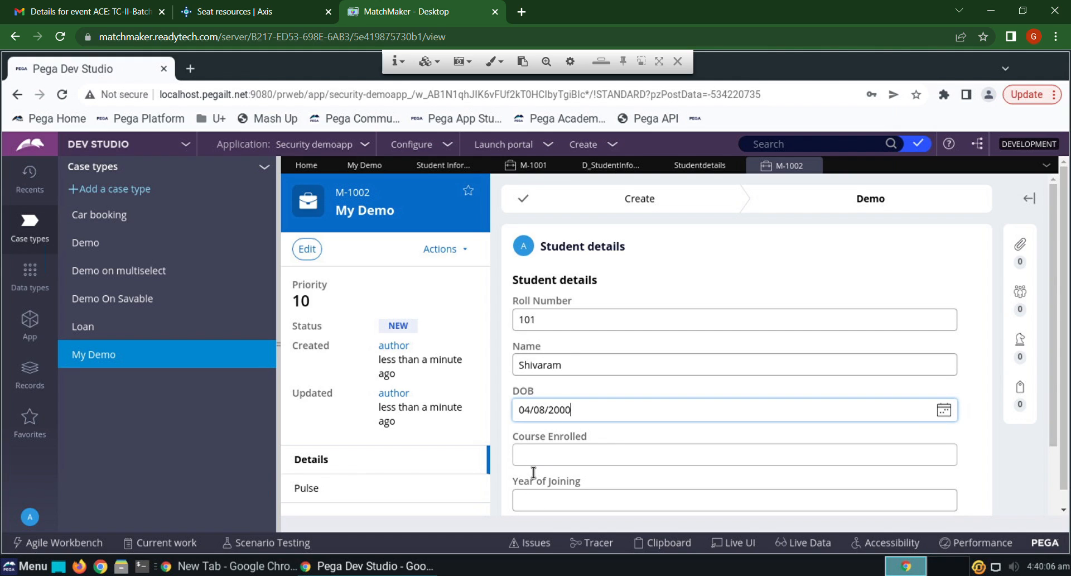
type("C")
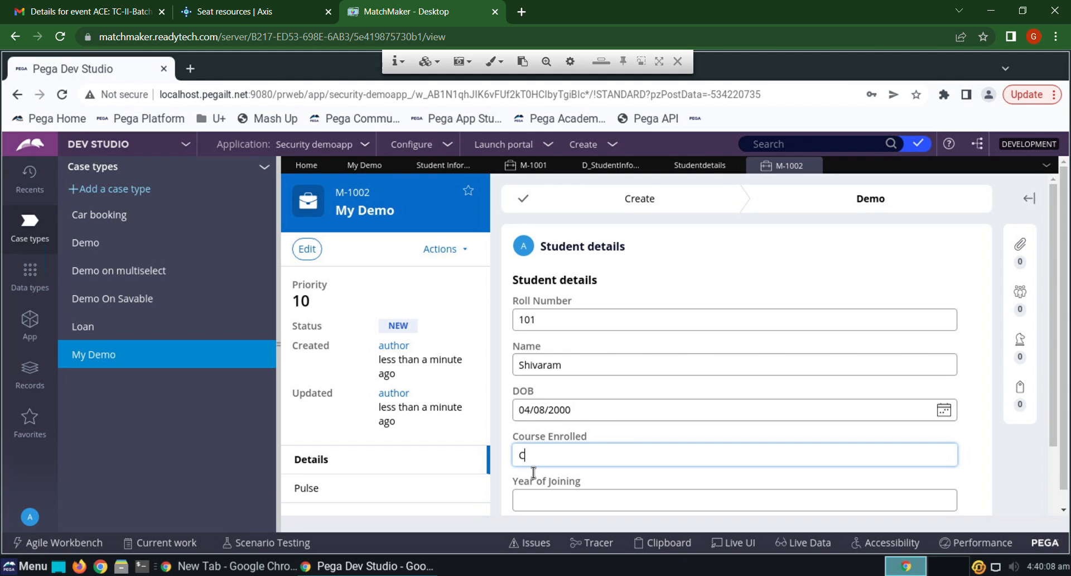
type("SA")
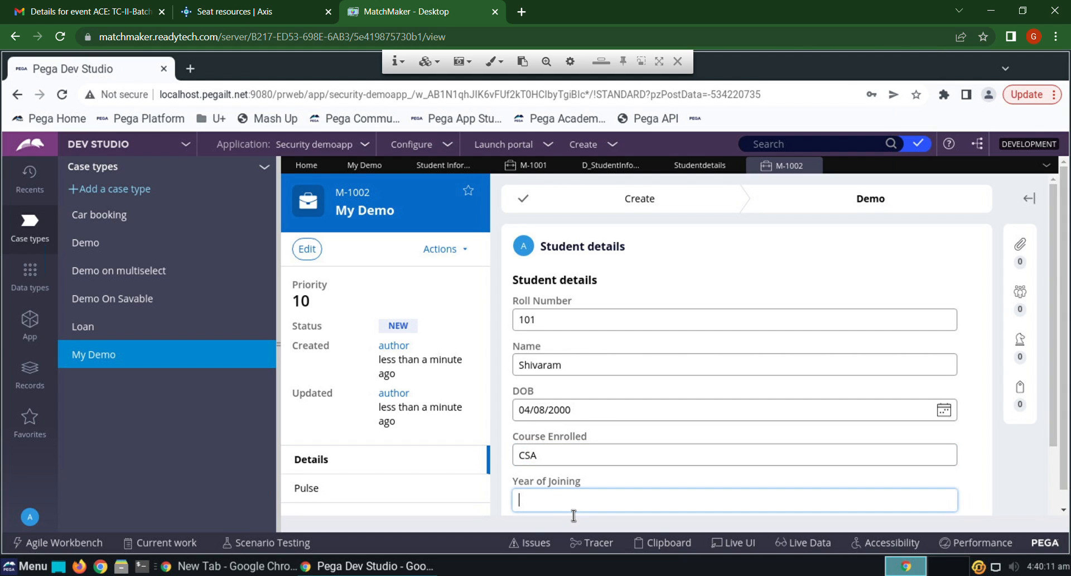
type("2022")
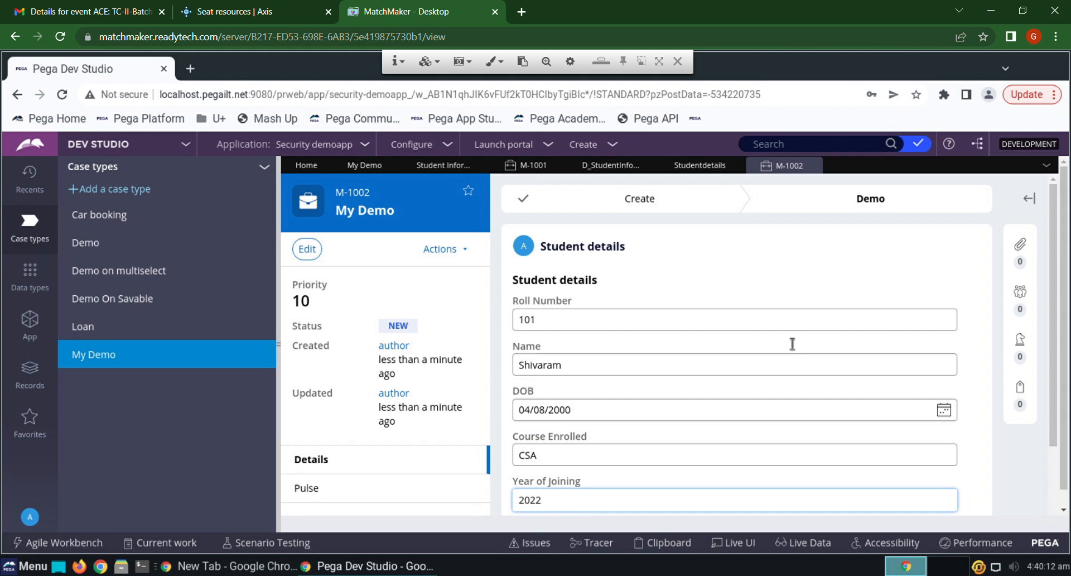
scroll("down", 3)
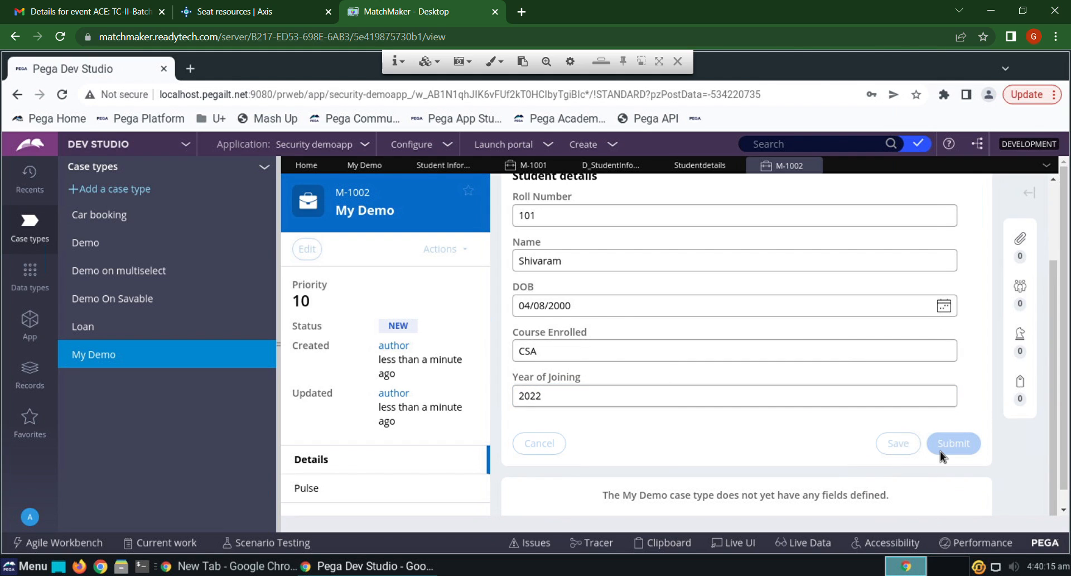
left_click(953, 443)
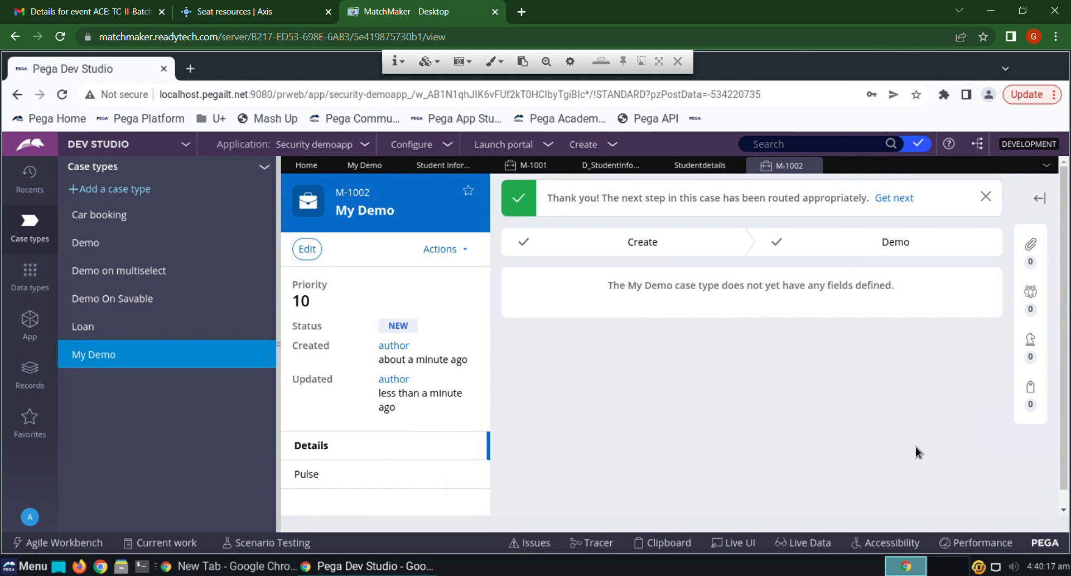
mouse_move(30, 278)
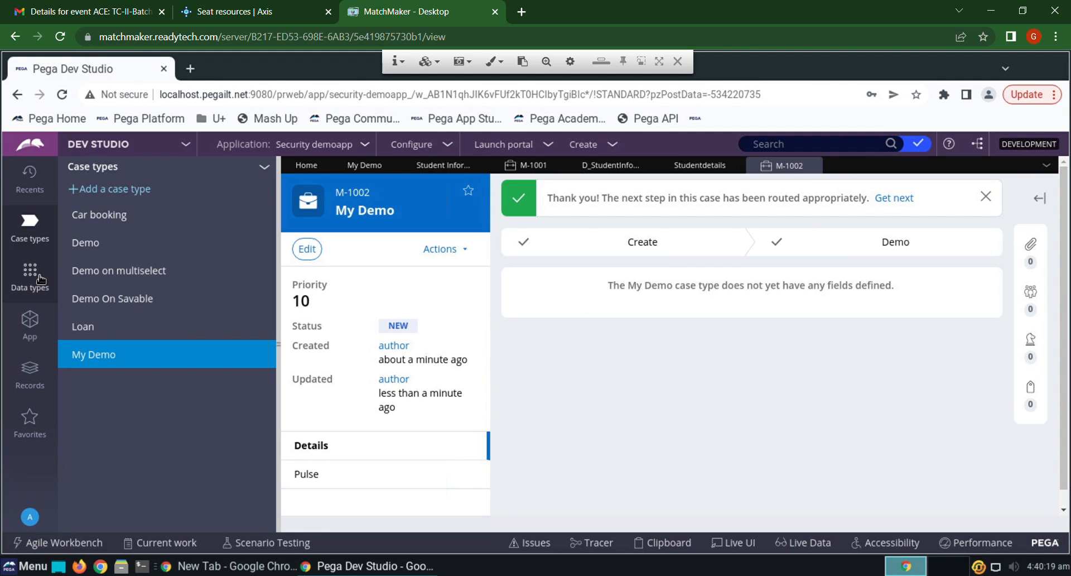
Open the Student Information data type and refresh its Records list.
left_click(30, 279)
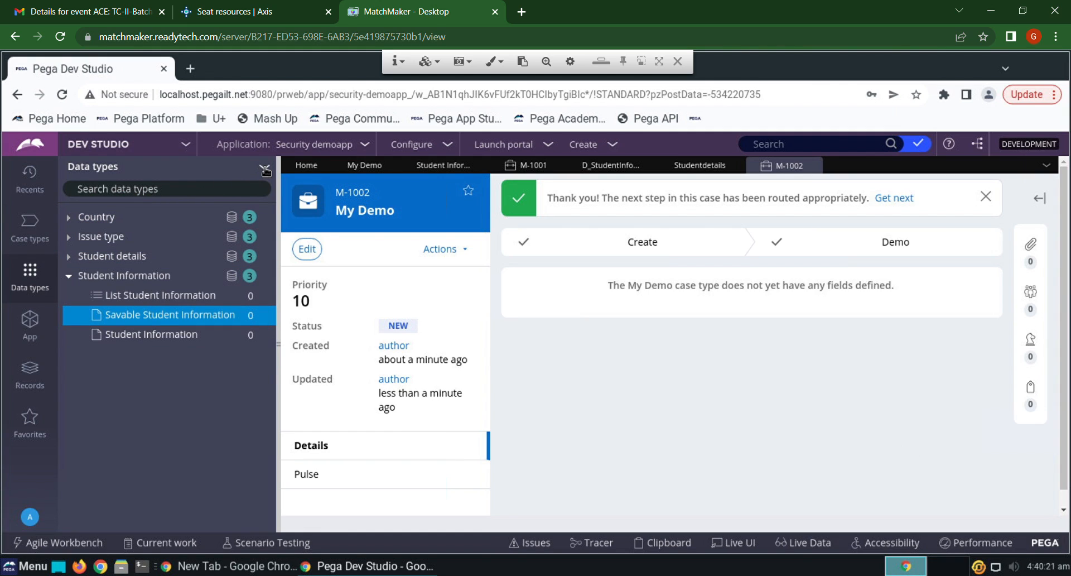
left_click(265, 169)
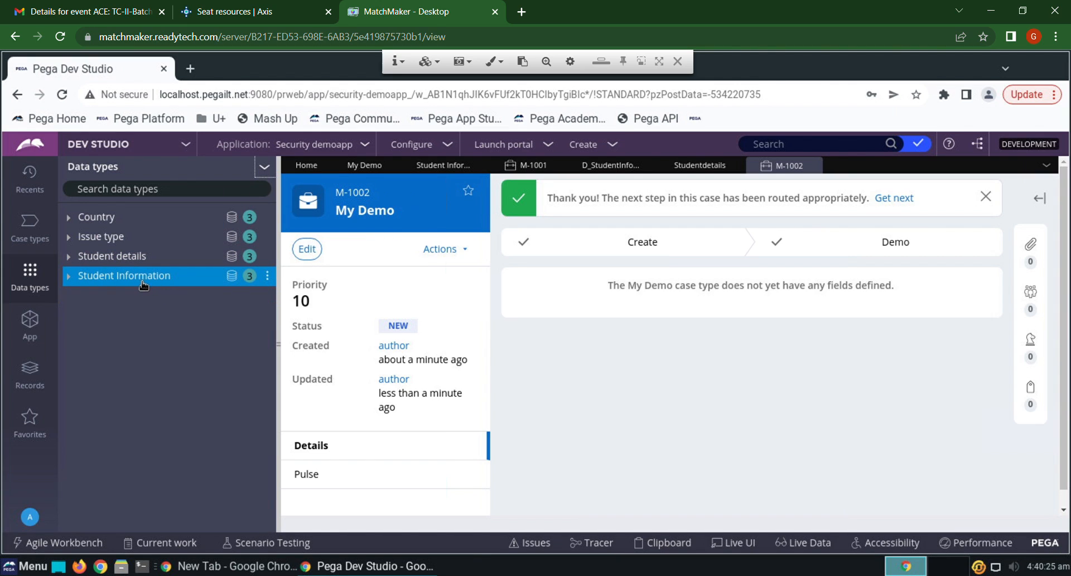
left_click(124, 275)
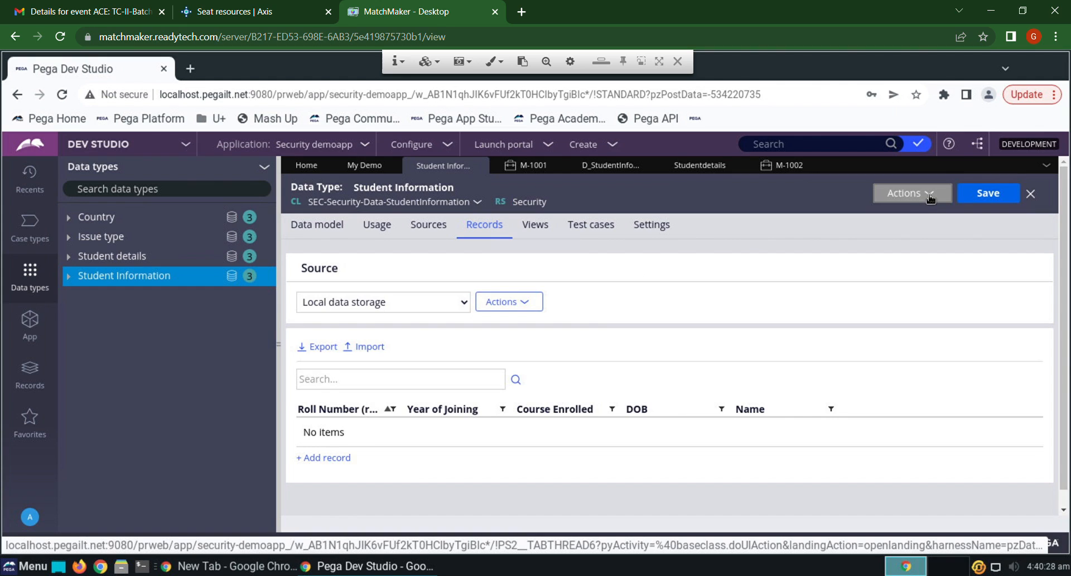
left_click(912, 193)
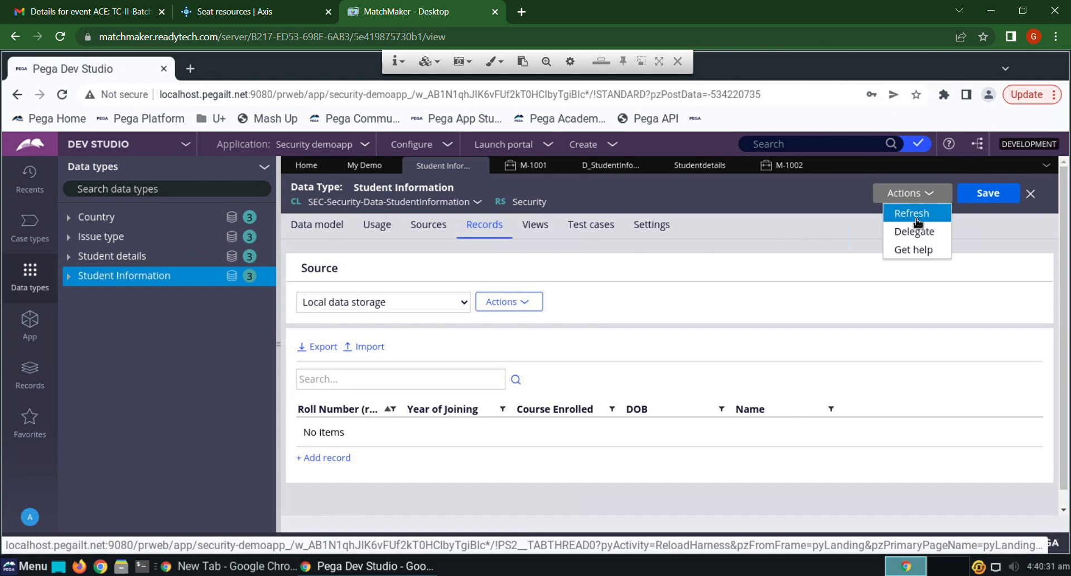
left_click(912, 213)
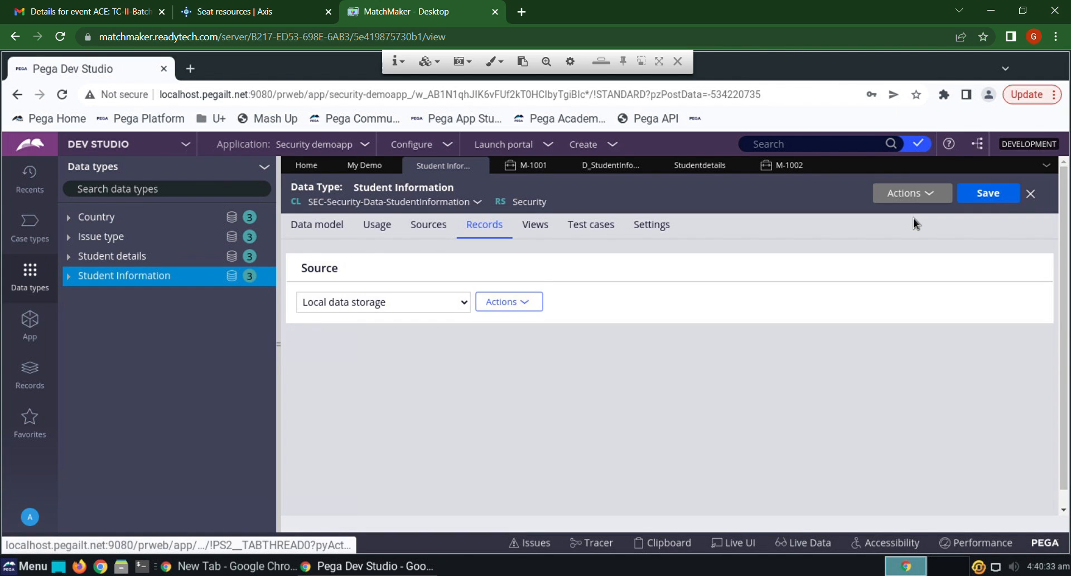